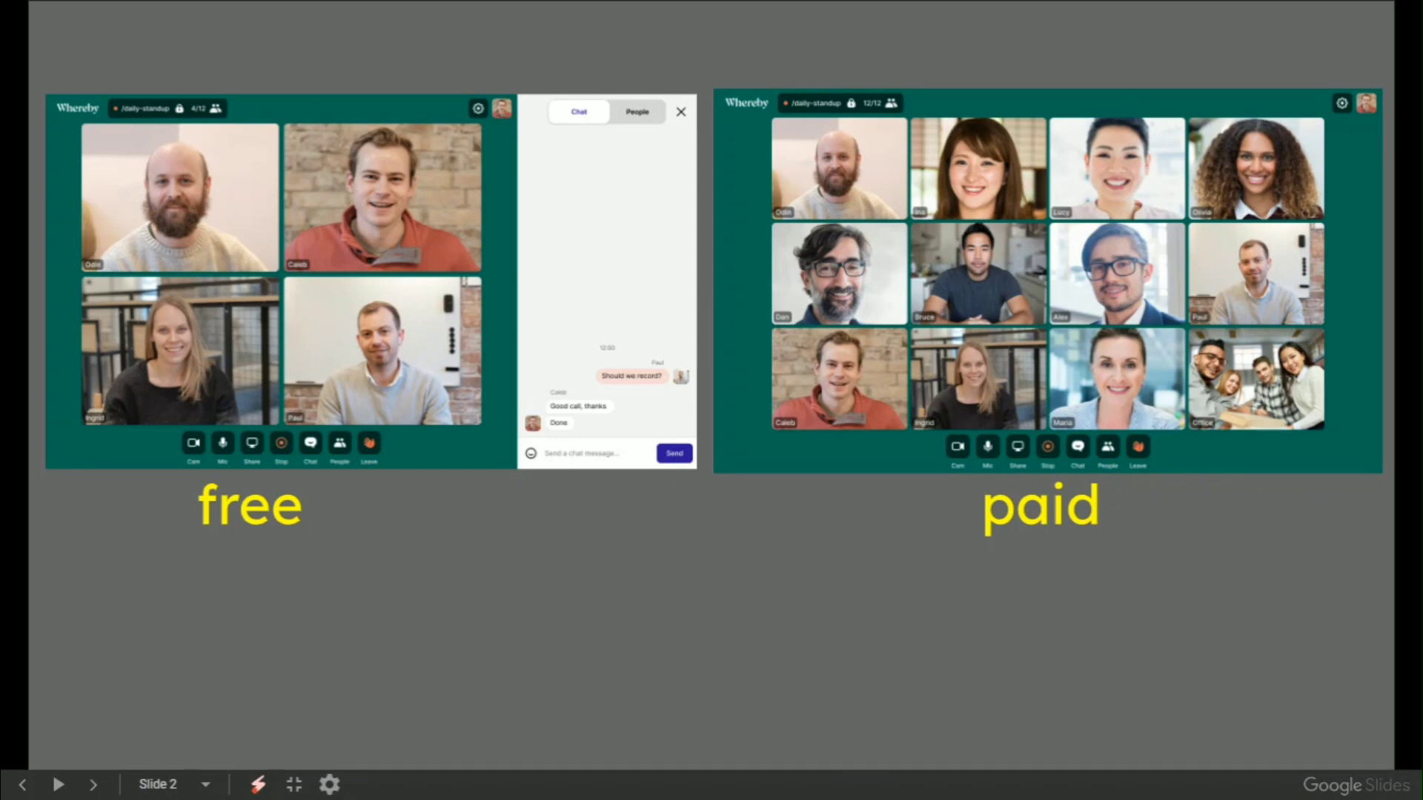
Advance the slideshow past the comparison slide to slide 4 with the twelve-person meeting grid
drag(467, 544, 504, 499)
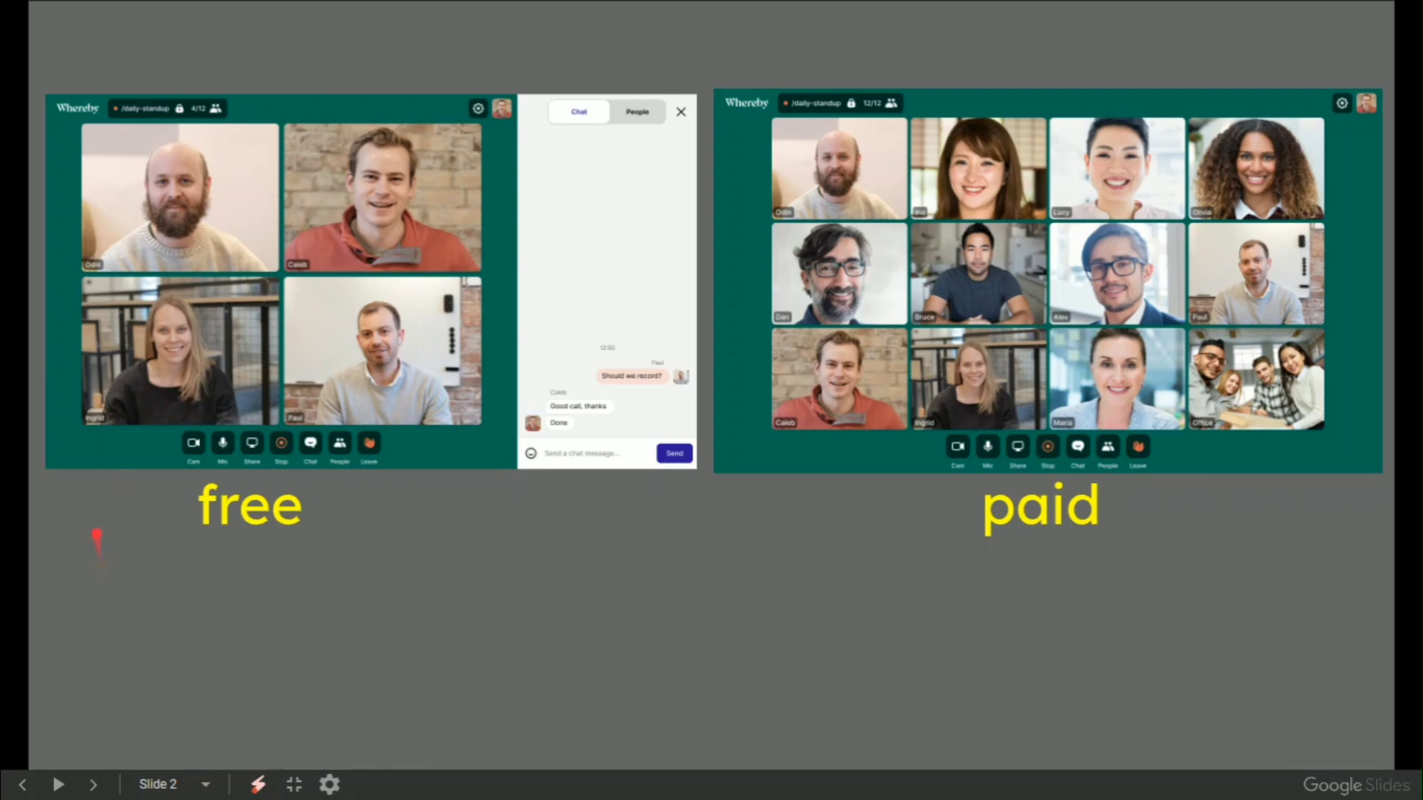
mouse_move(50, 308)
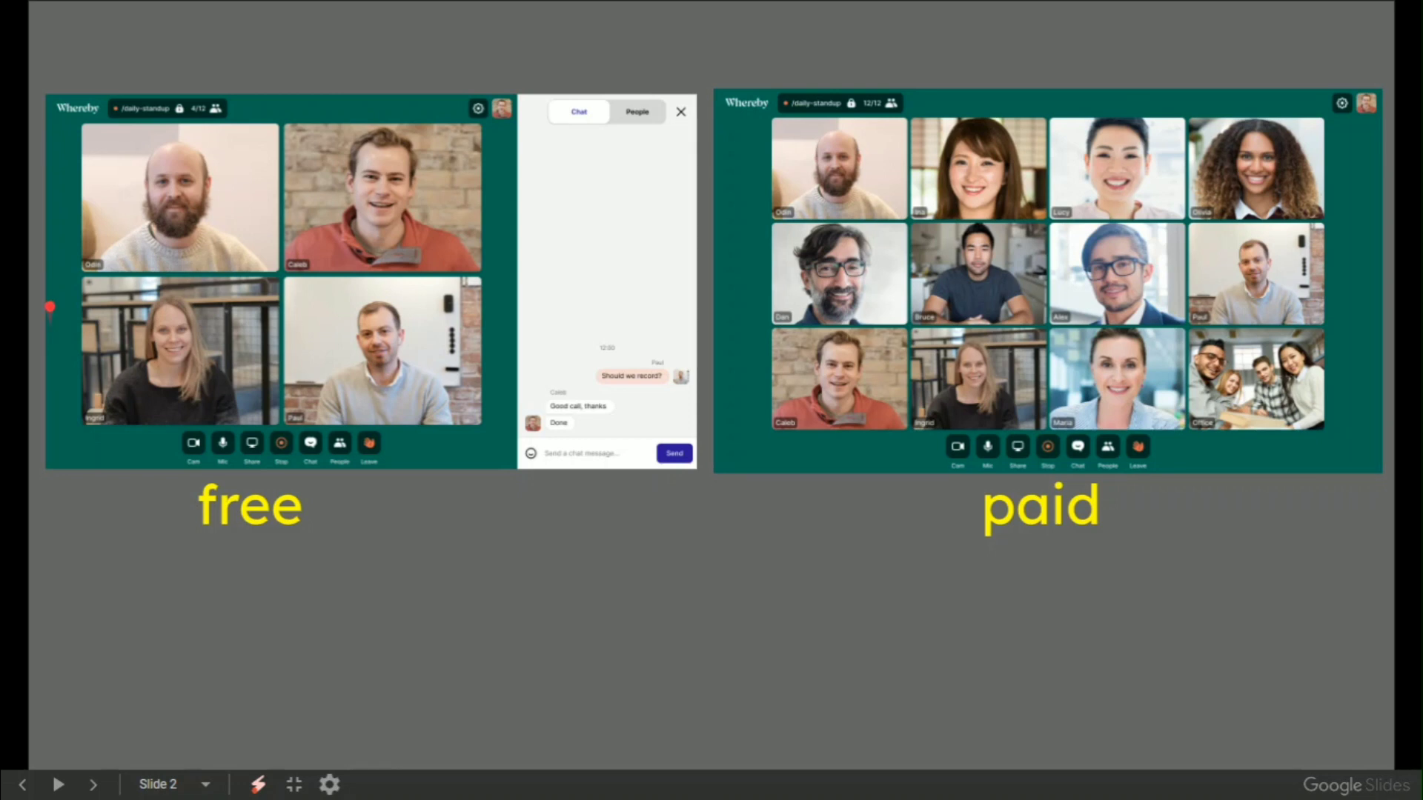
drag(111, 453, 599, 532)
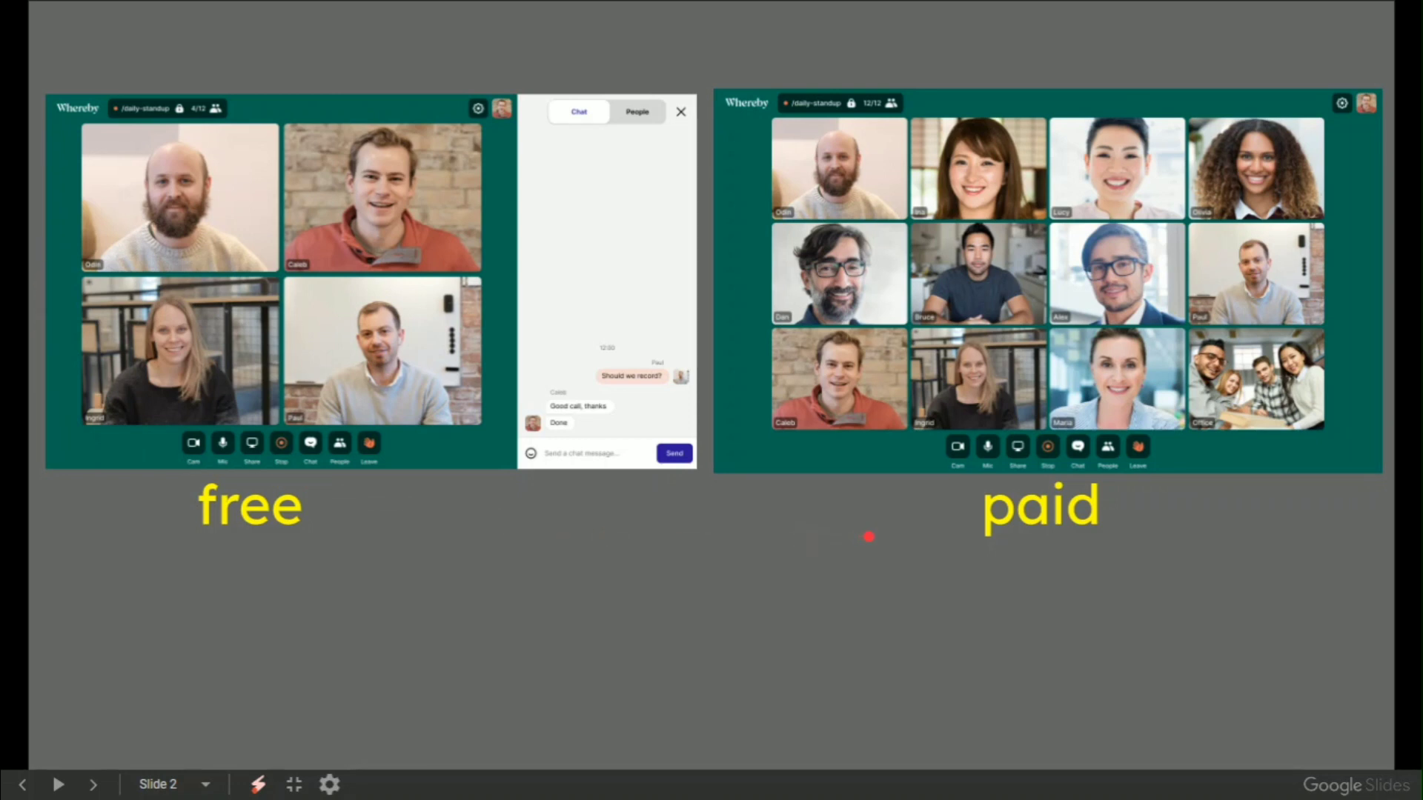
click(93, 784)
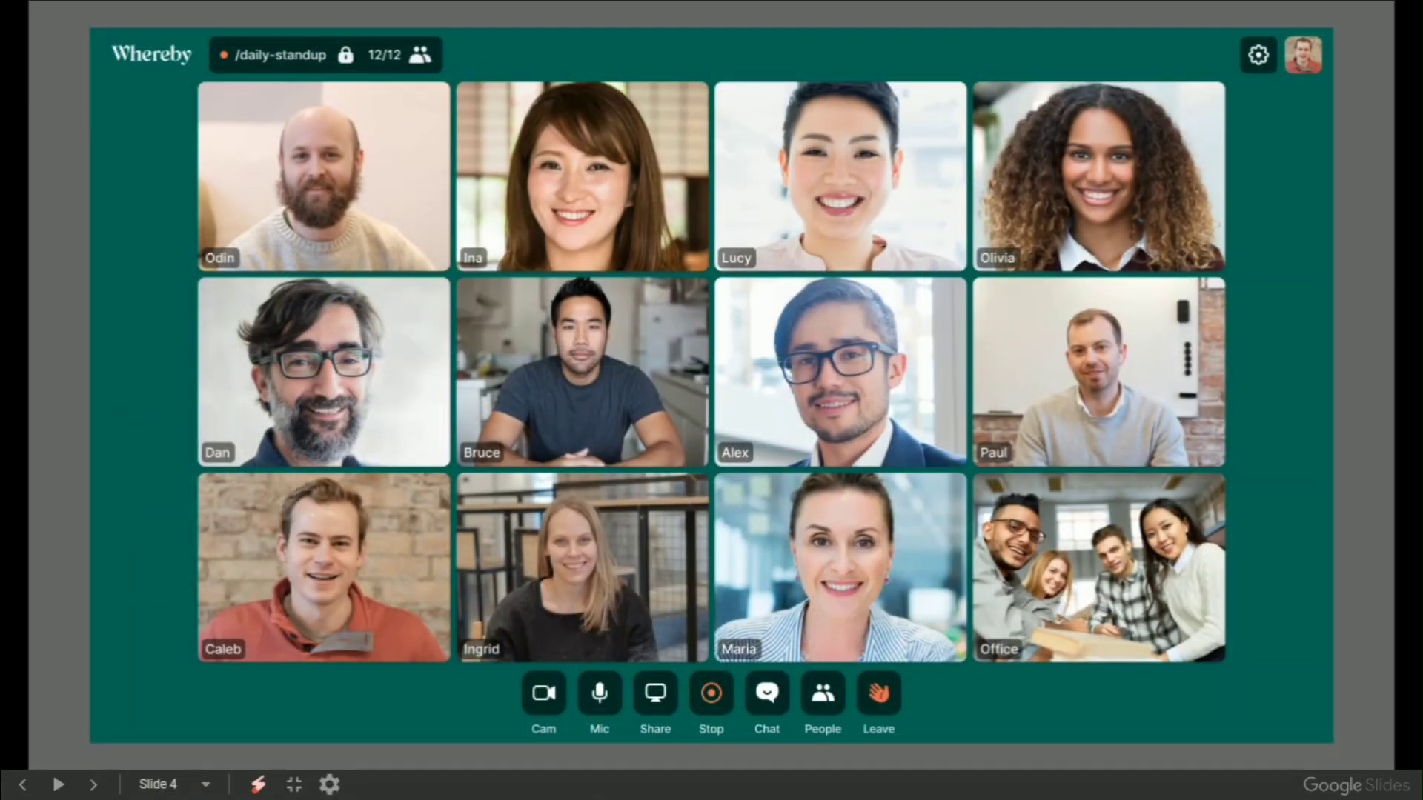
Advance the slideshow to slide 7 showing the four-person browser meeting room
drag(458, 261, 594, 261)
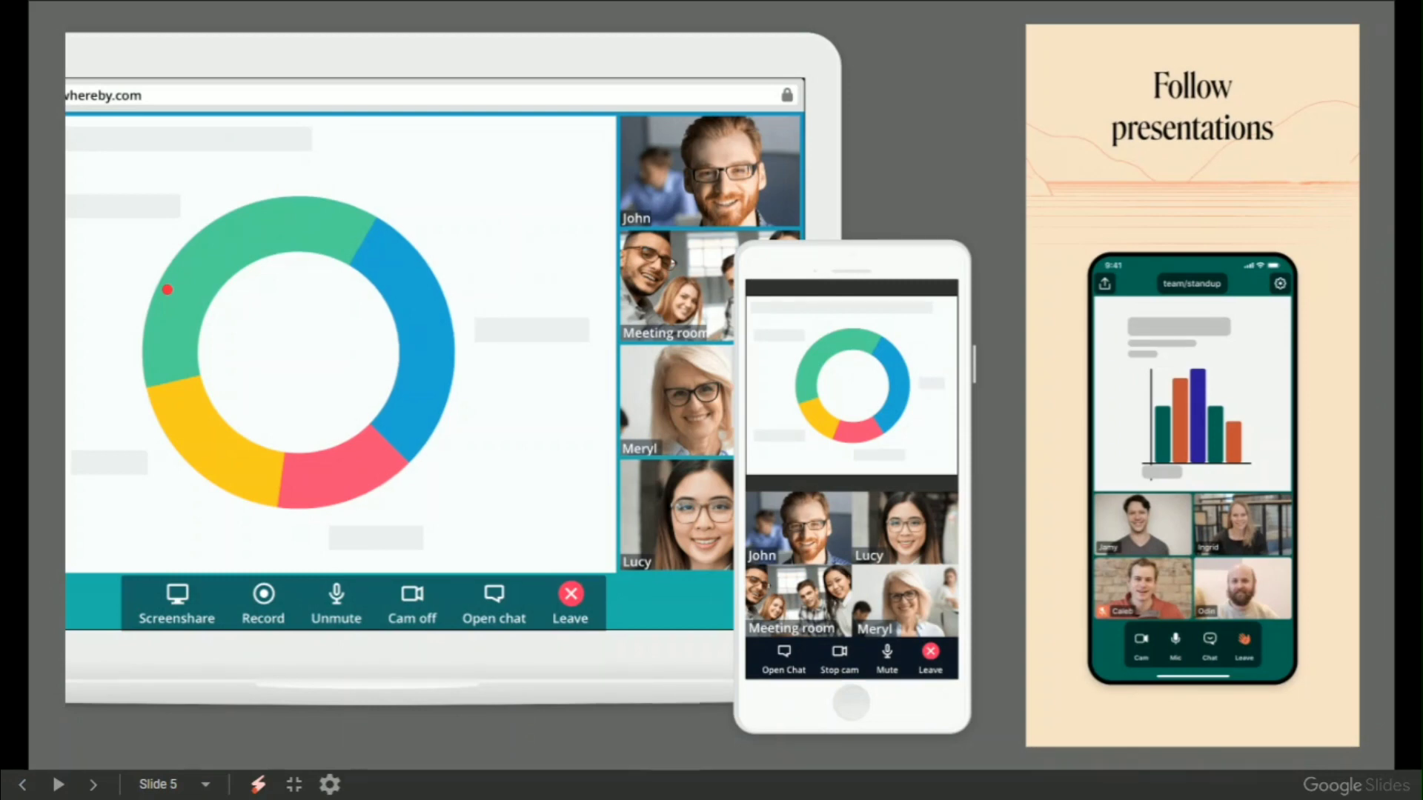
click(92, 784)
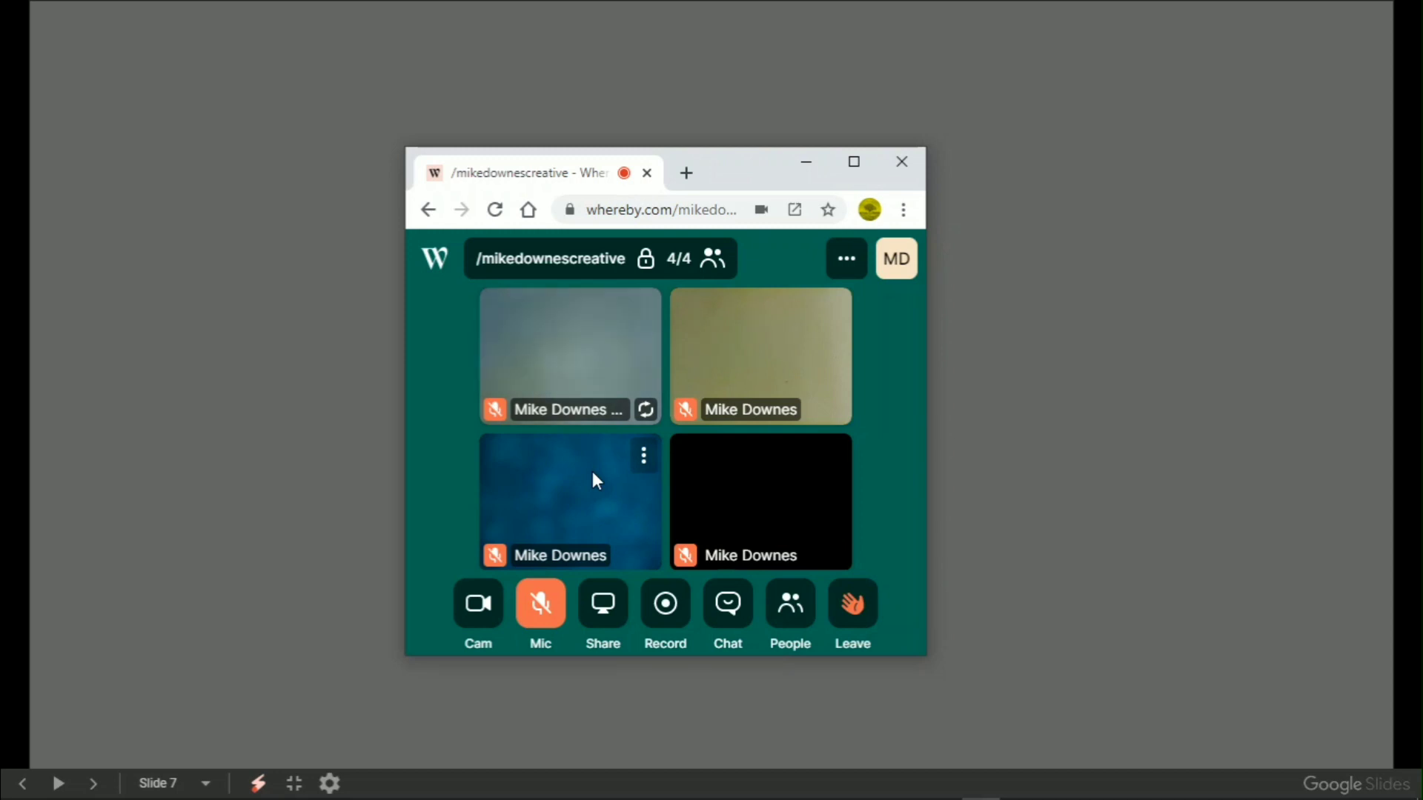
Bring up the live four-person Whereby room and show it full screen with F11
click(852, 161)
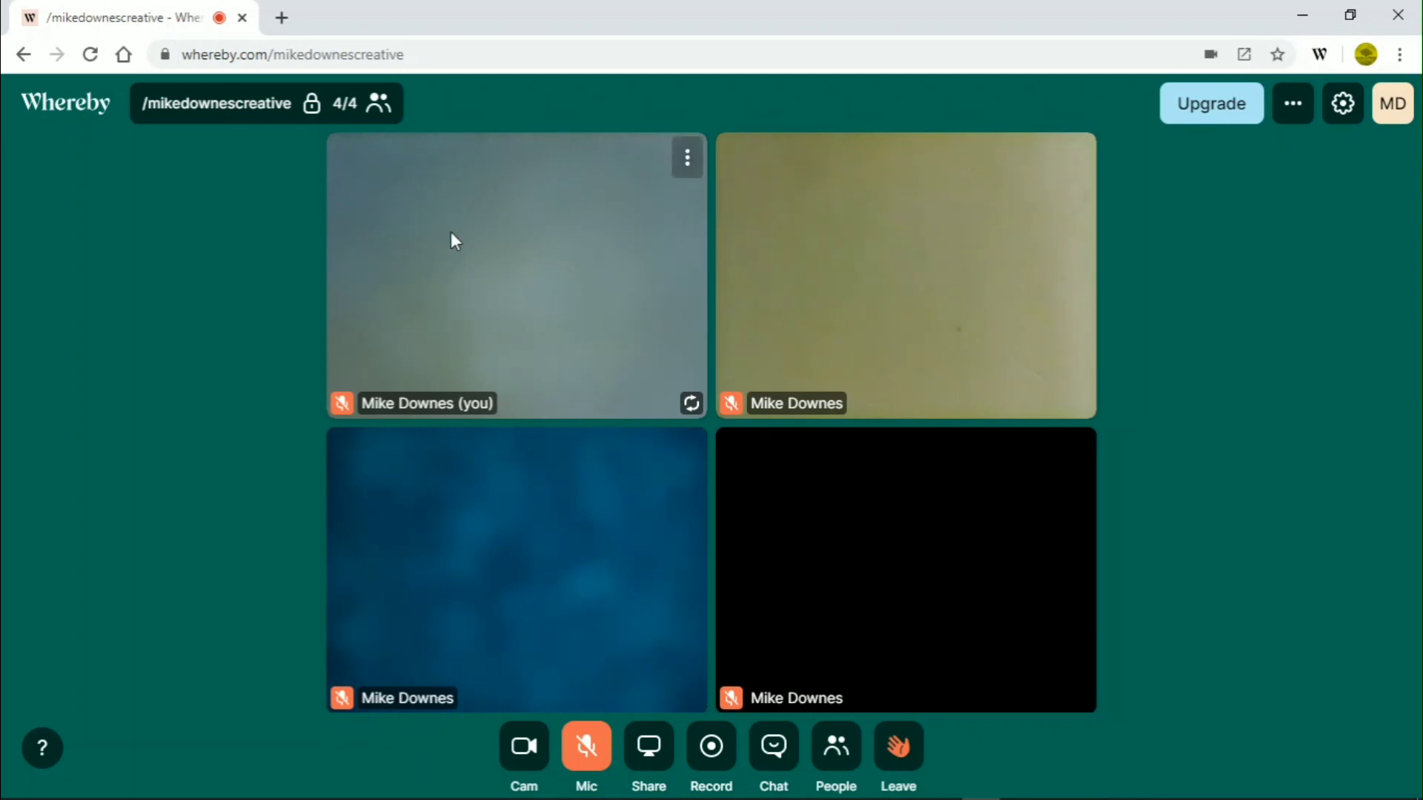
mouse_move(1380, 73)
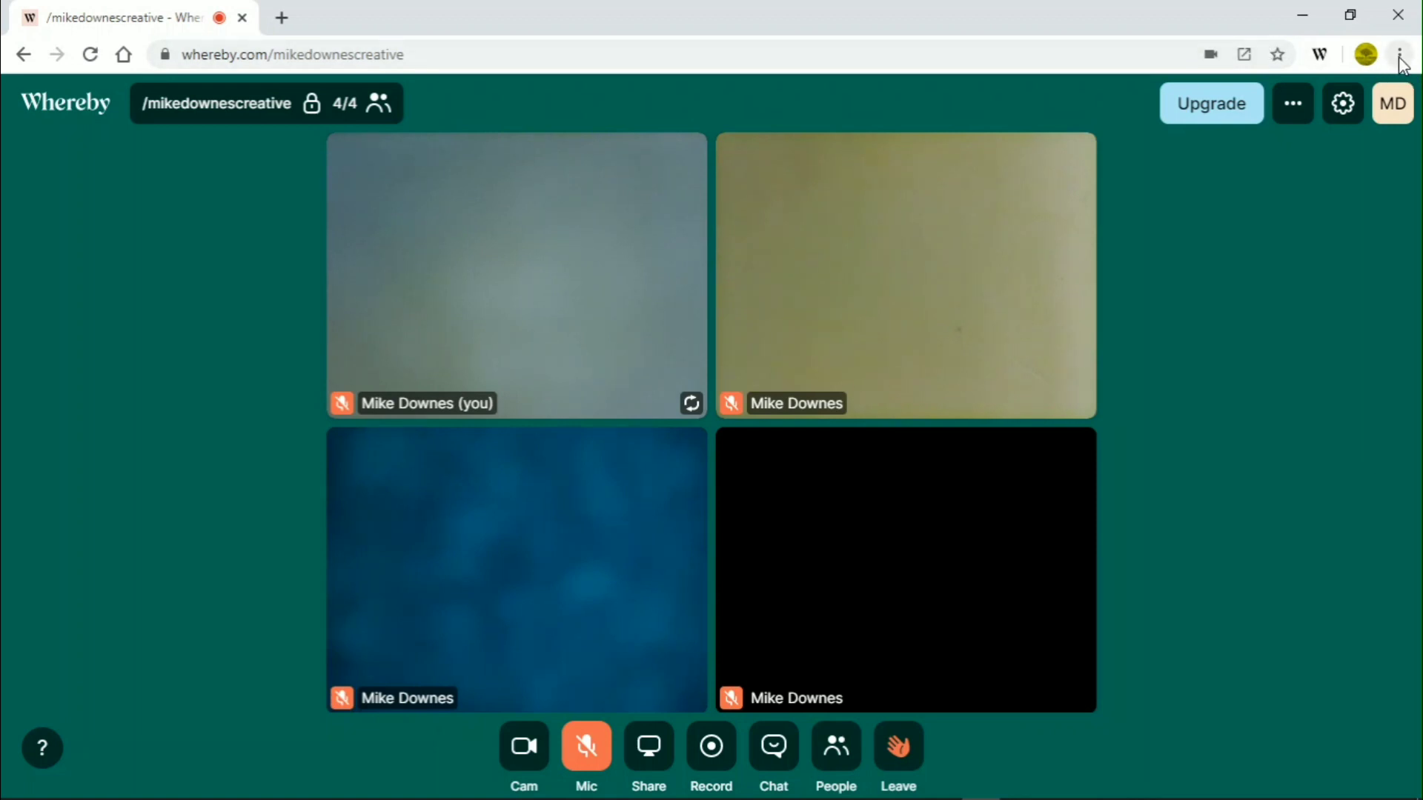
key(F11)
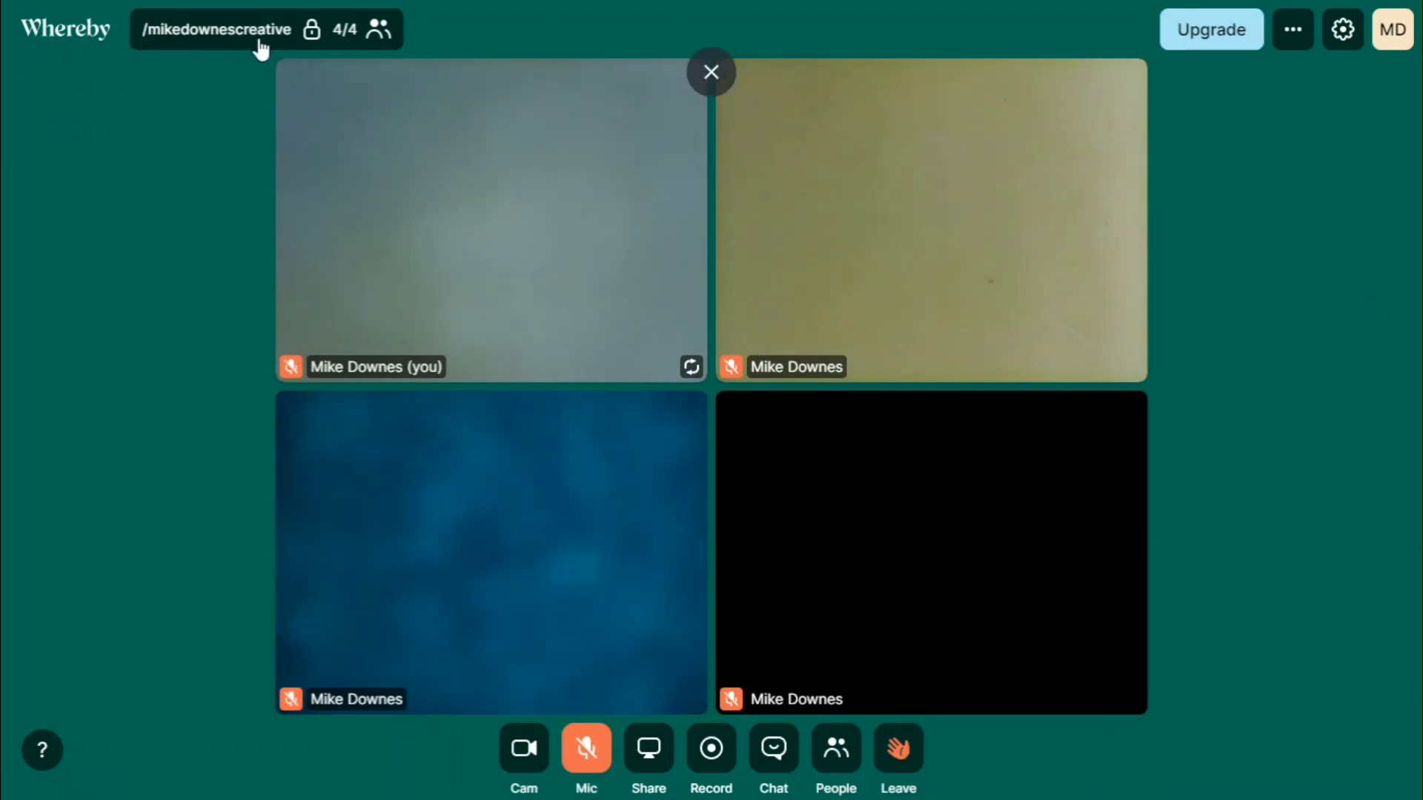
click(711, 71)
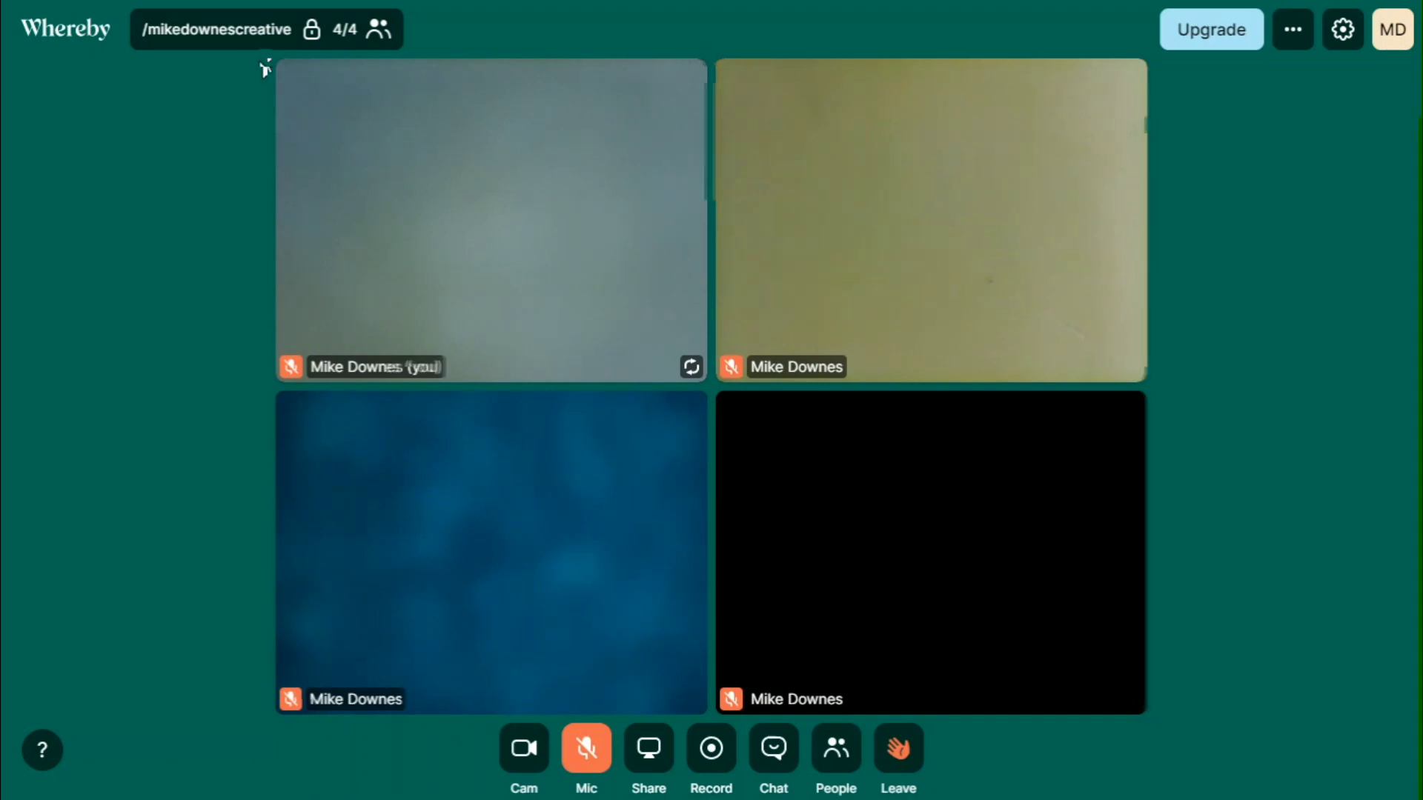
mouse_move(277, 55)
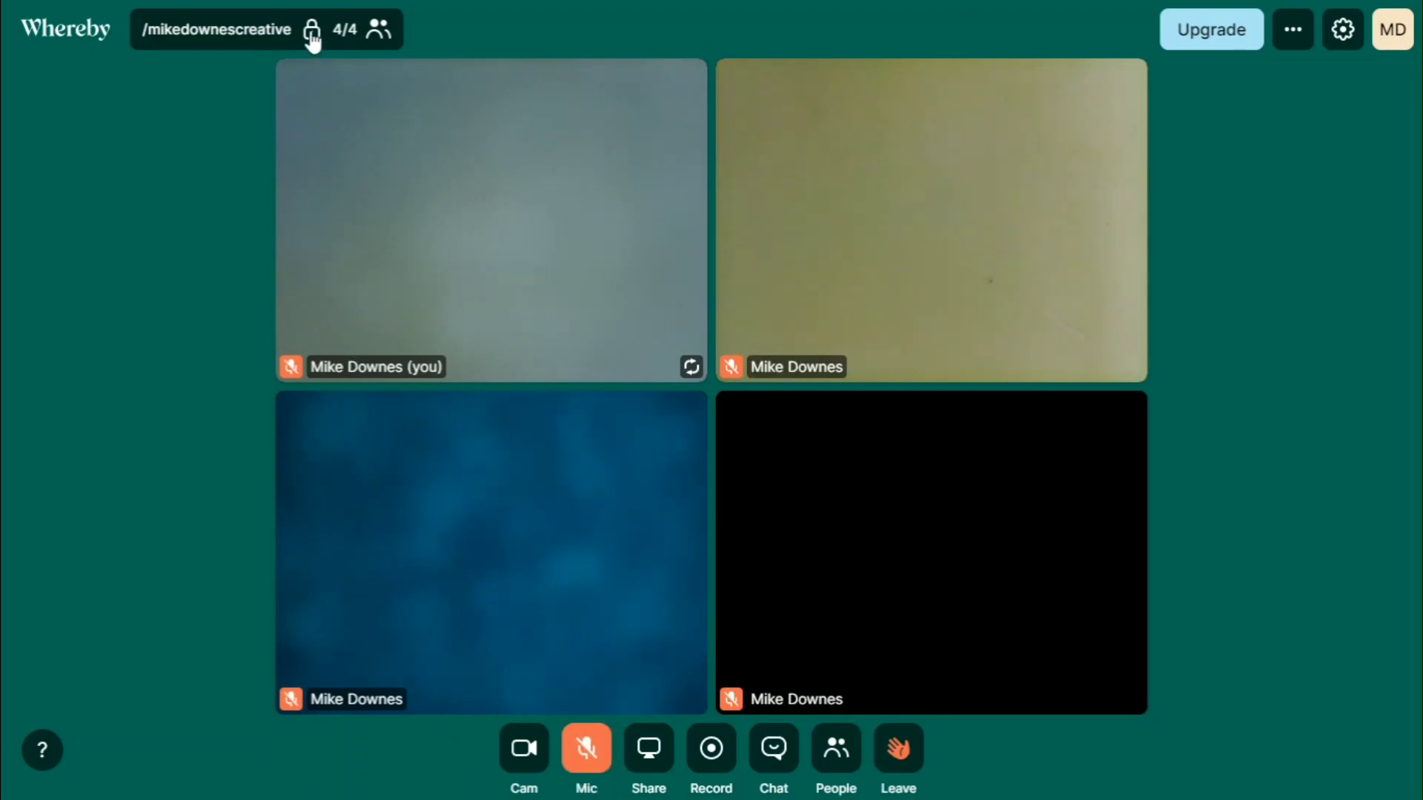
mouse_move(210, 92)
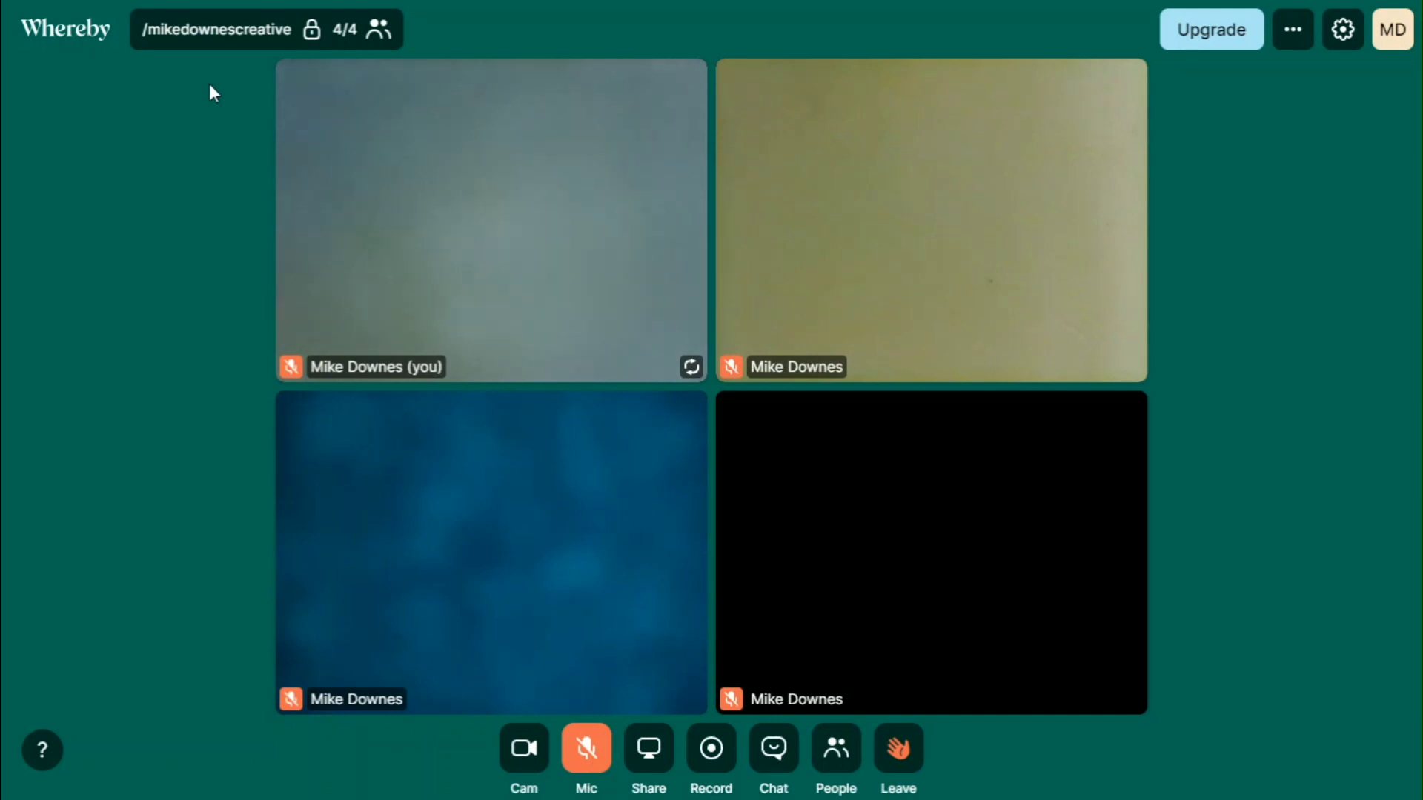
mouse_move(338, 43)
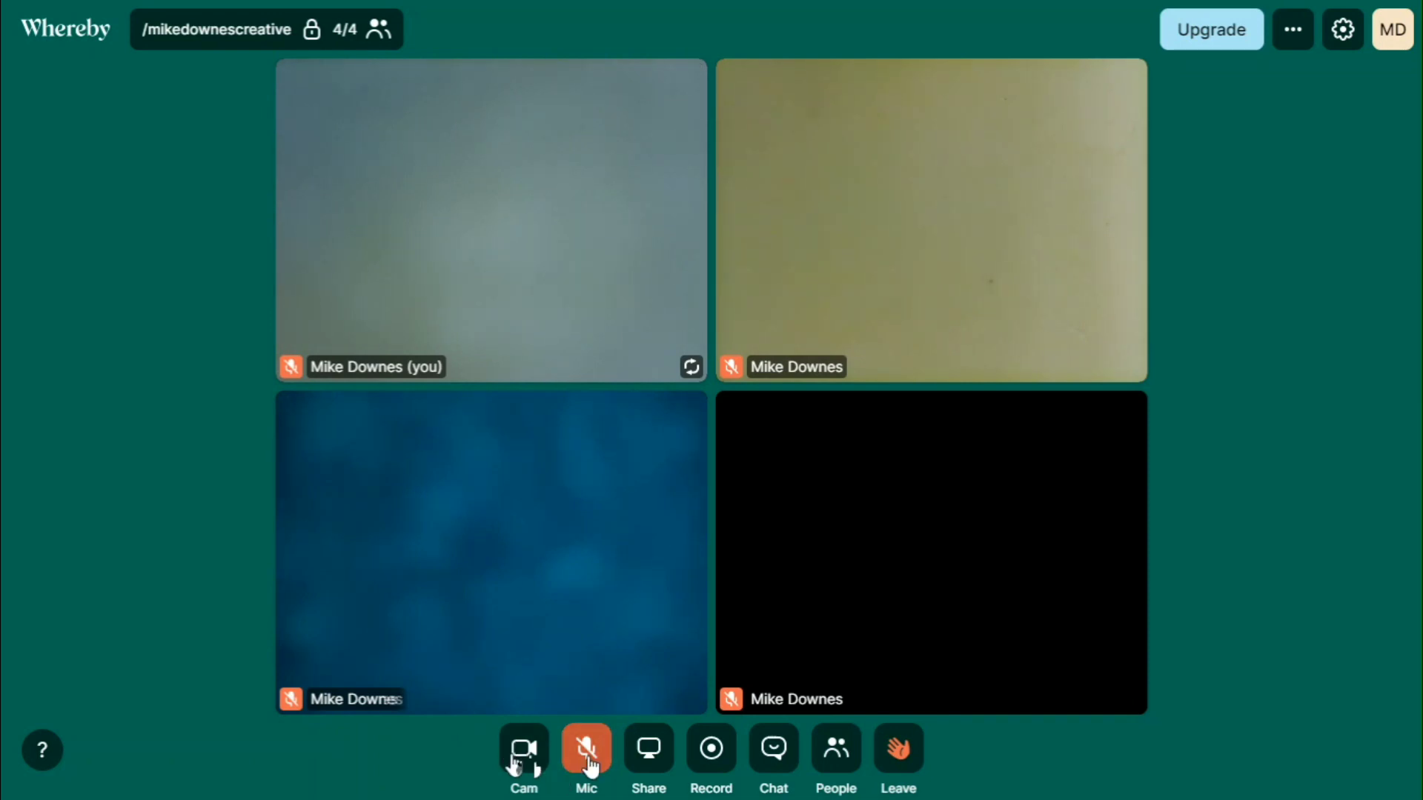
Browse Application Window and Chrome Tab sharing choices, then cancel without sharing anything
click(647, 748)
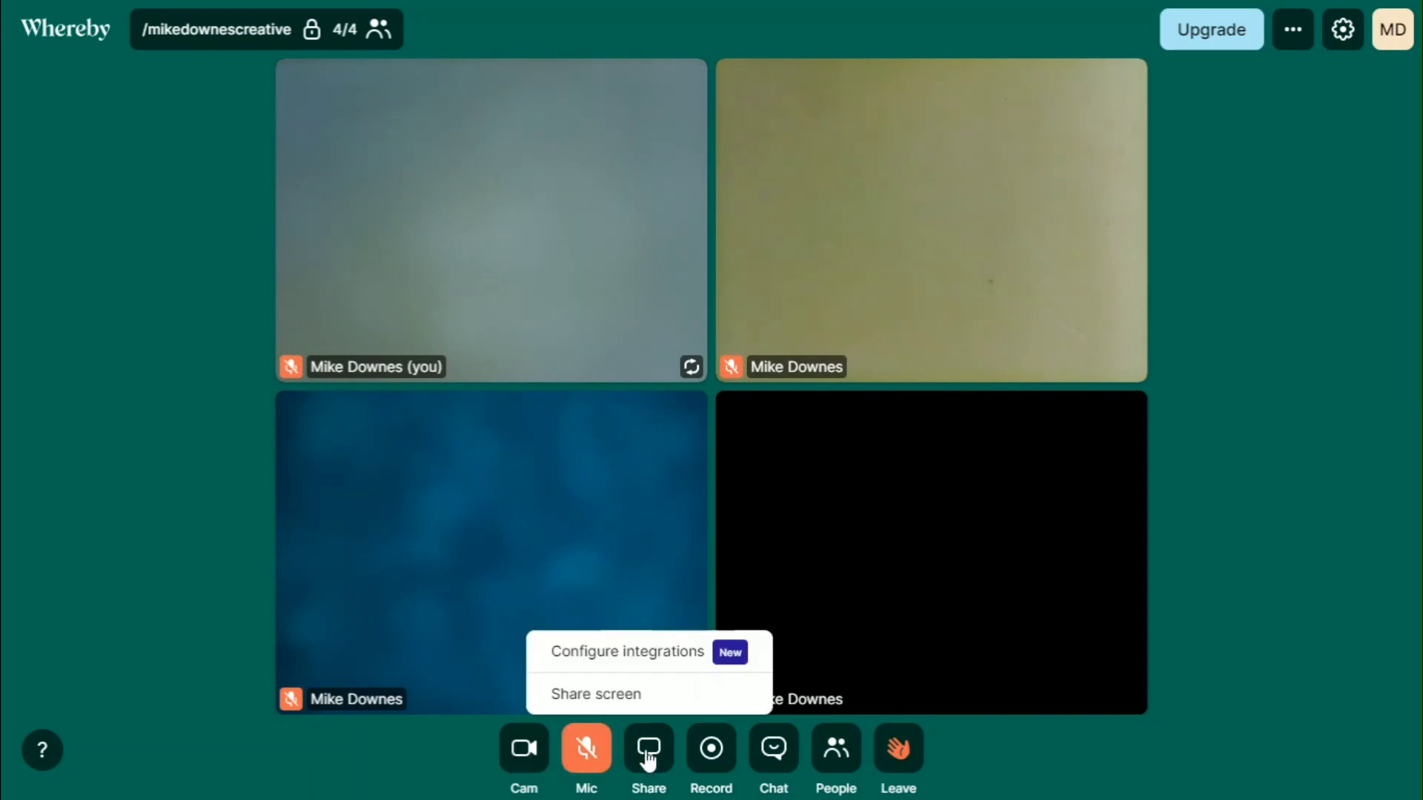
click(596, 693)
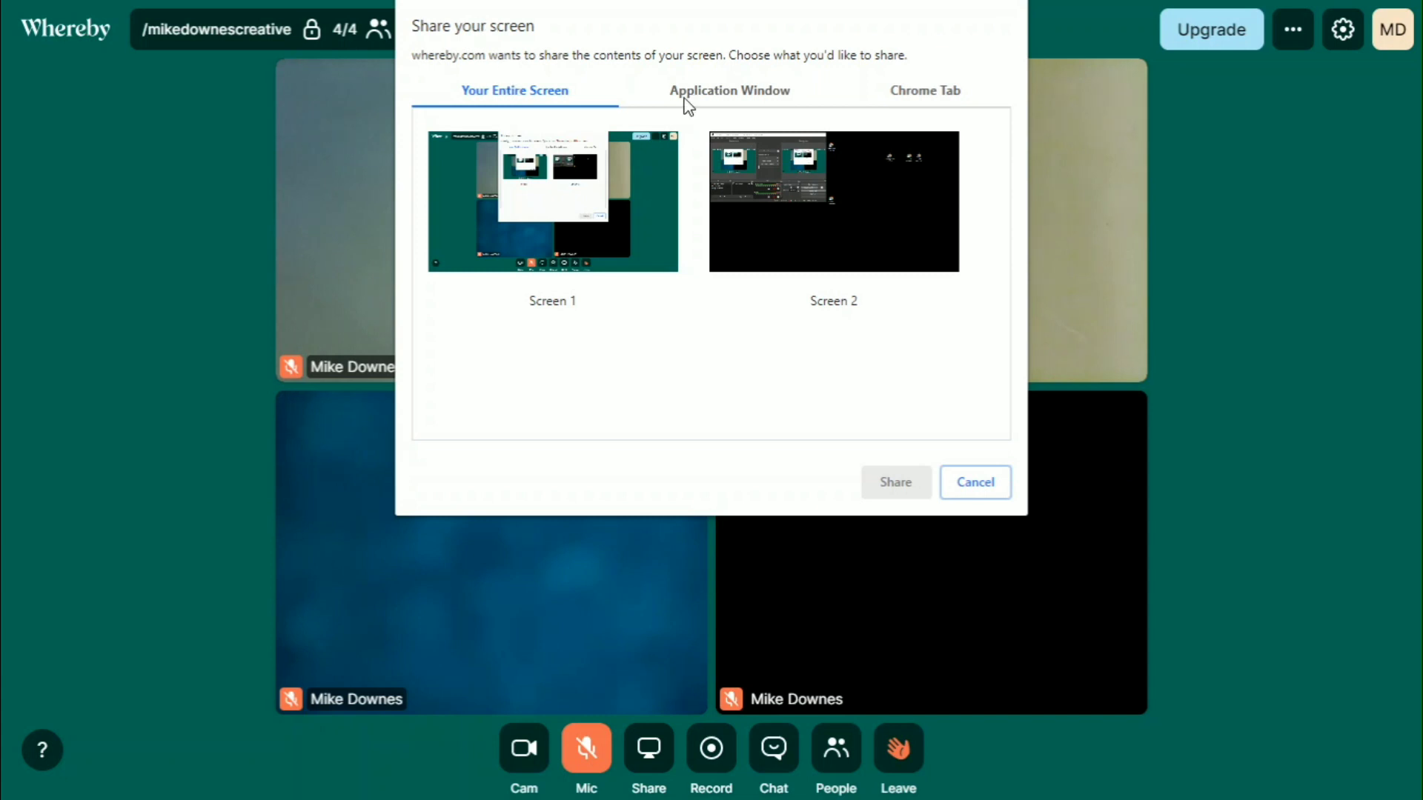
click(728, 91)
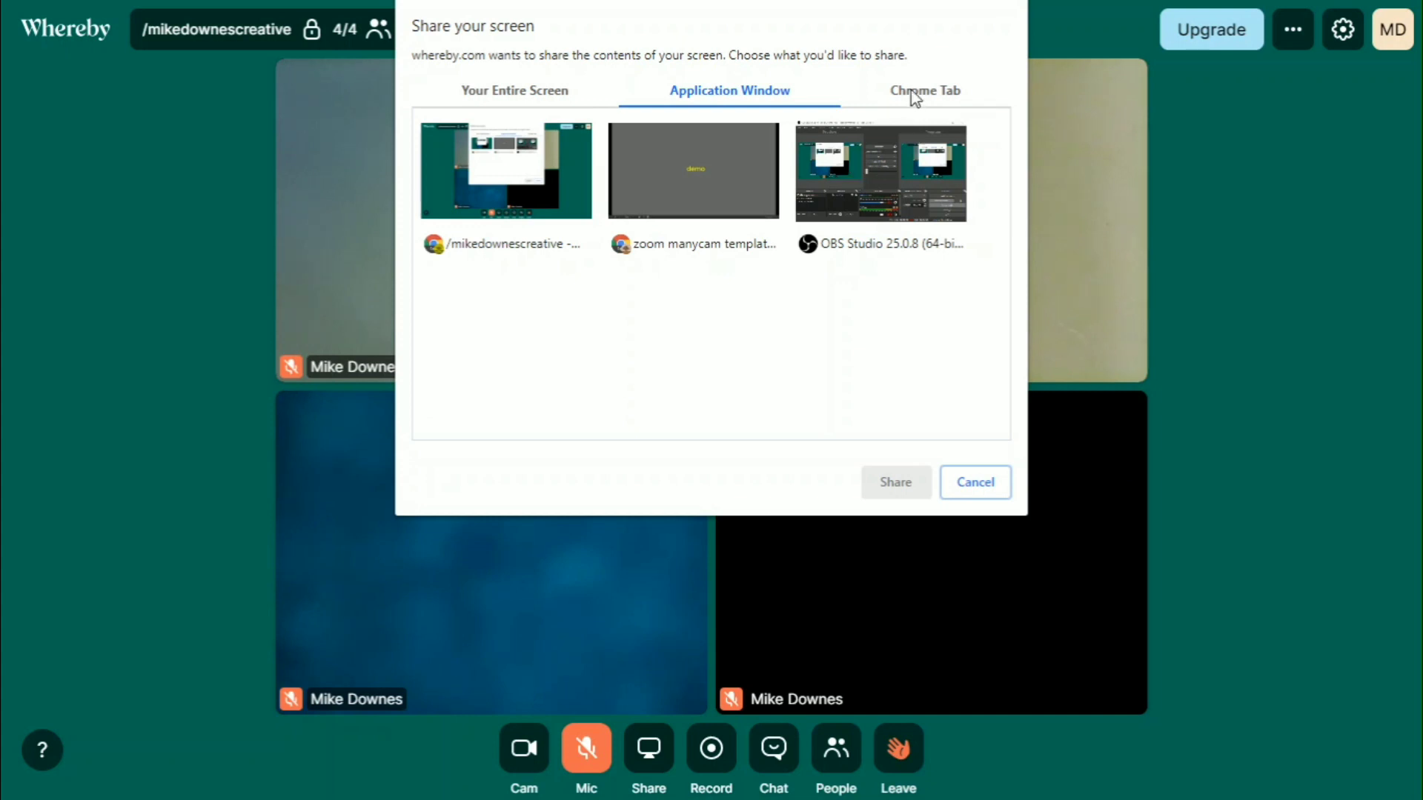
click(923, 90)
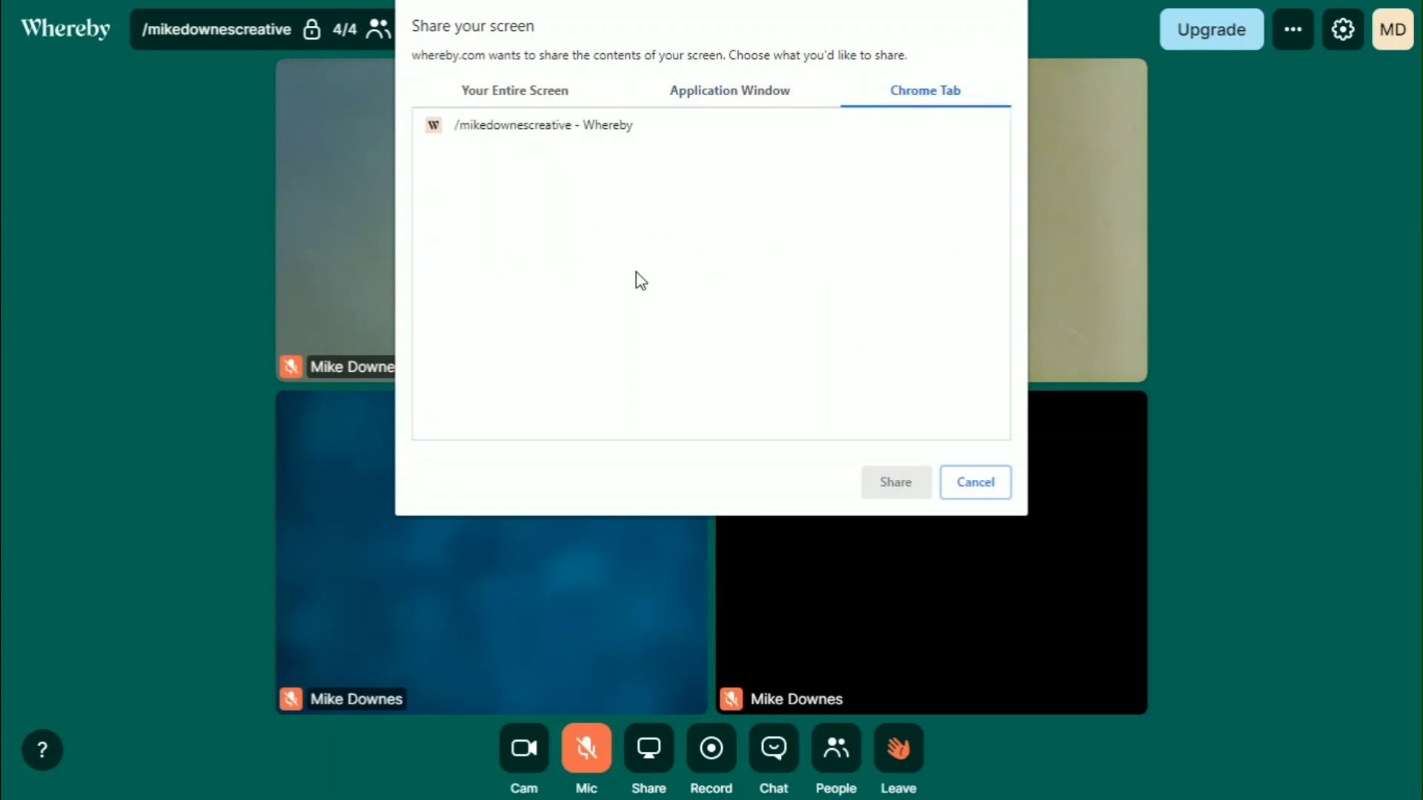
click(729, 91)
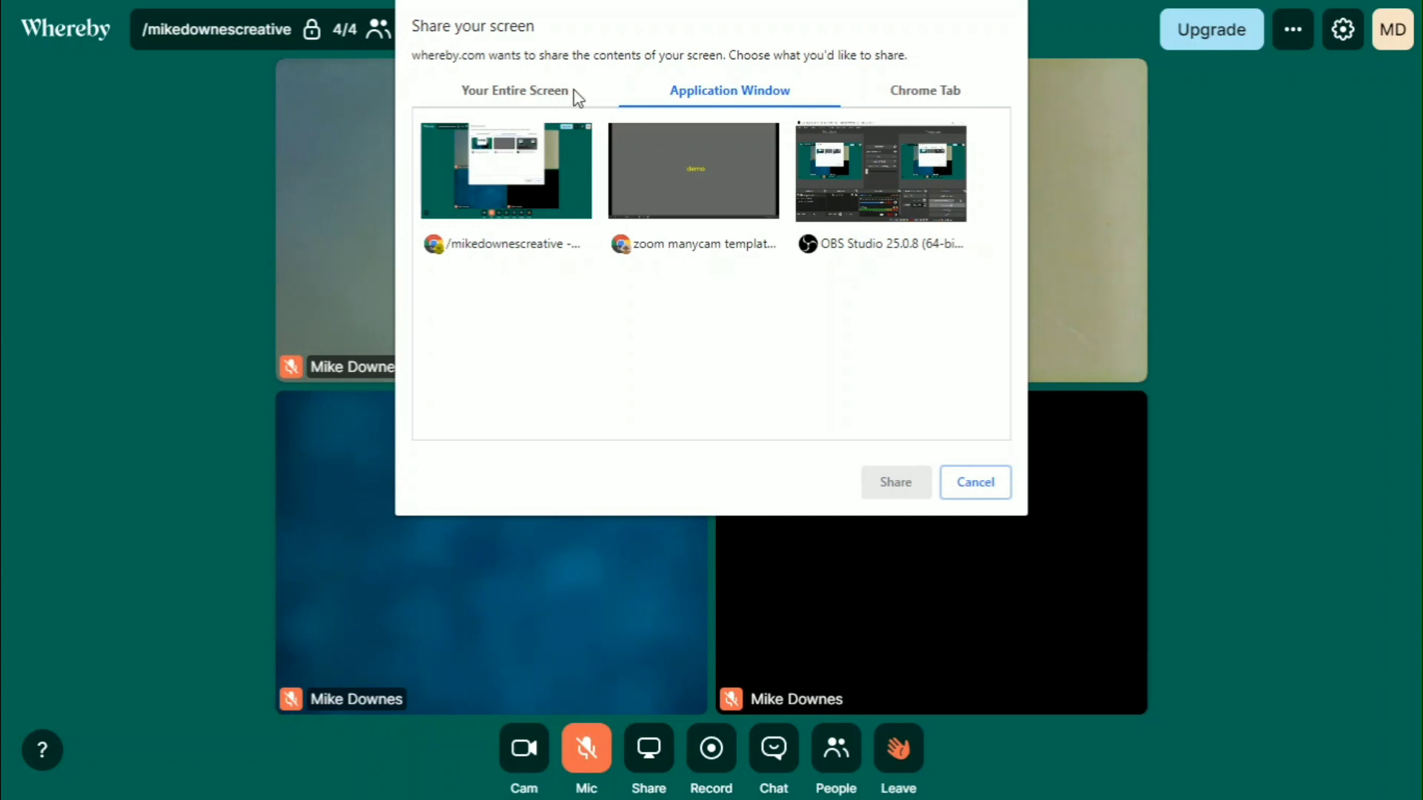
mouse_move(523, 100)
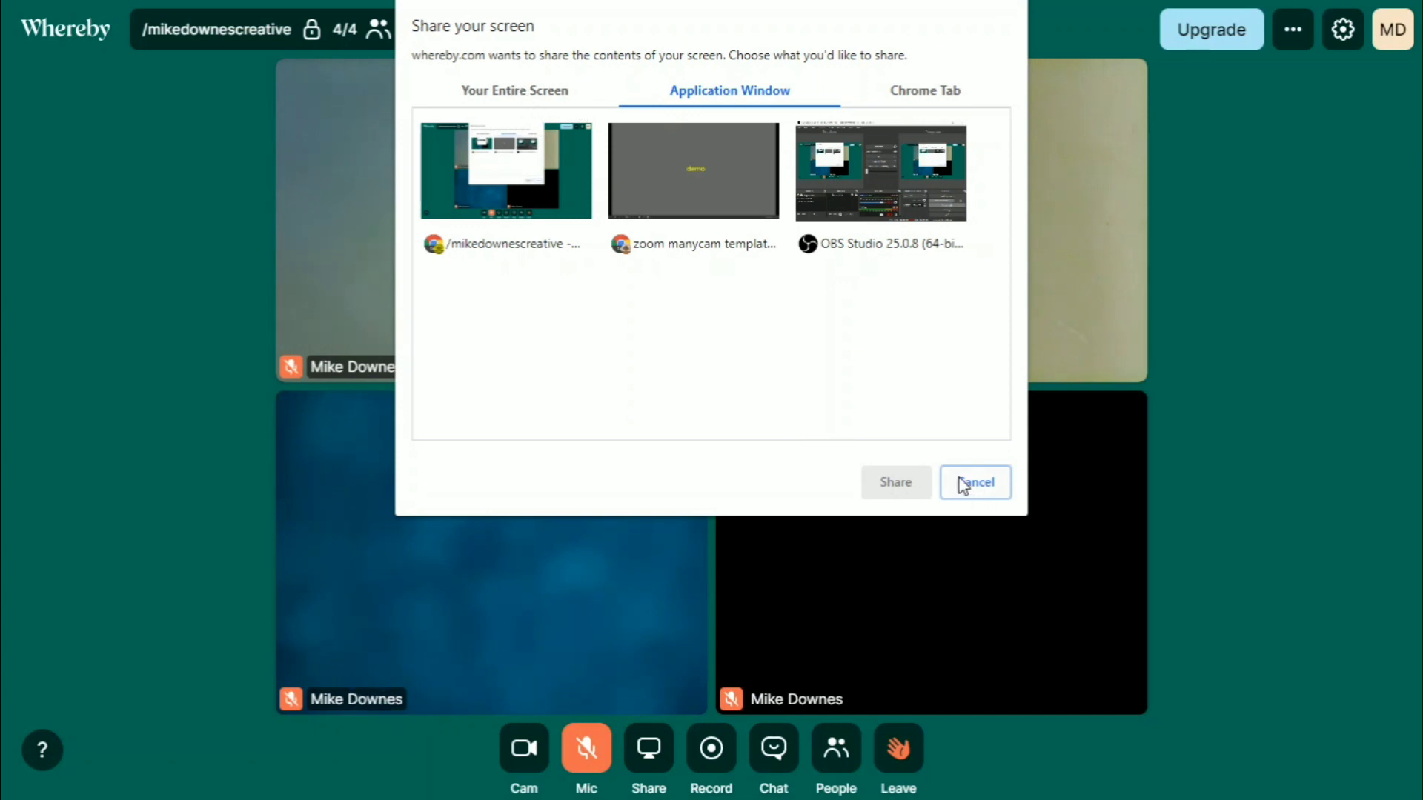
click(976, 481)
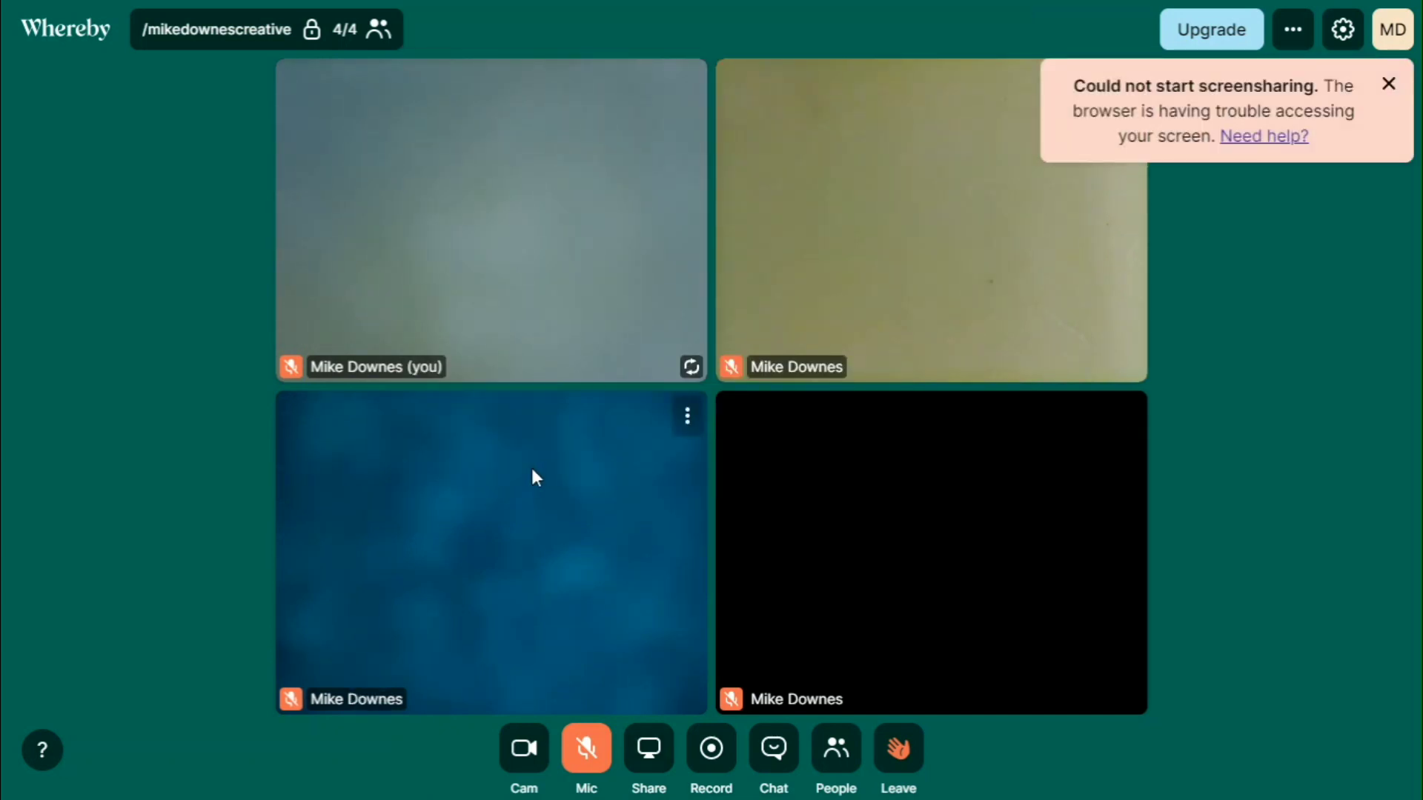
mouse_move(617, 187)
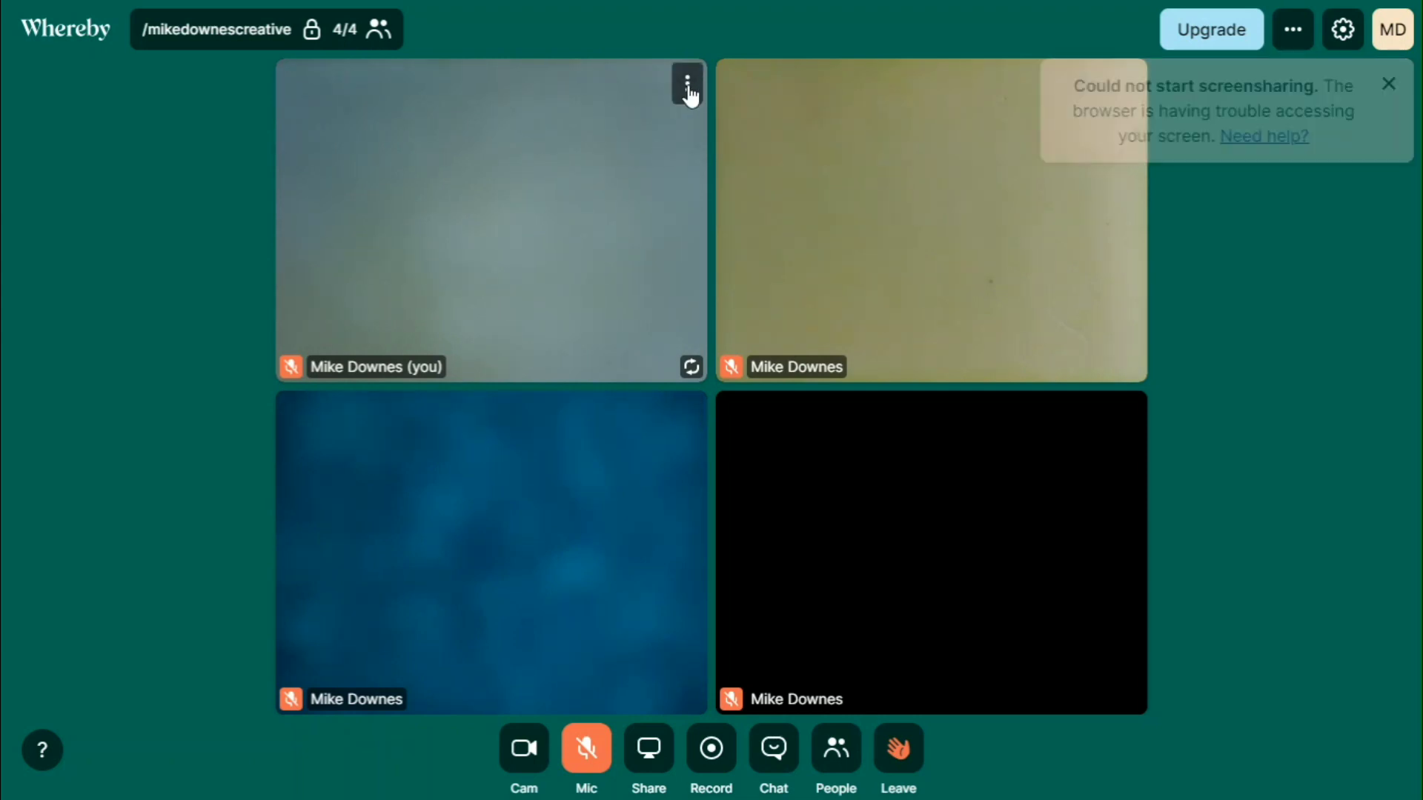
mouse_move(629, 522)
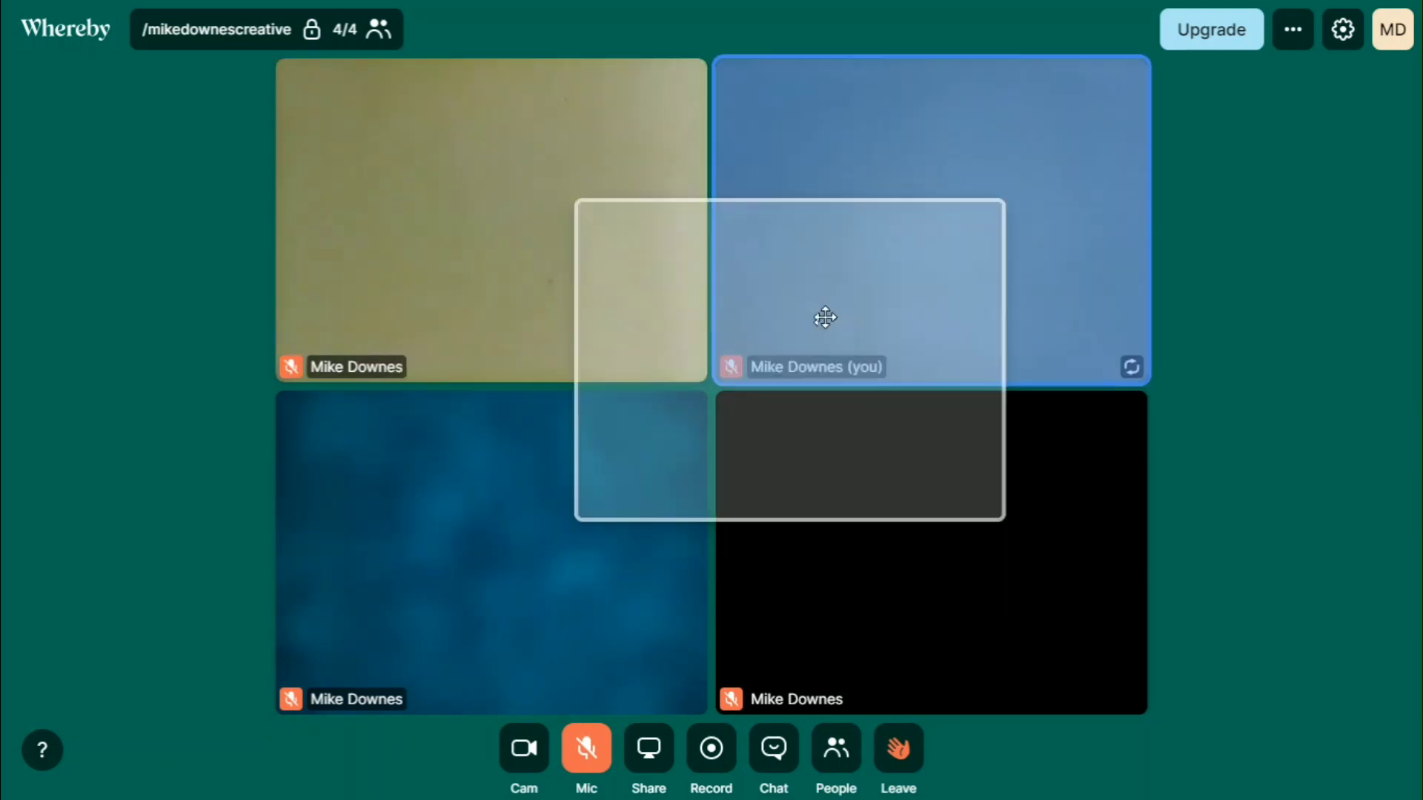
Make your own video the large main tile with the other three participants stacked beside it
drag(824, 317, 588, 539)
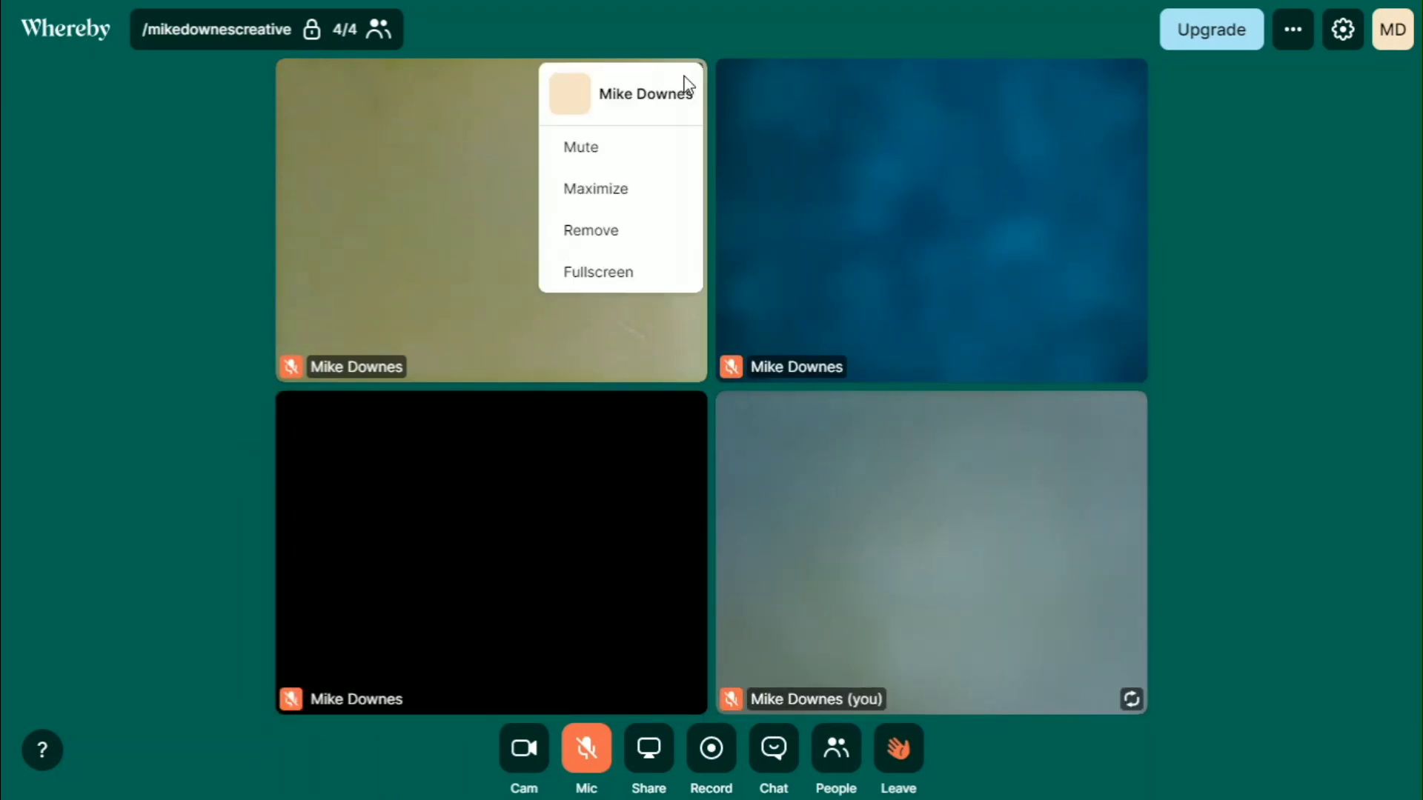
click(596, 188)
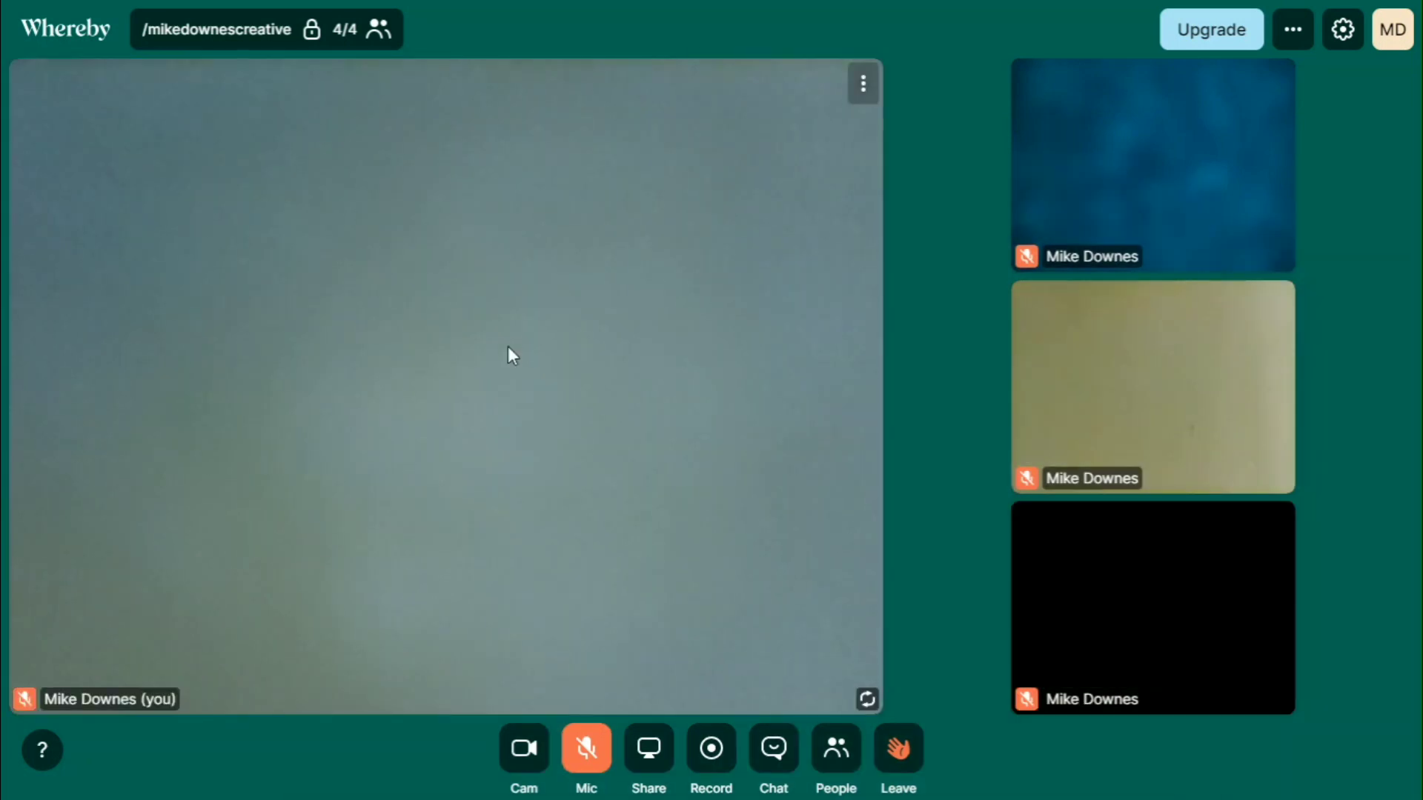
mouse_move(861, 83)
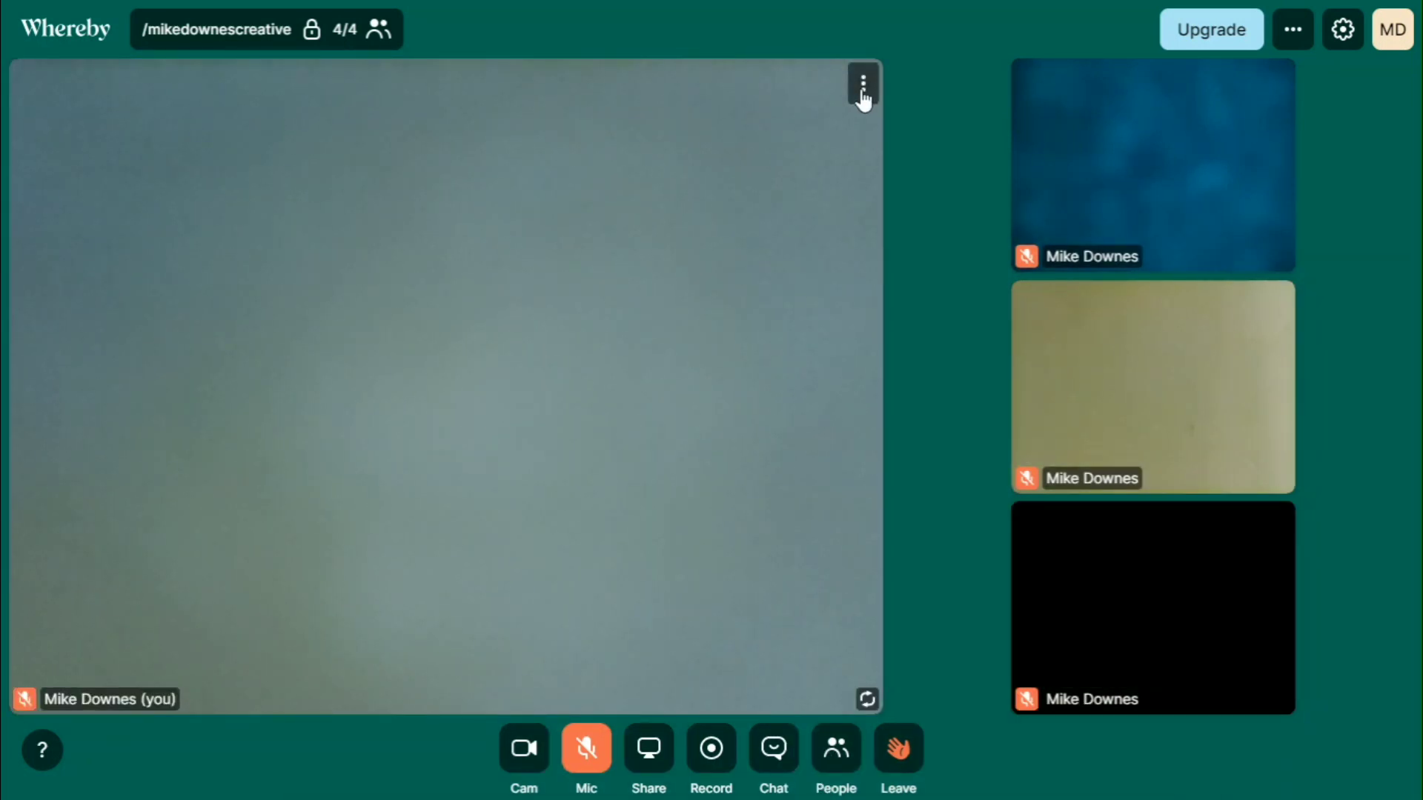
click(861, 83)
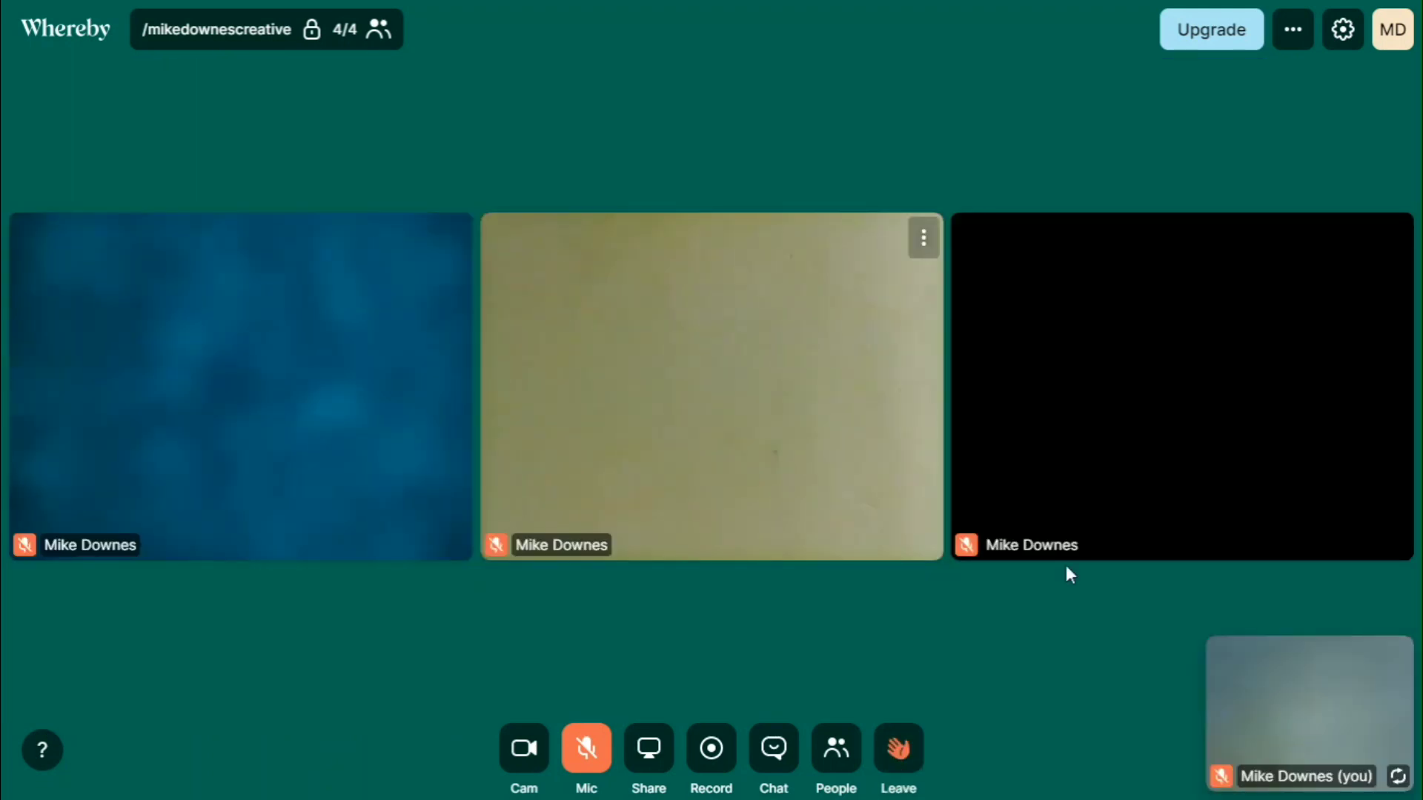
mouse_move(1227, 704)
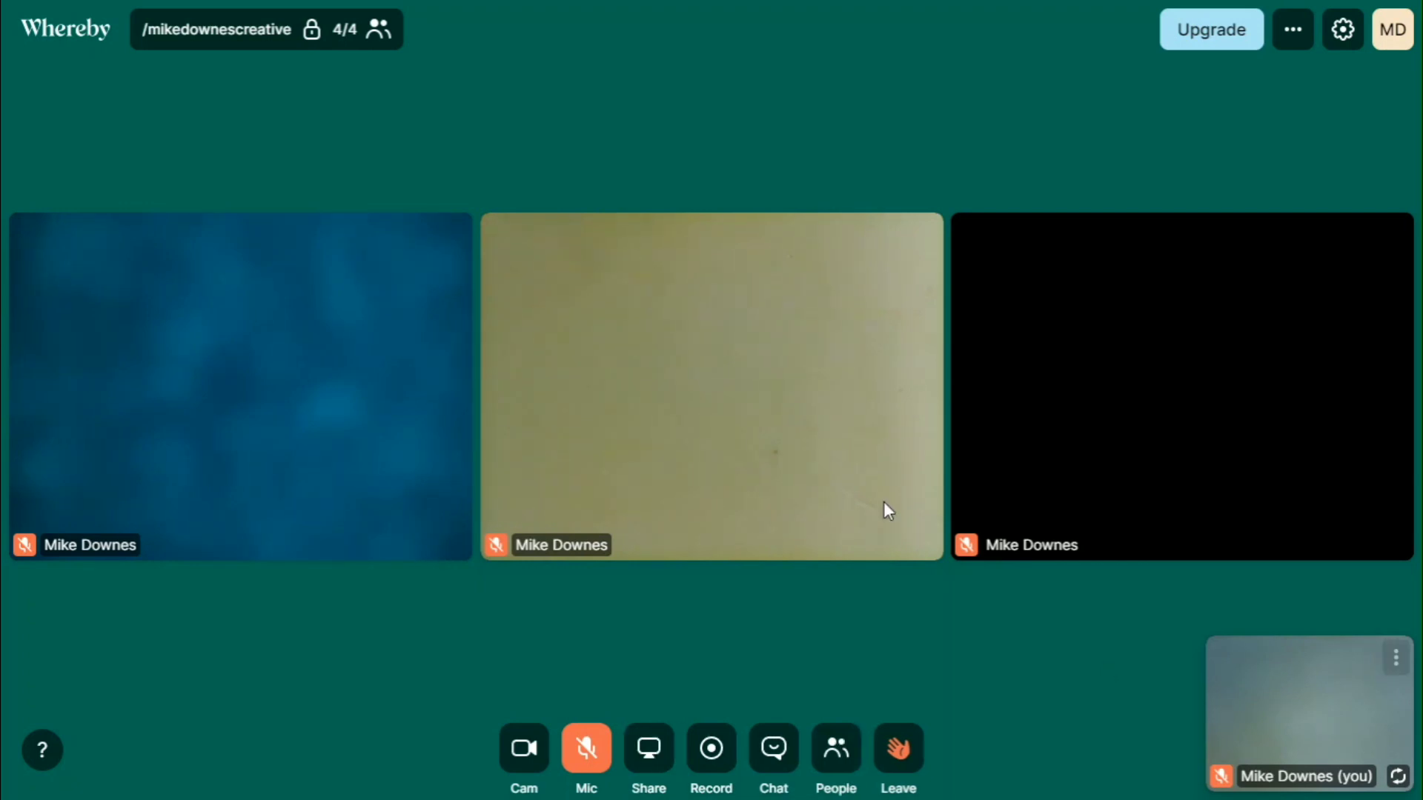
mouse_move(1352, 636)
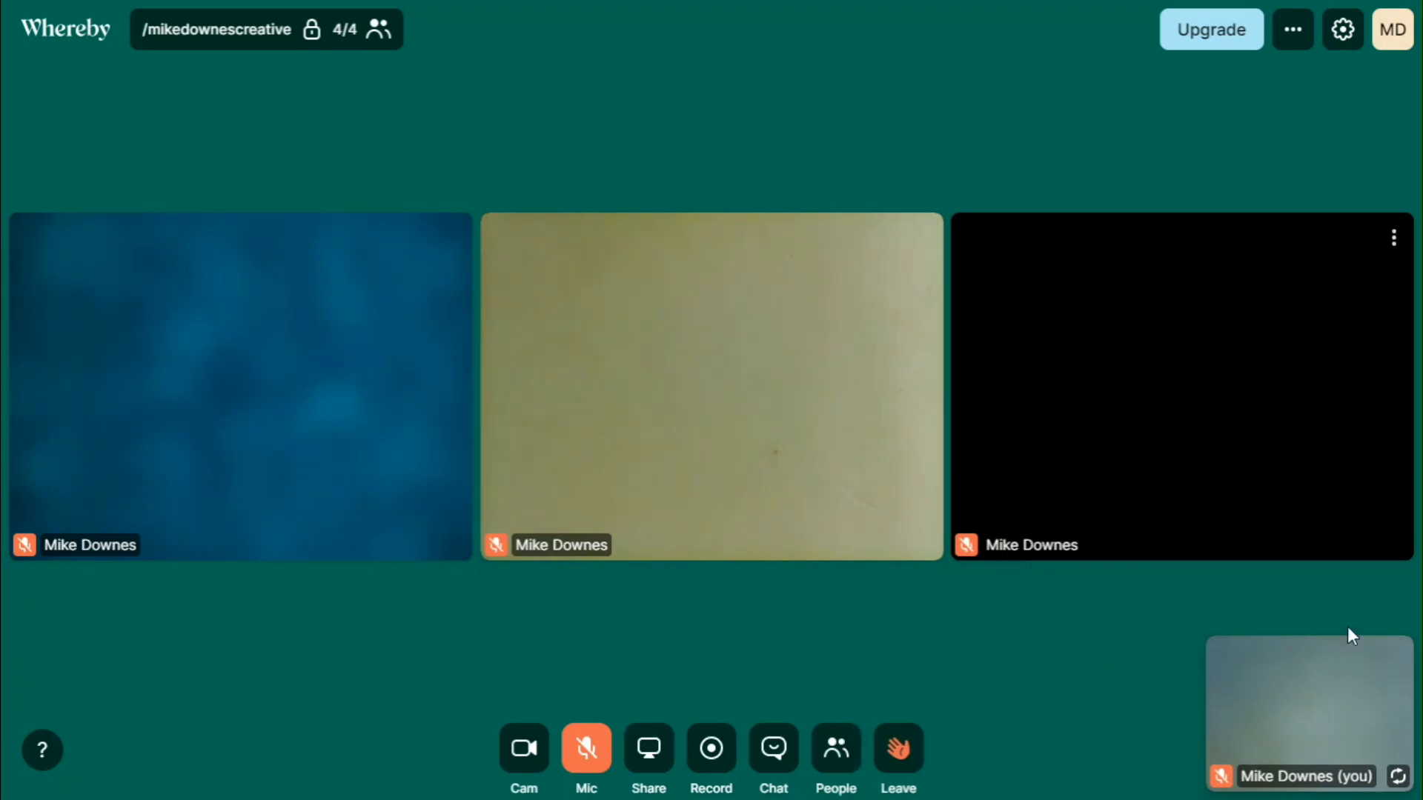
click(1351, 636)
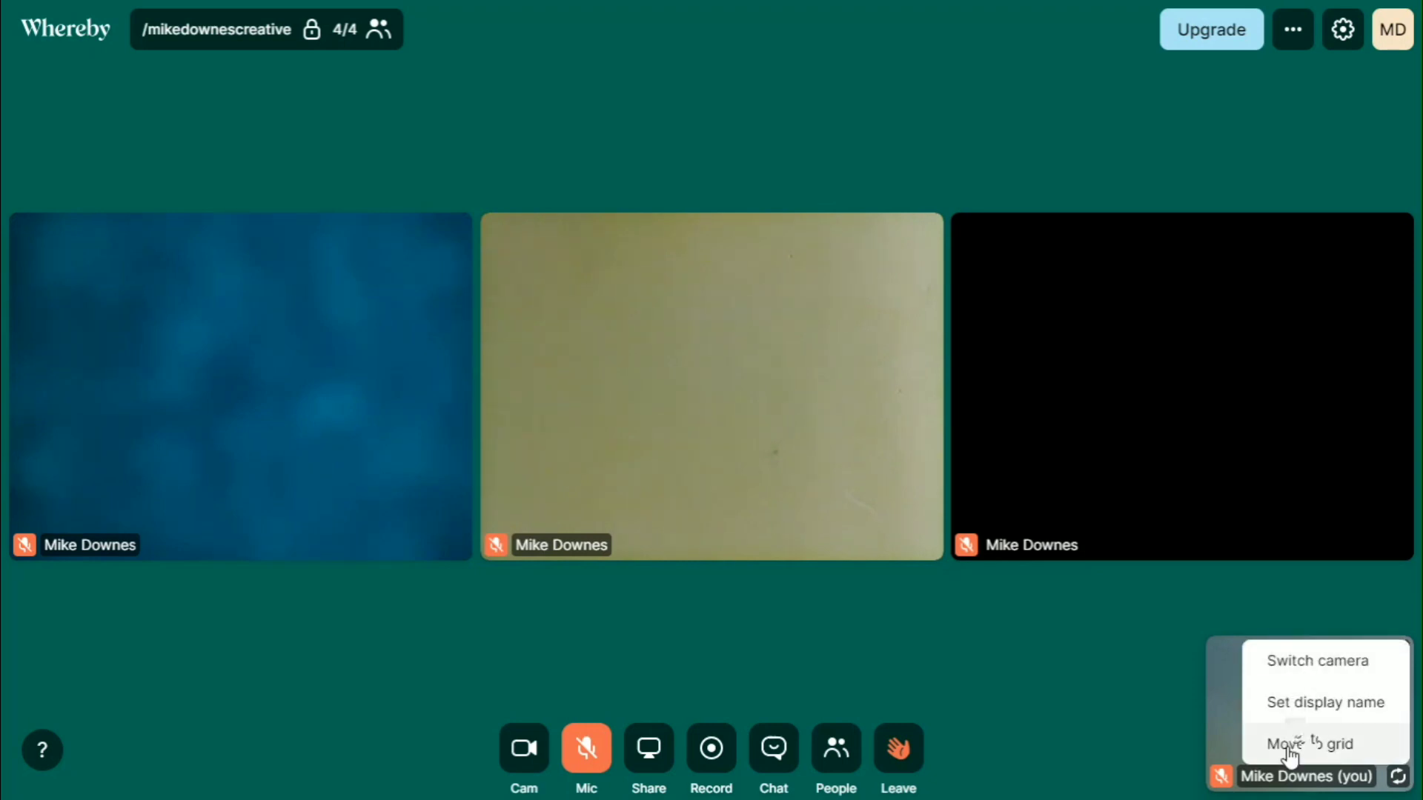
click(1308, 743)
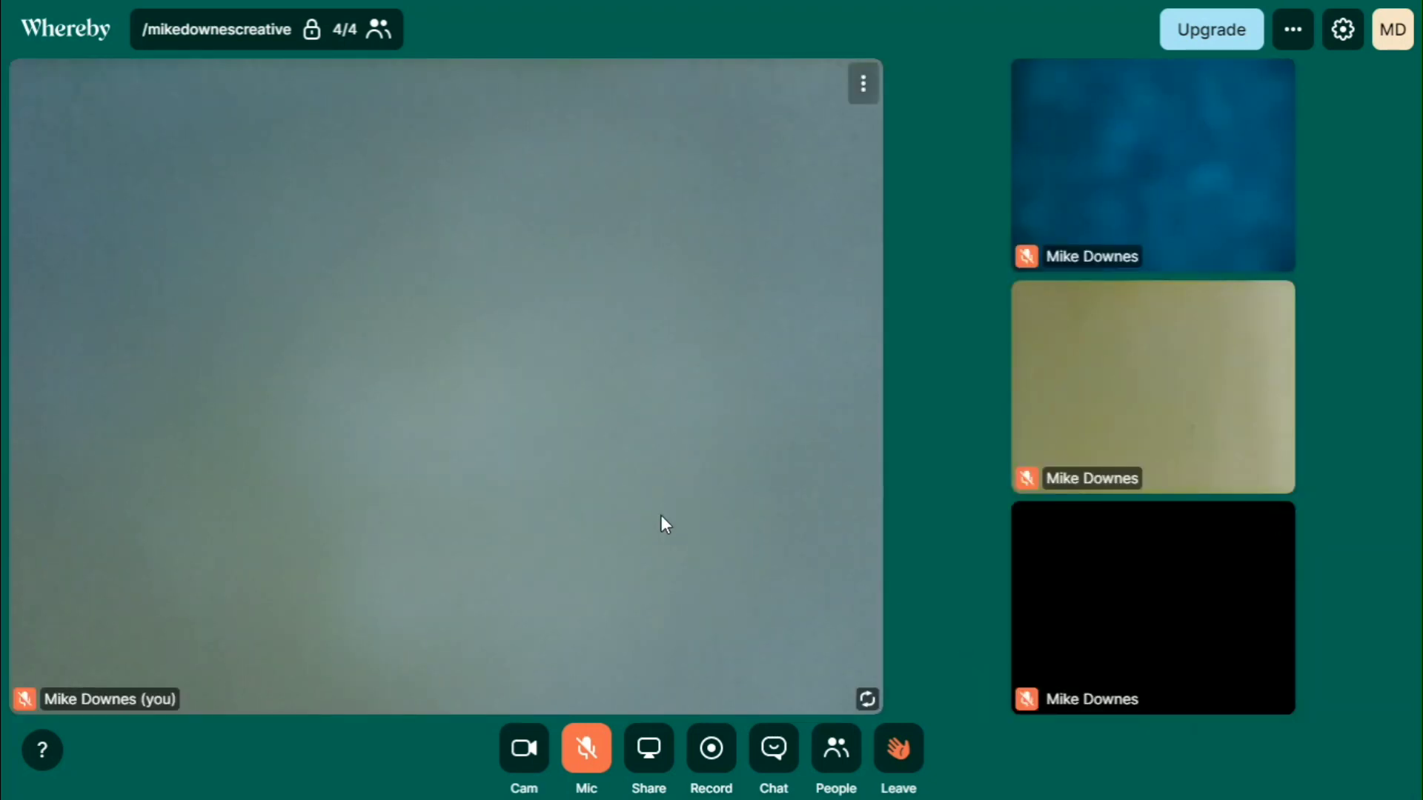
mouse_move(1276, 86)
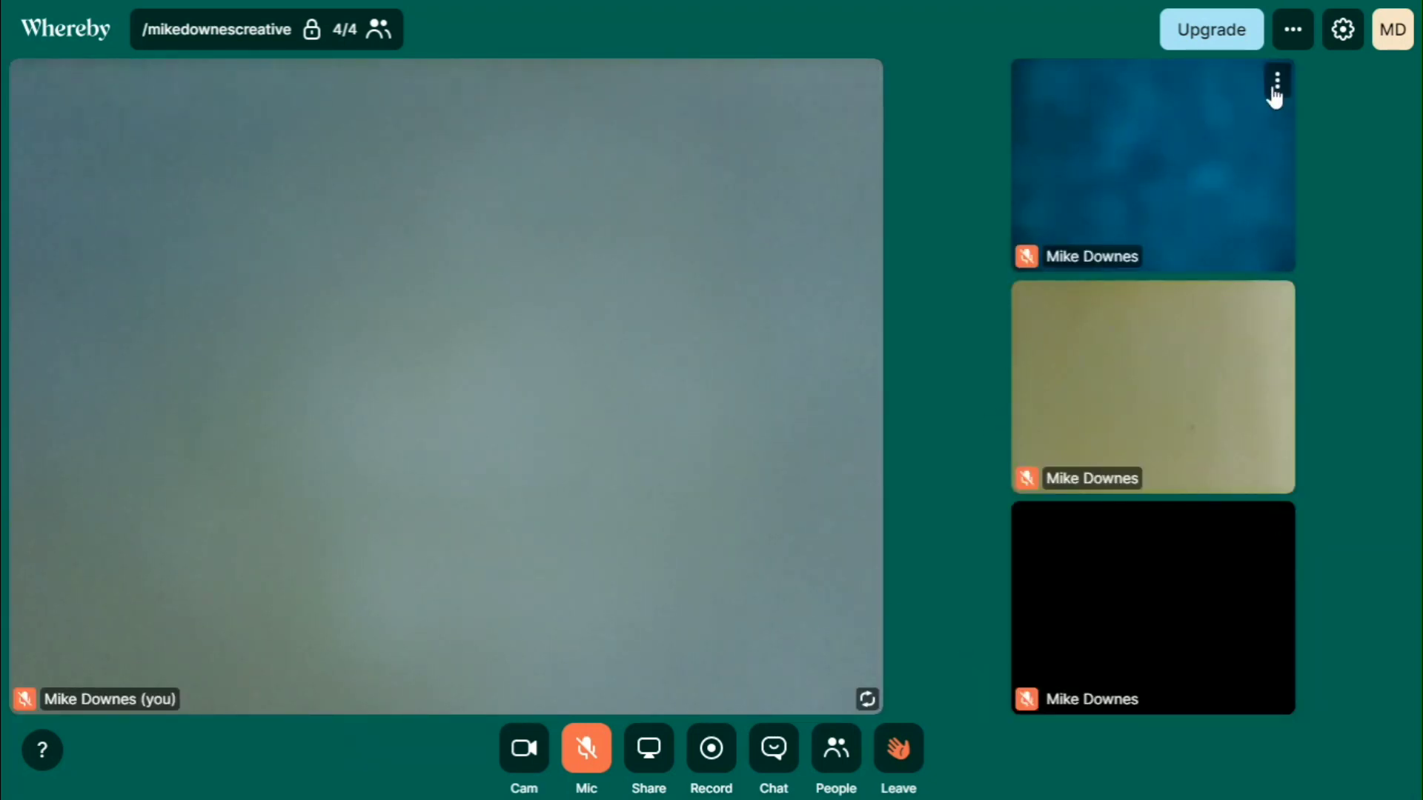
click(1277, 83)
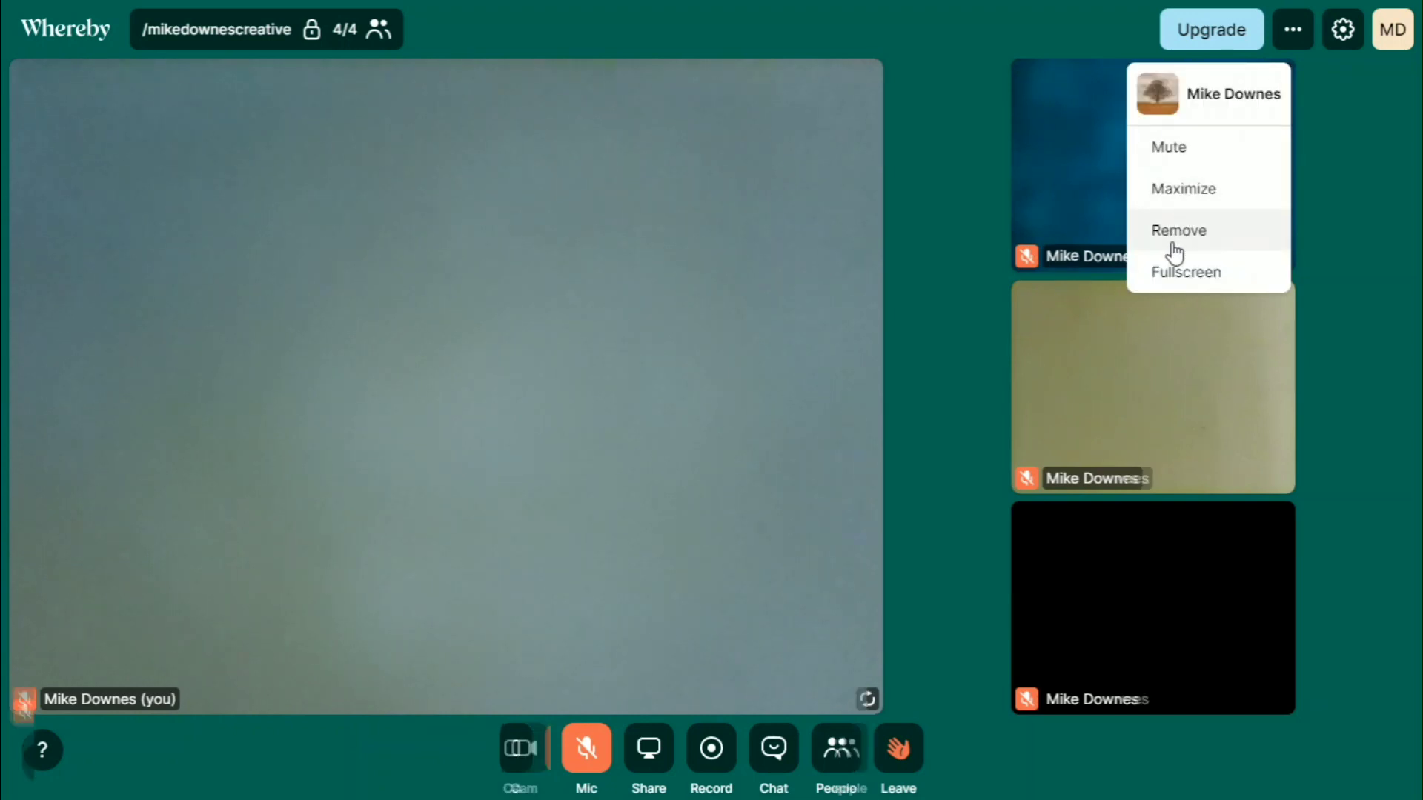
click(1185, 271)
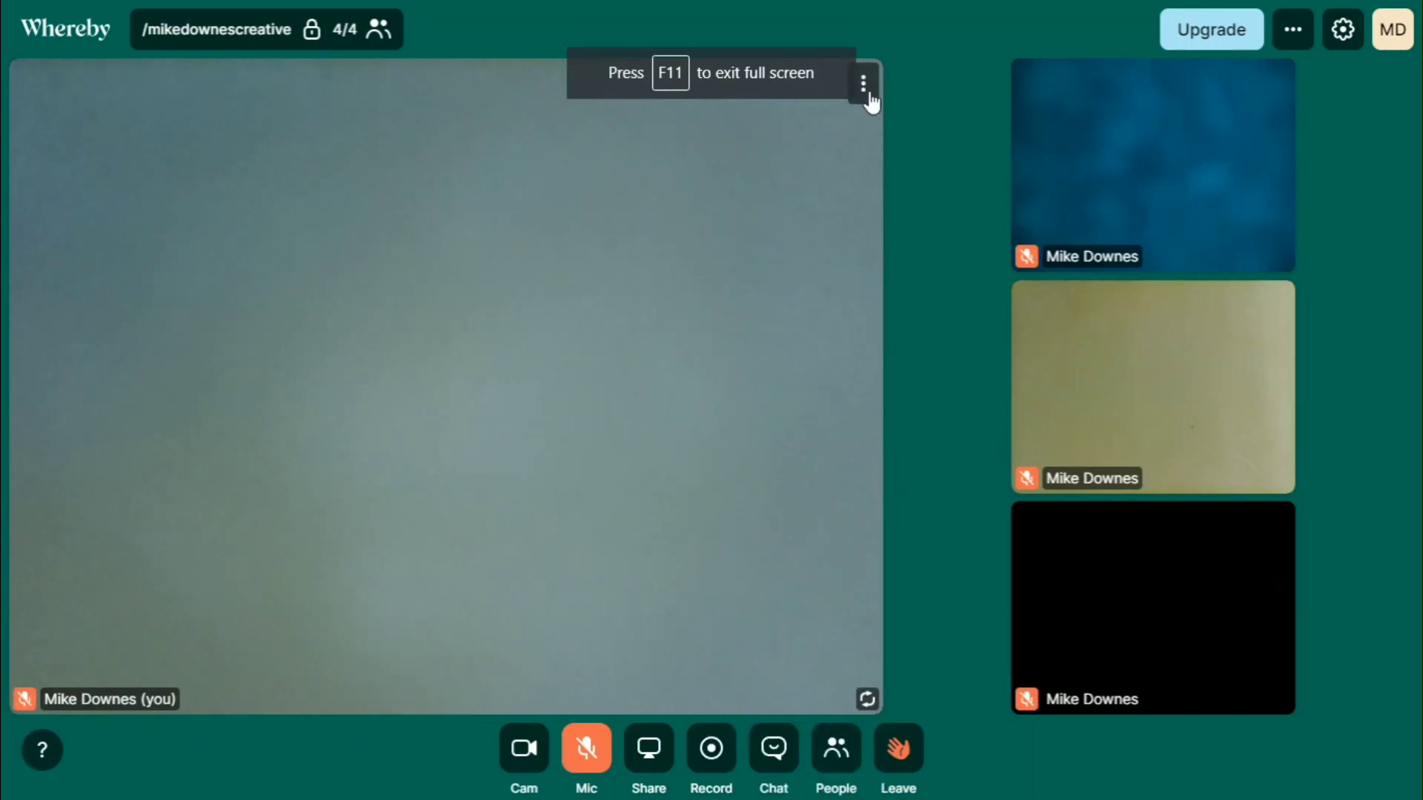
click(864, 83)
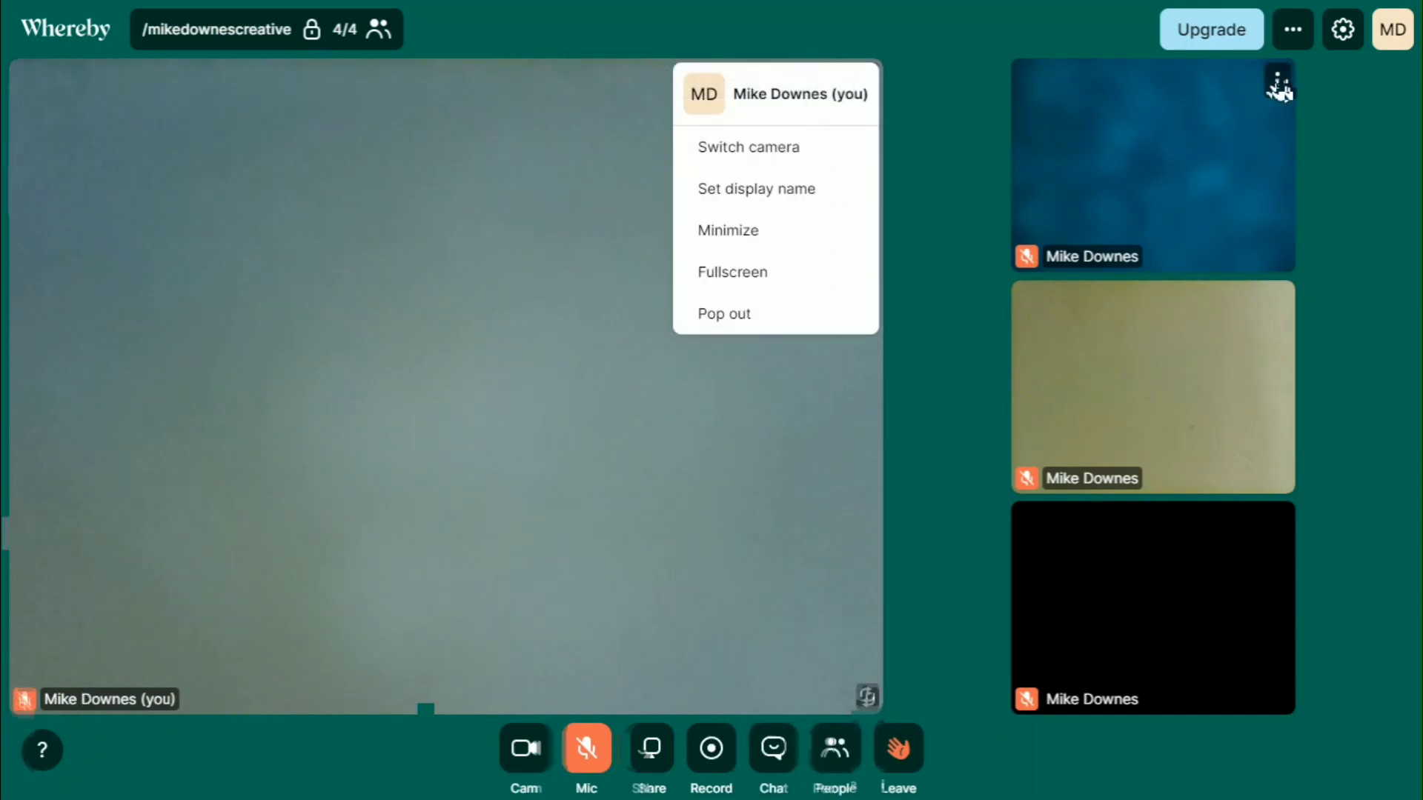
click(1281, 85)
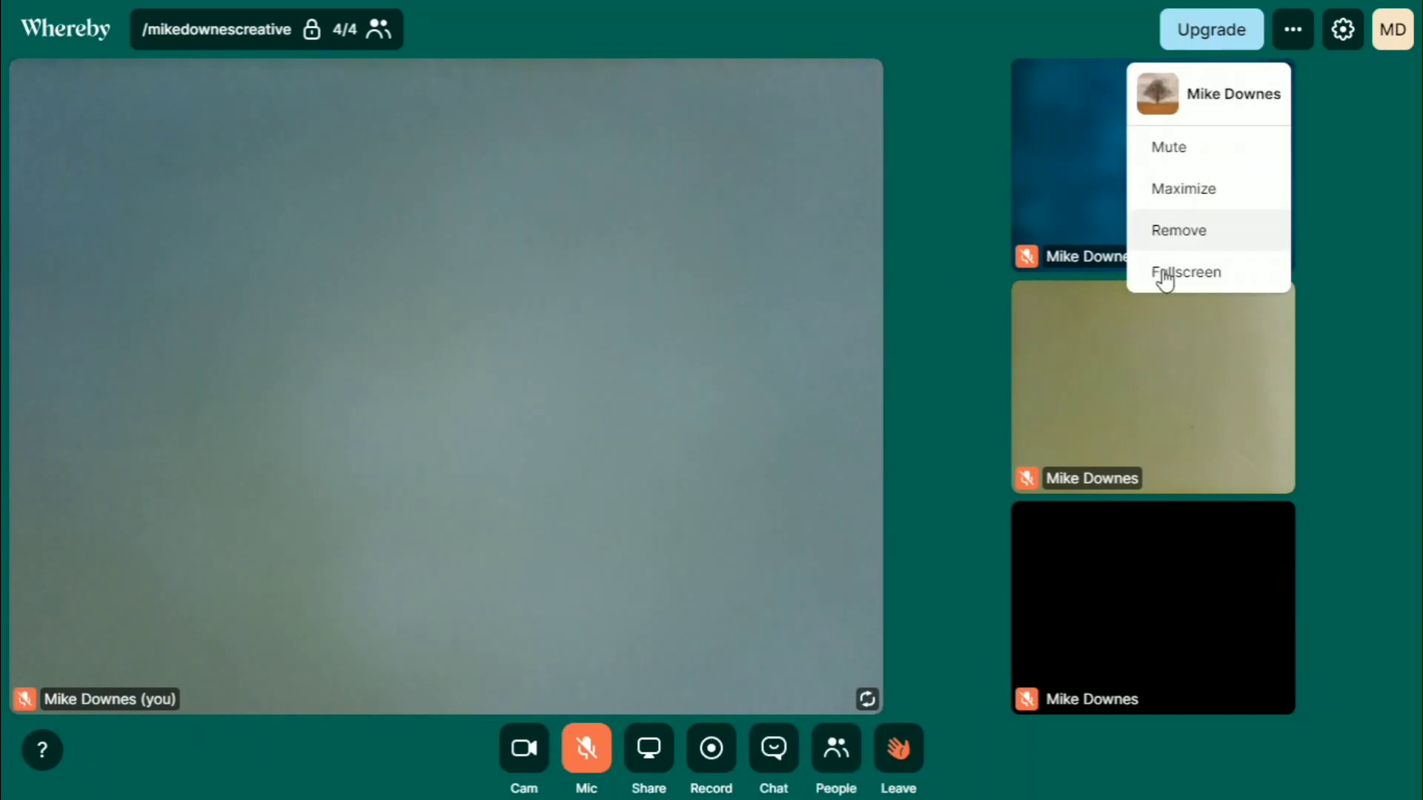
click(1186, 273)
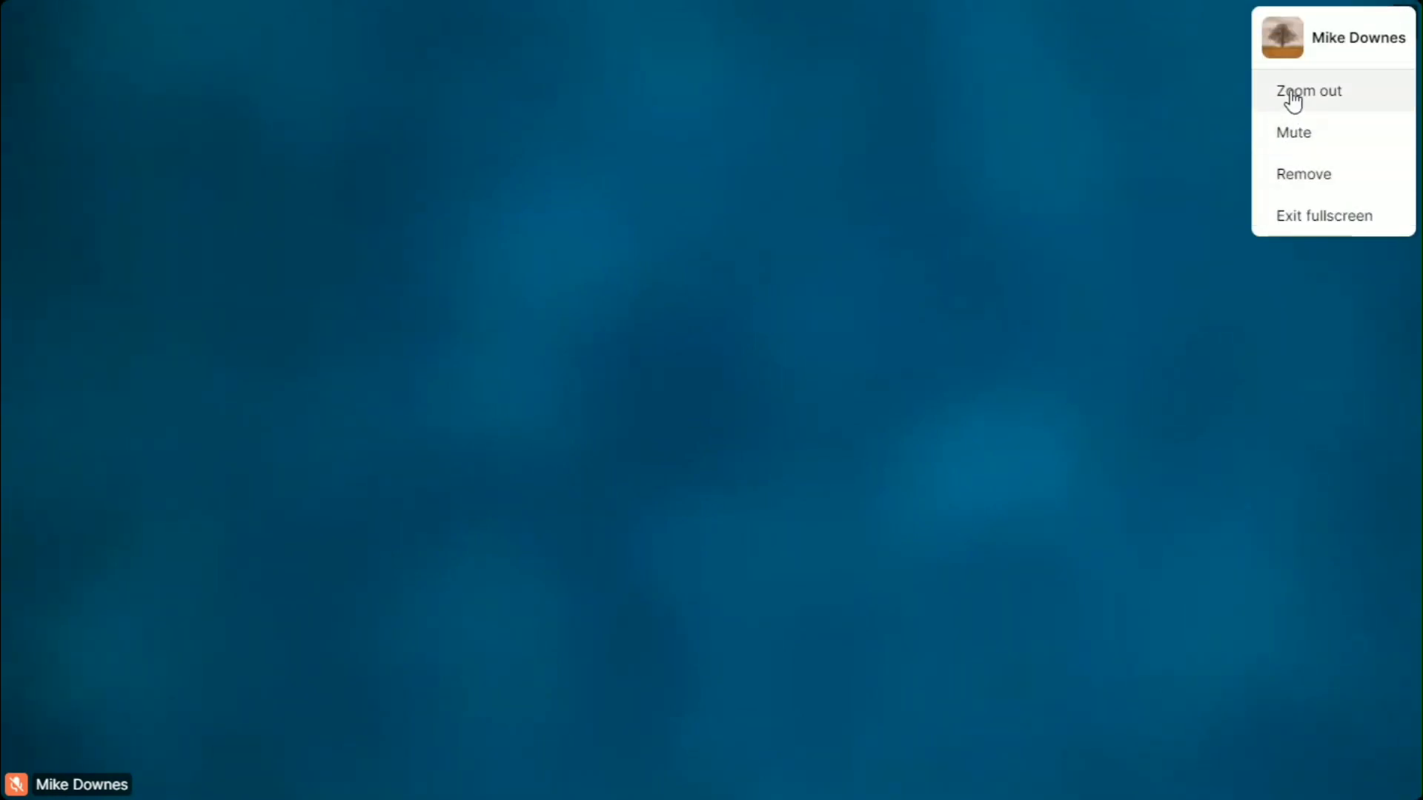
click(1309, 90)
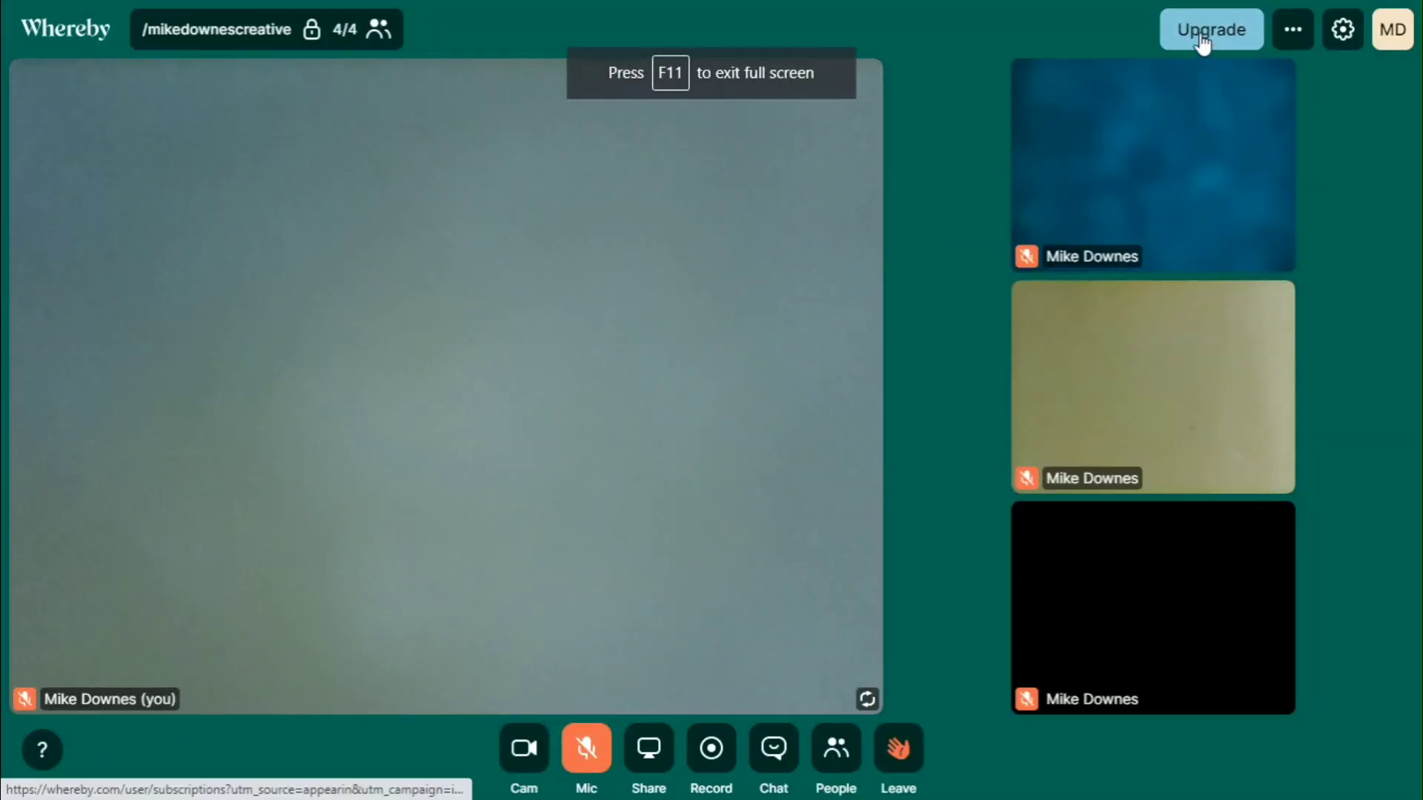
Start the meeting timer from the room's extra options so it runs in the header
click(1292, 30)
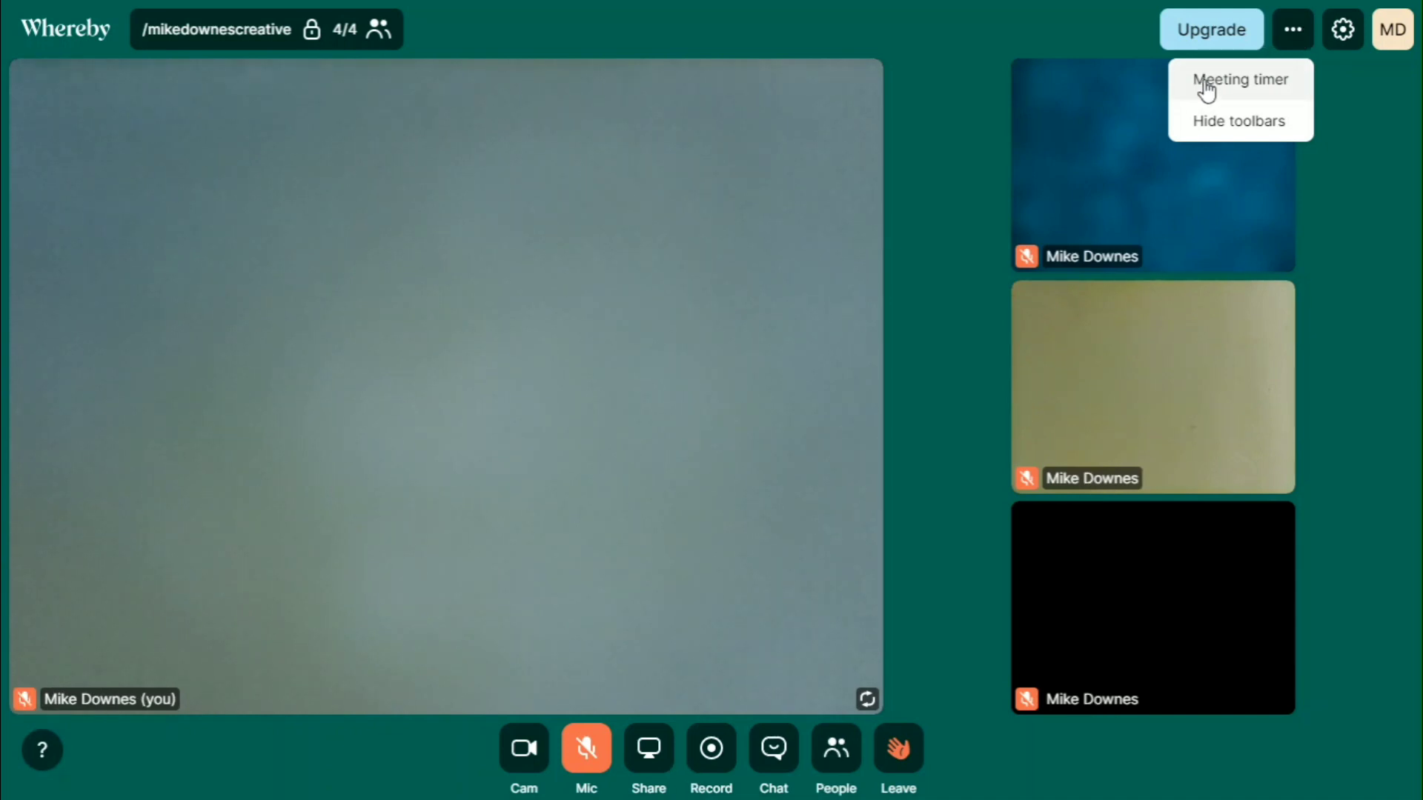
click(1239, 79)
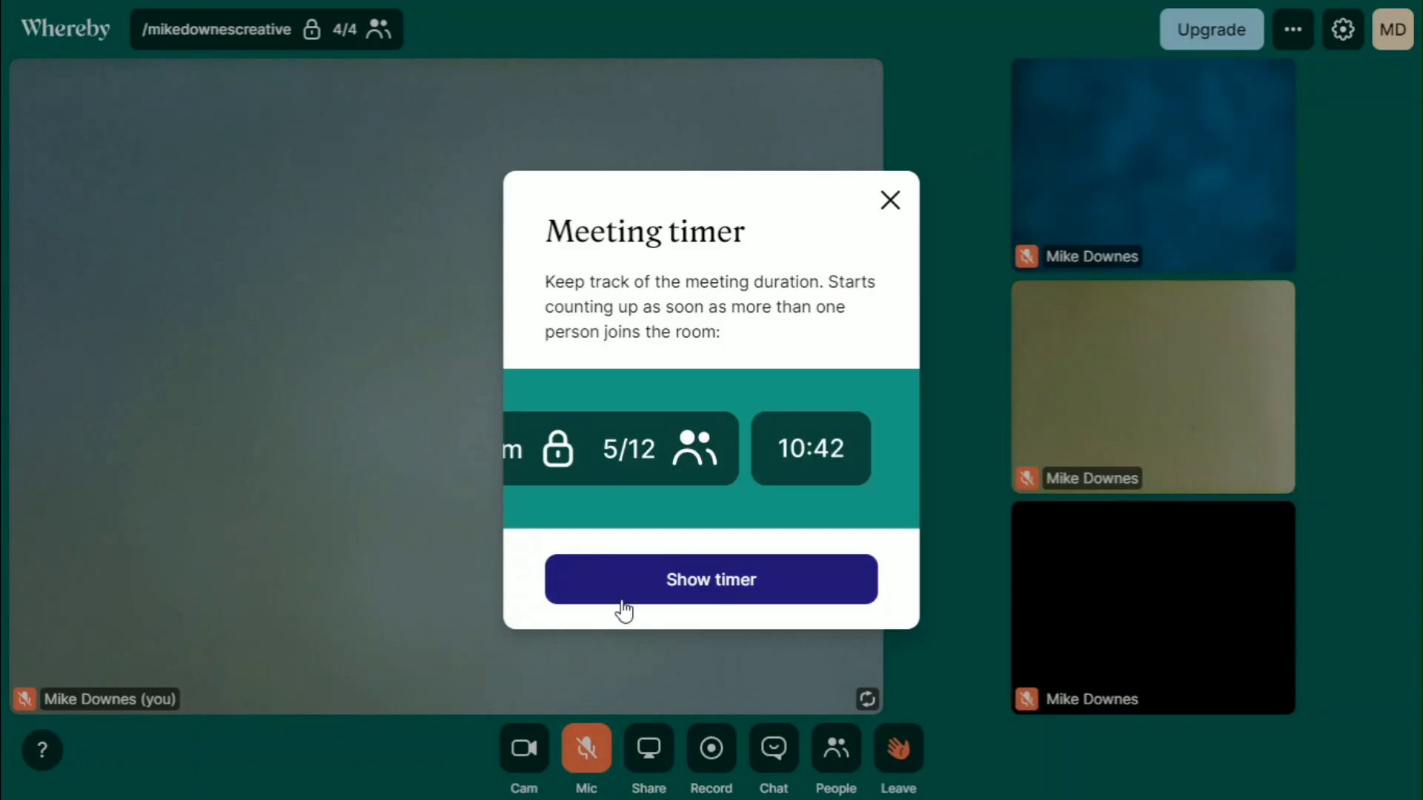
click(710, 579)
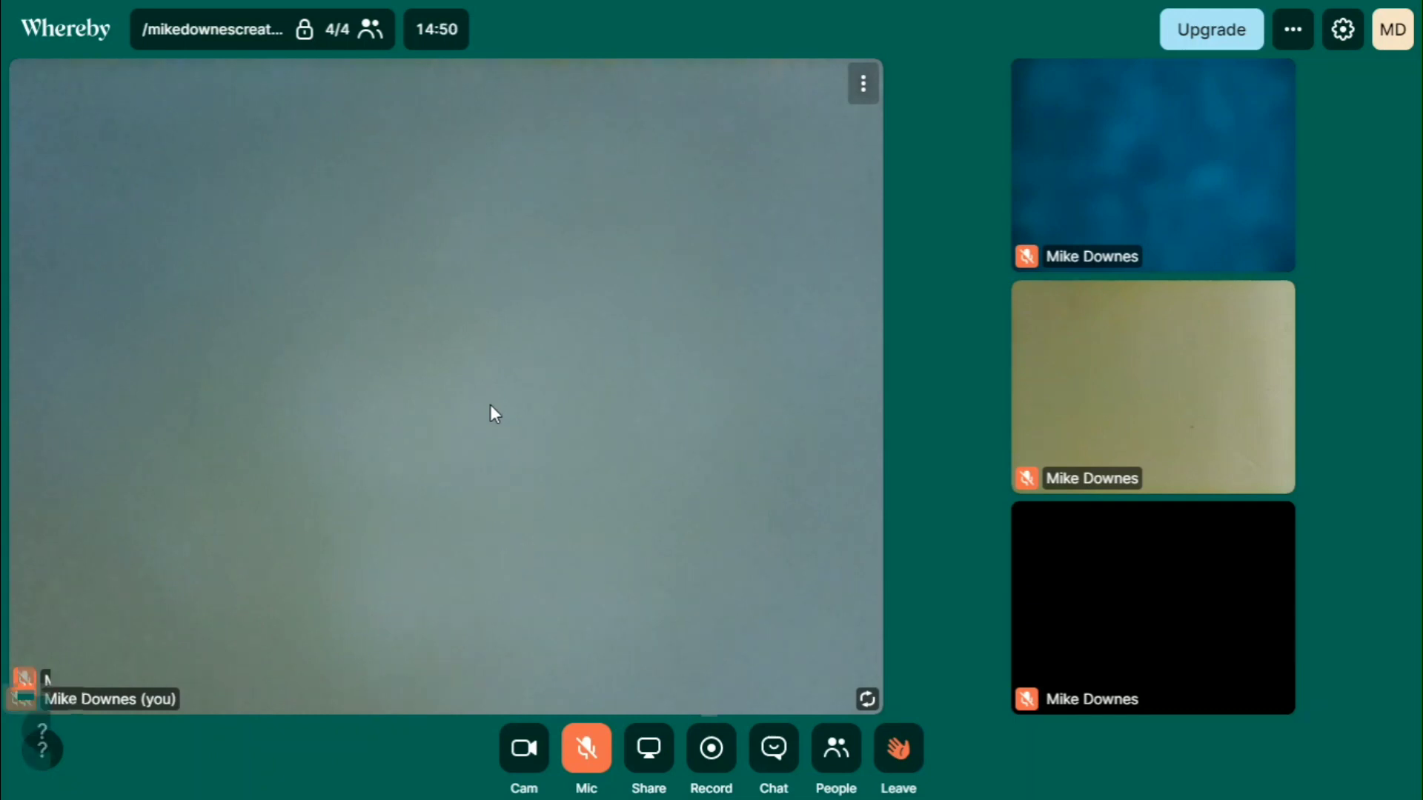
mouse_move(446, 370)
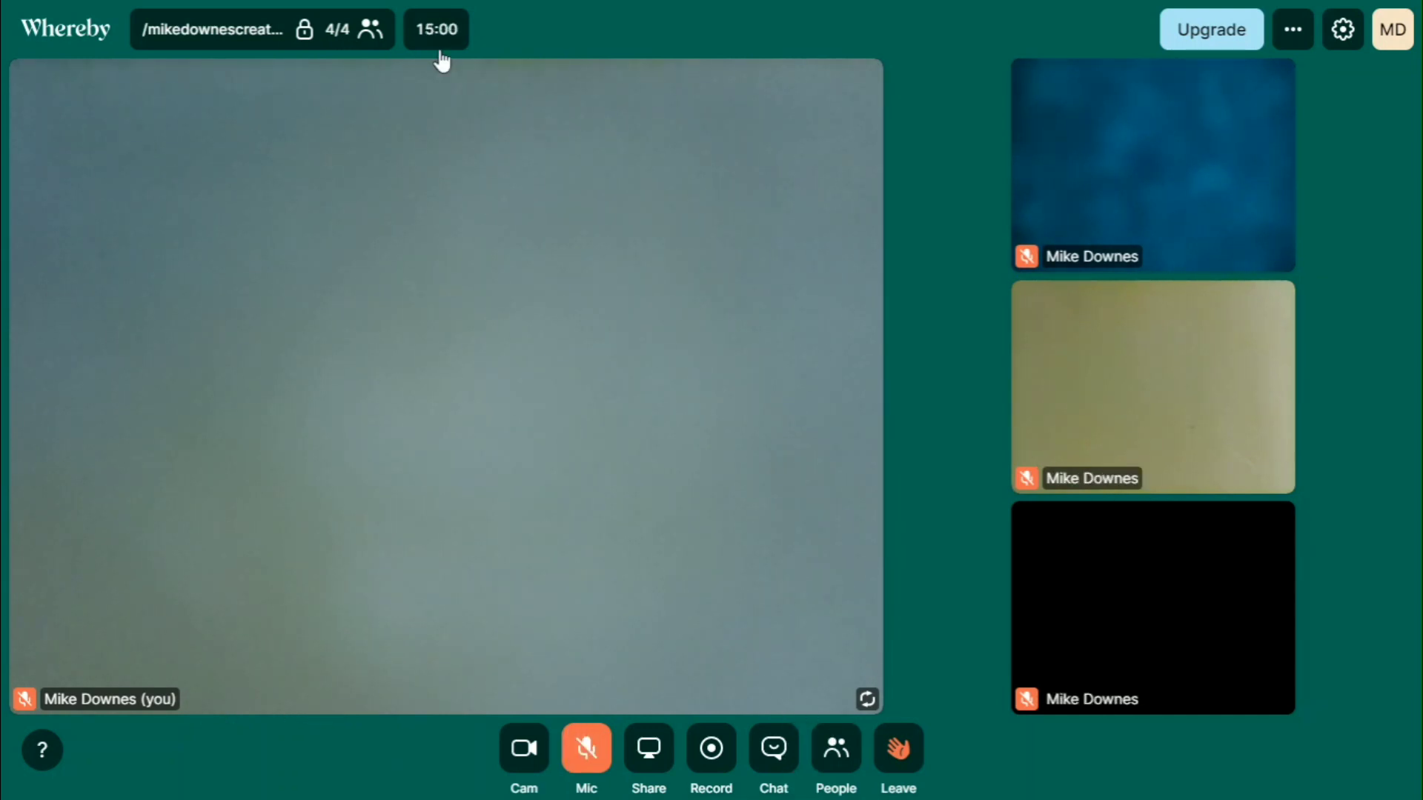
View the Device and Room settings, then close the settings dialog
click(1343, 30)
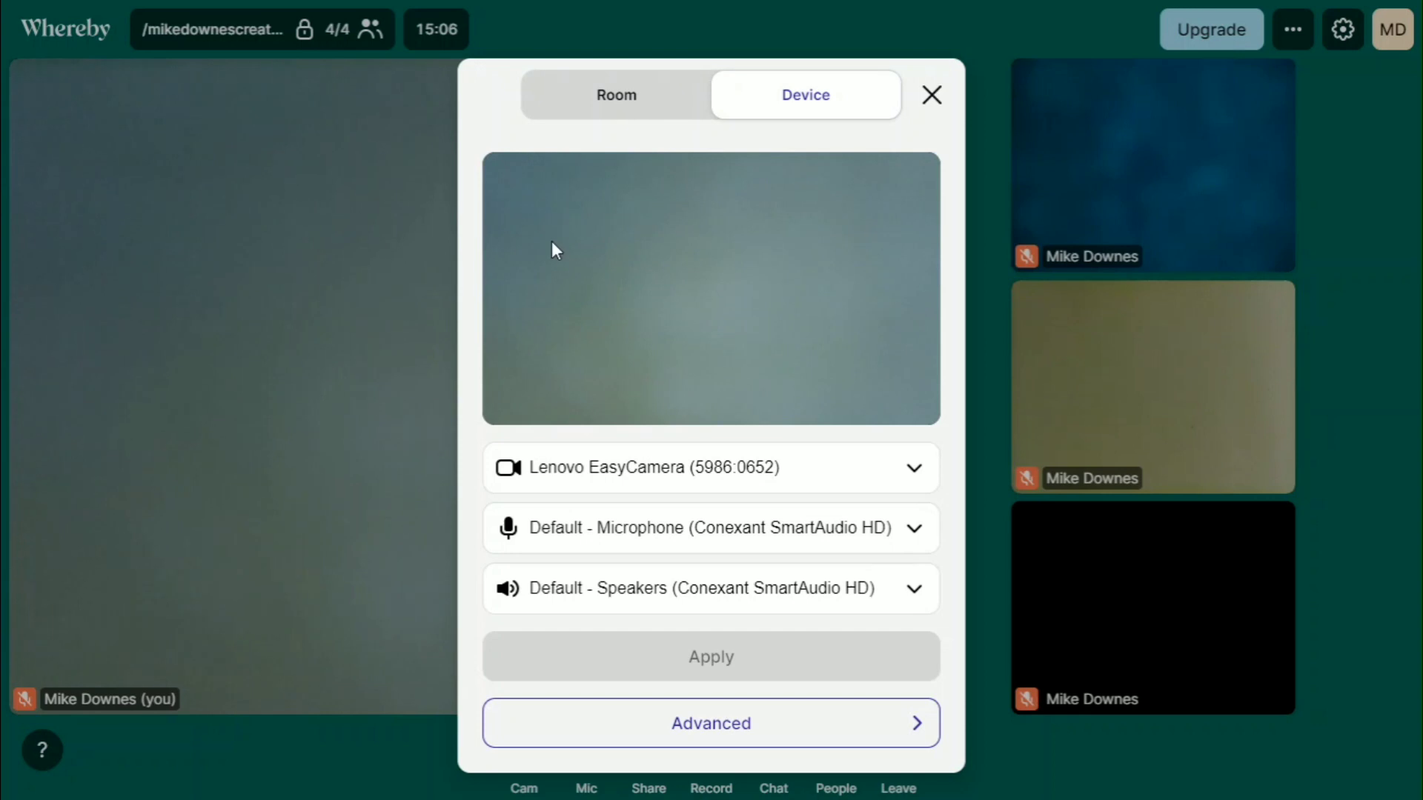
click(616, 95)
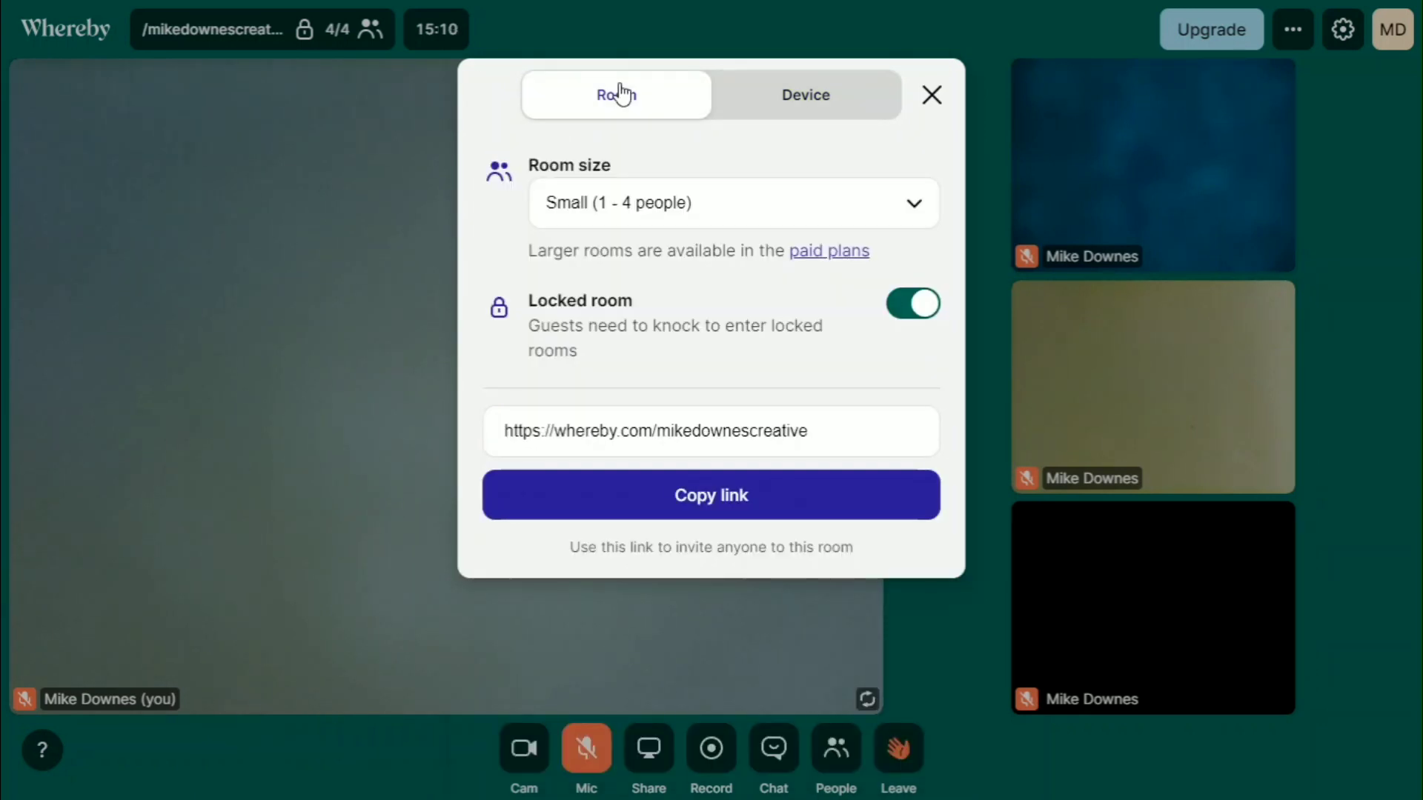
click(929, 94)
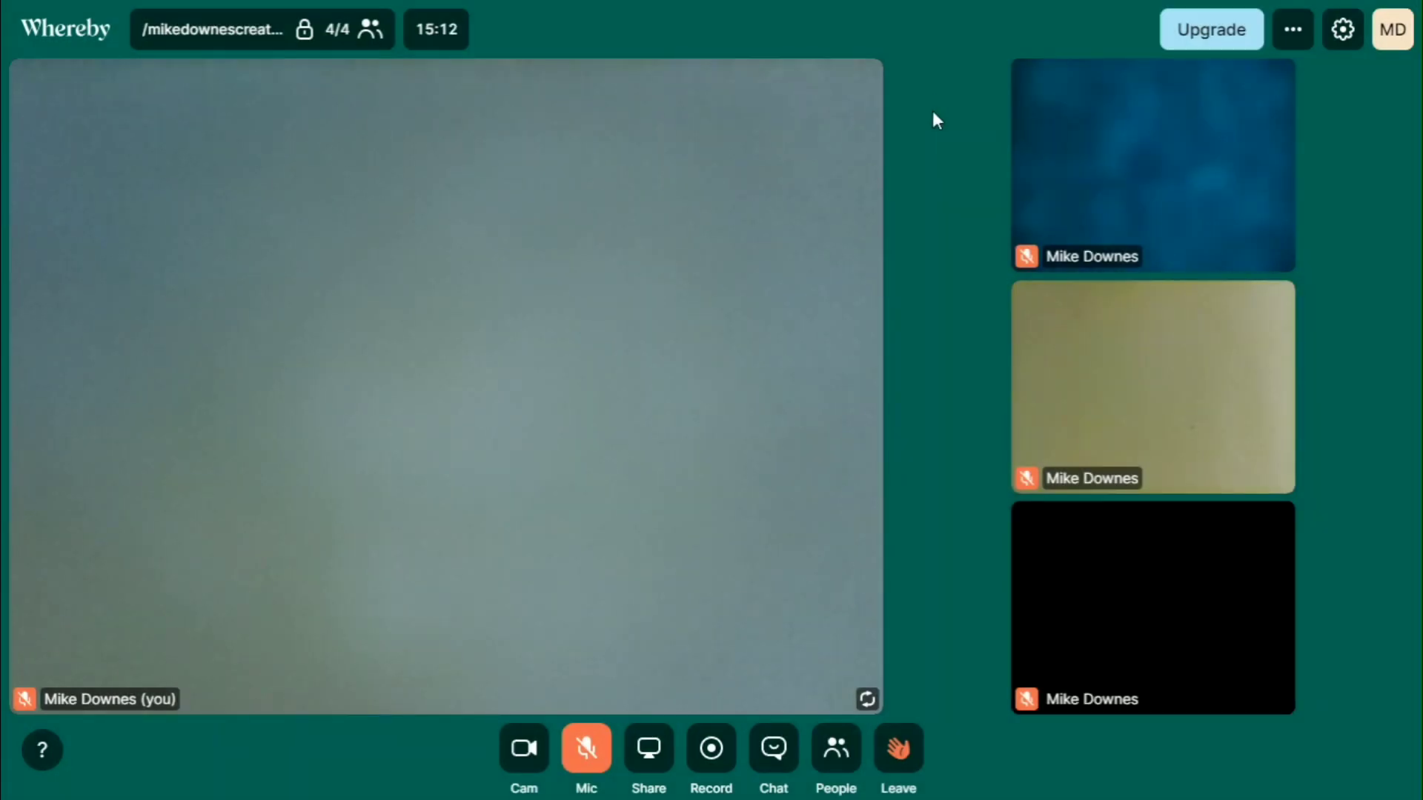
mouse_move(225, 397)
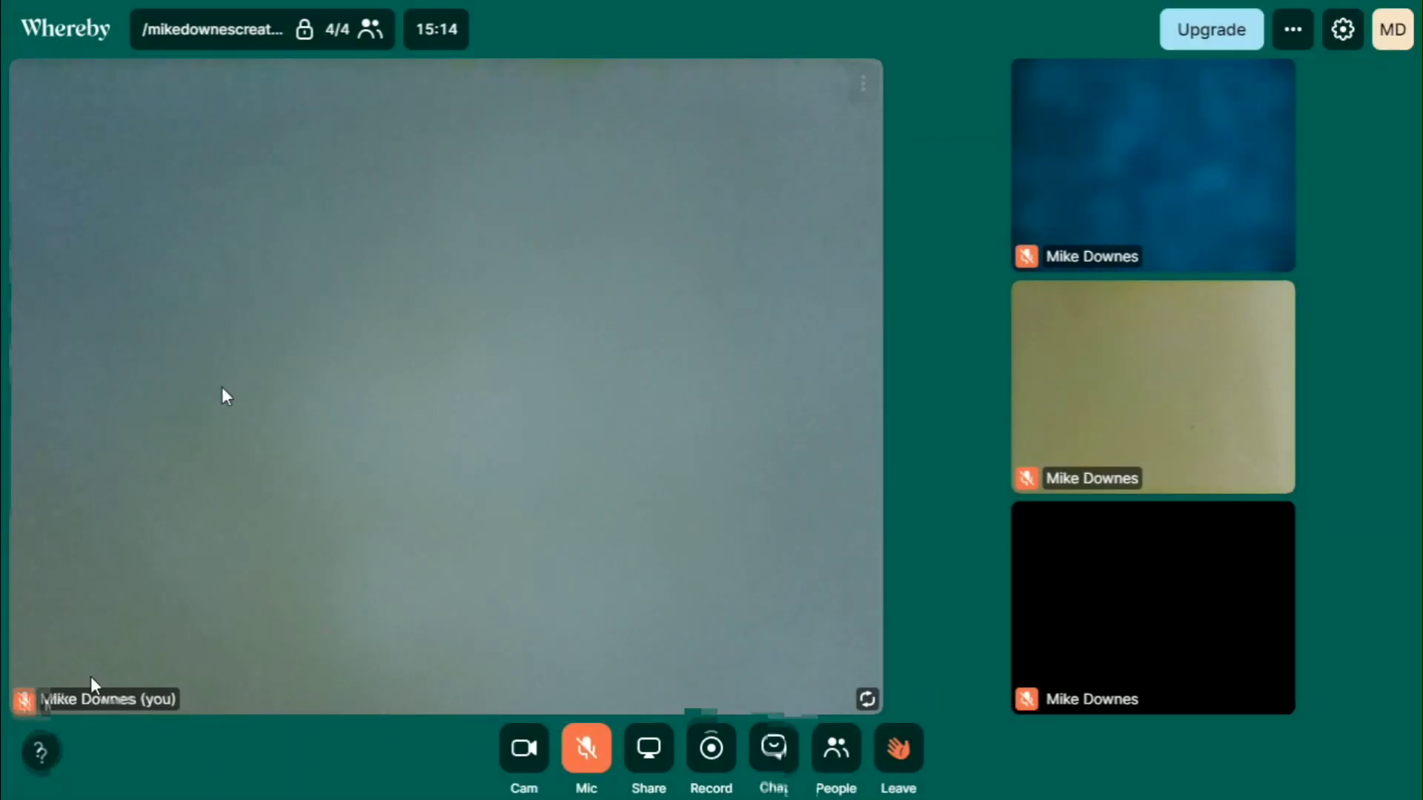
Show the keyboard shortcuts list from the help menu, then close it
click(42, 751)
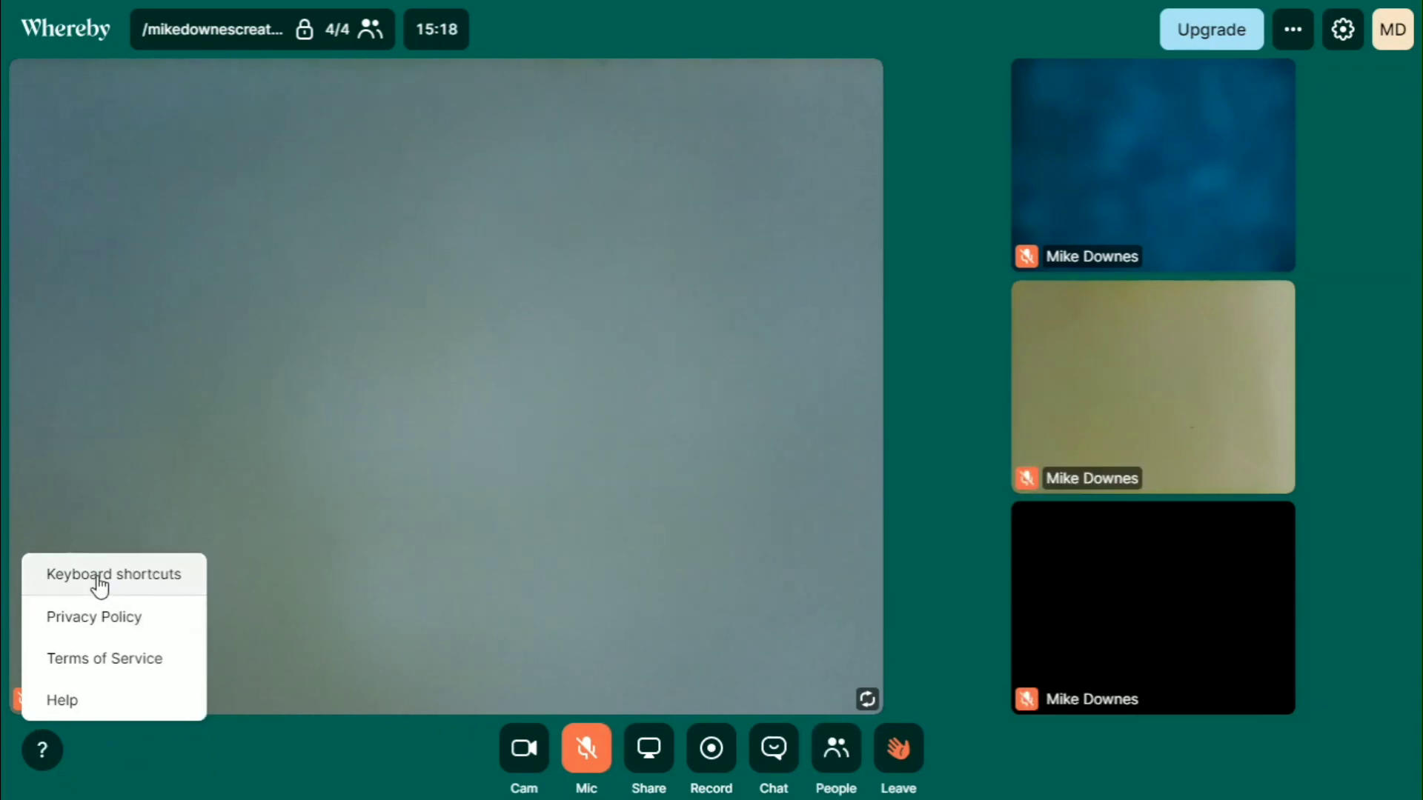
click(114, 574)
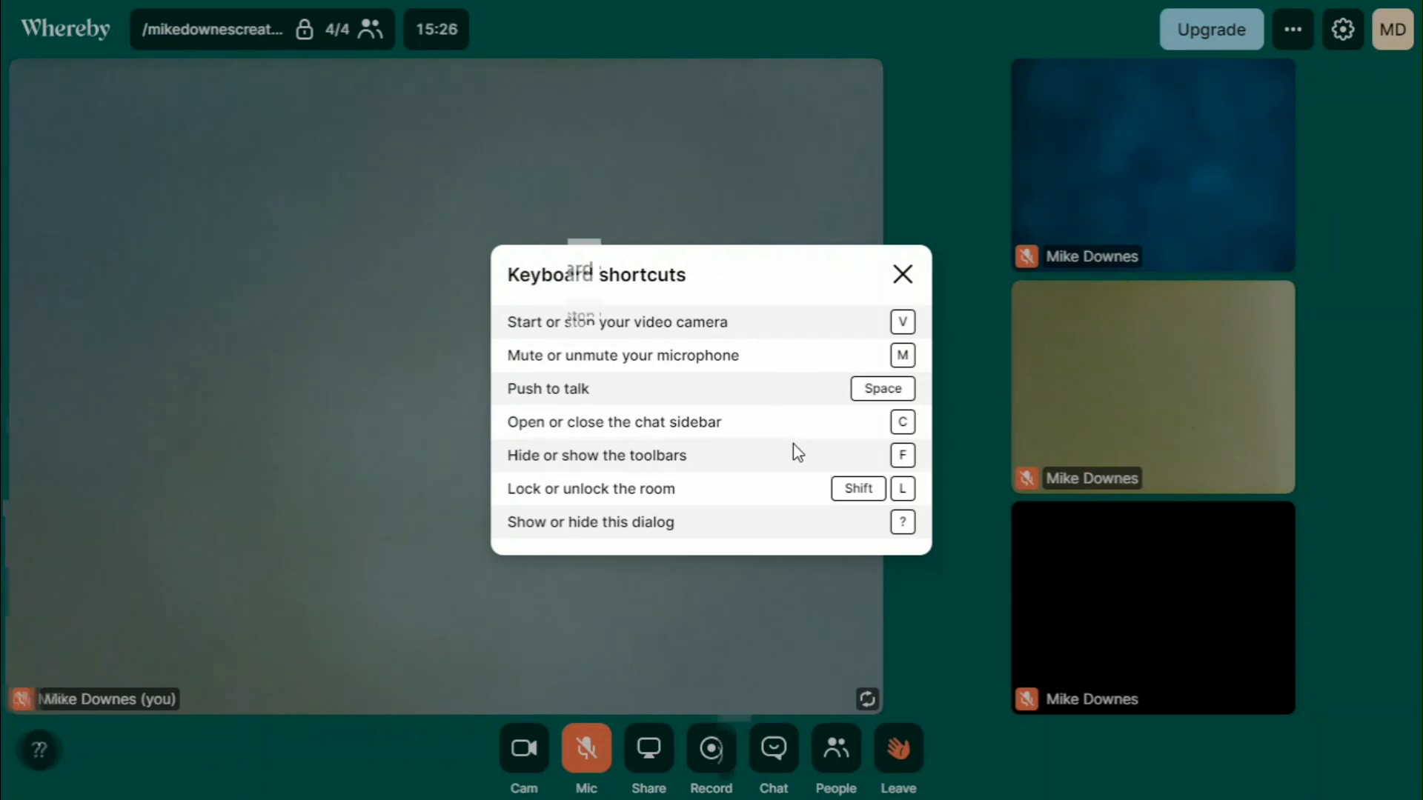
mouse_move(870, 437)
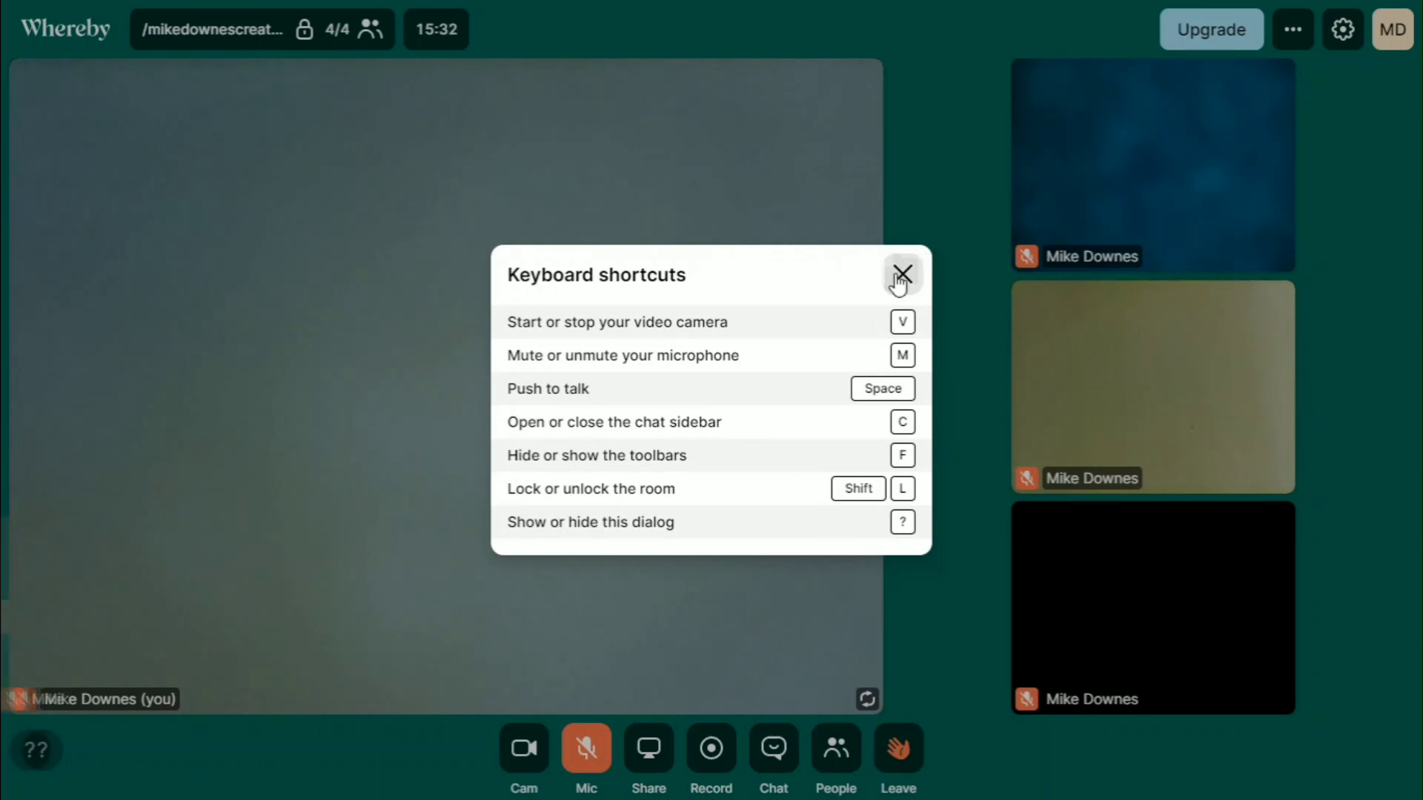
click(900, 274)
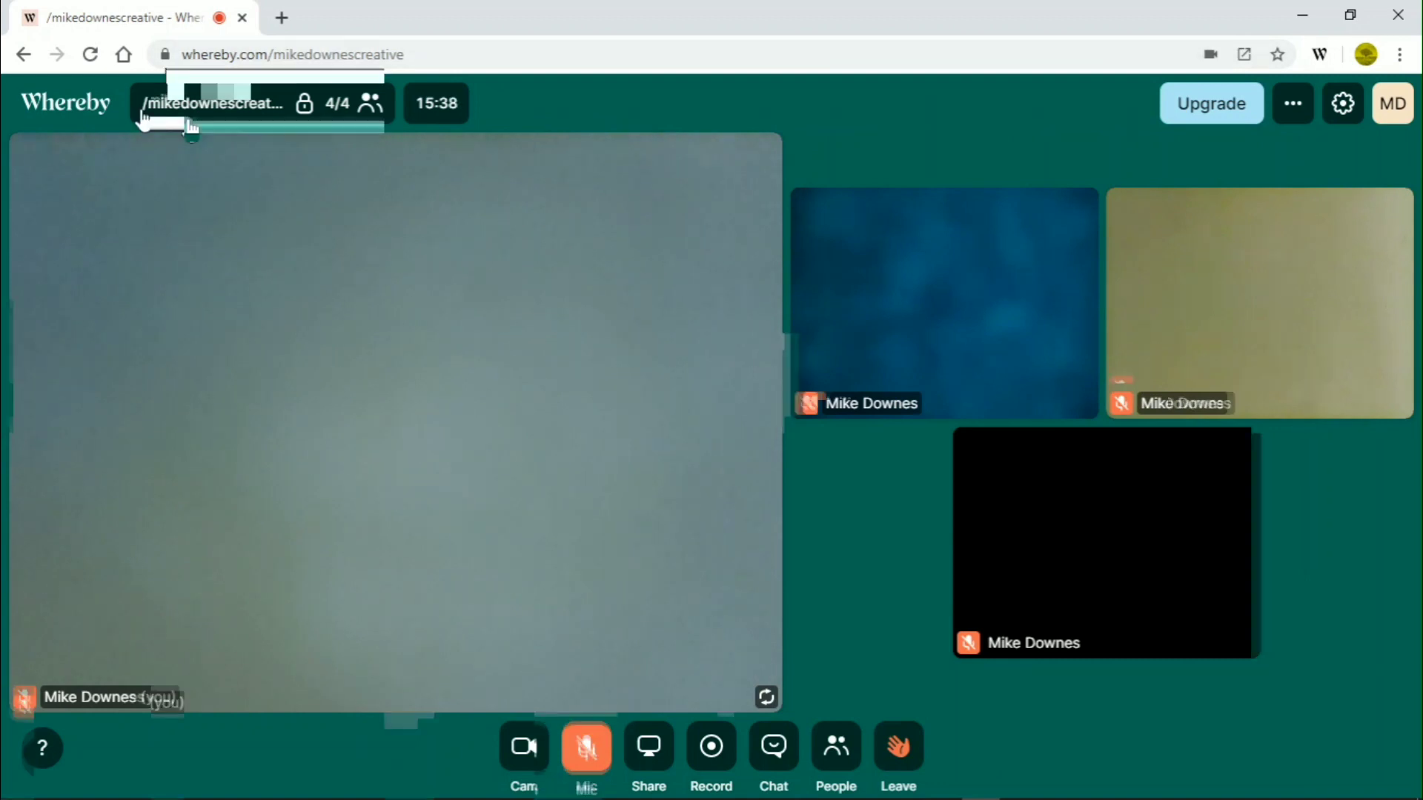
click(165, 55)
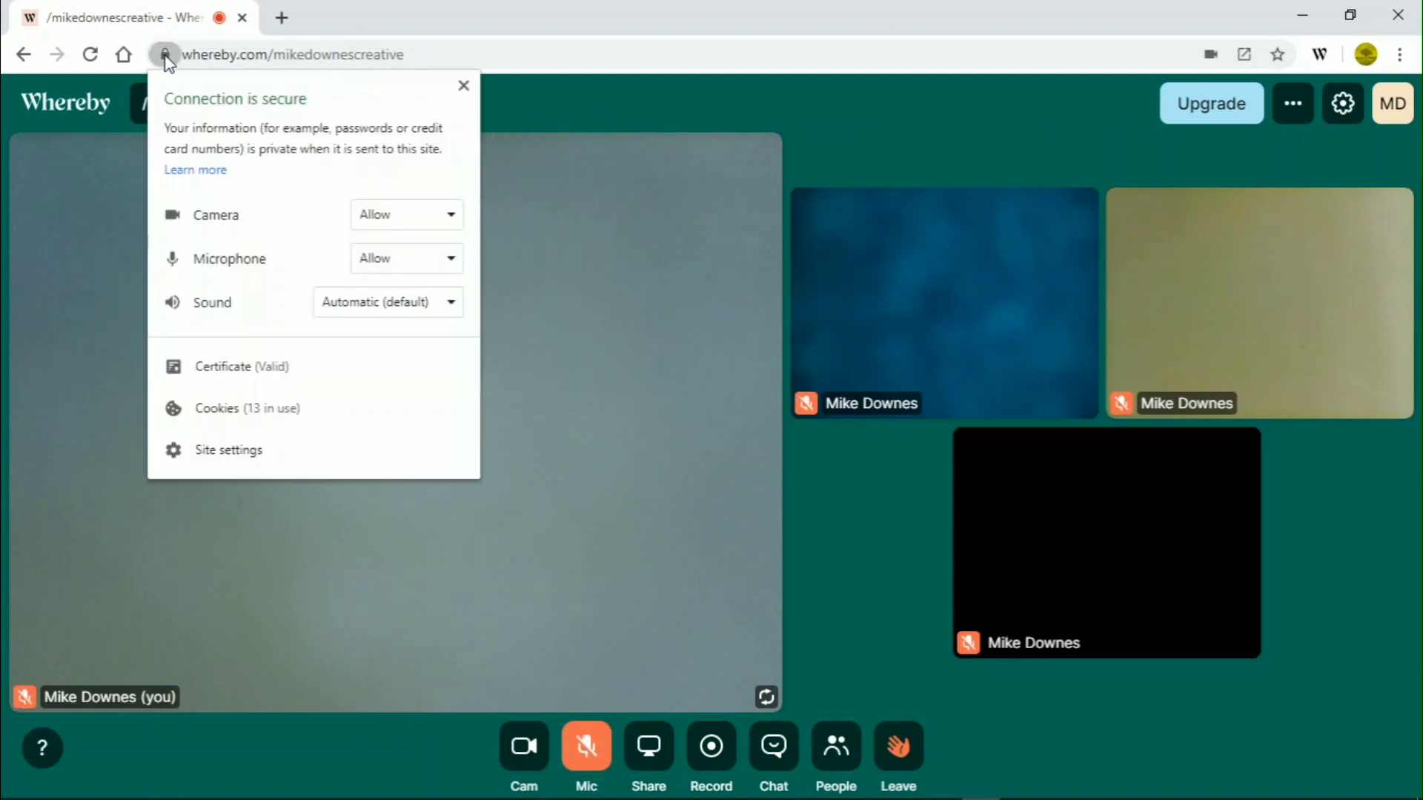
mouse_move(284, 247)
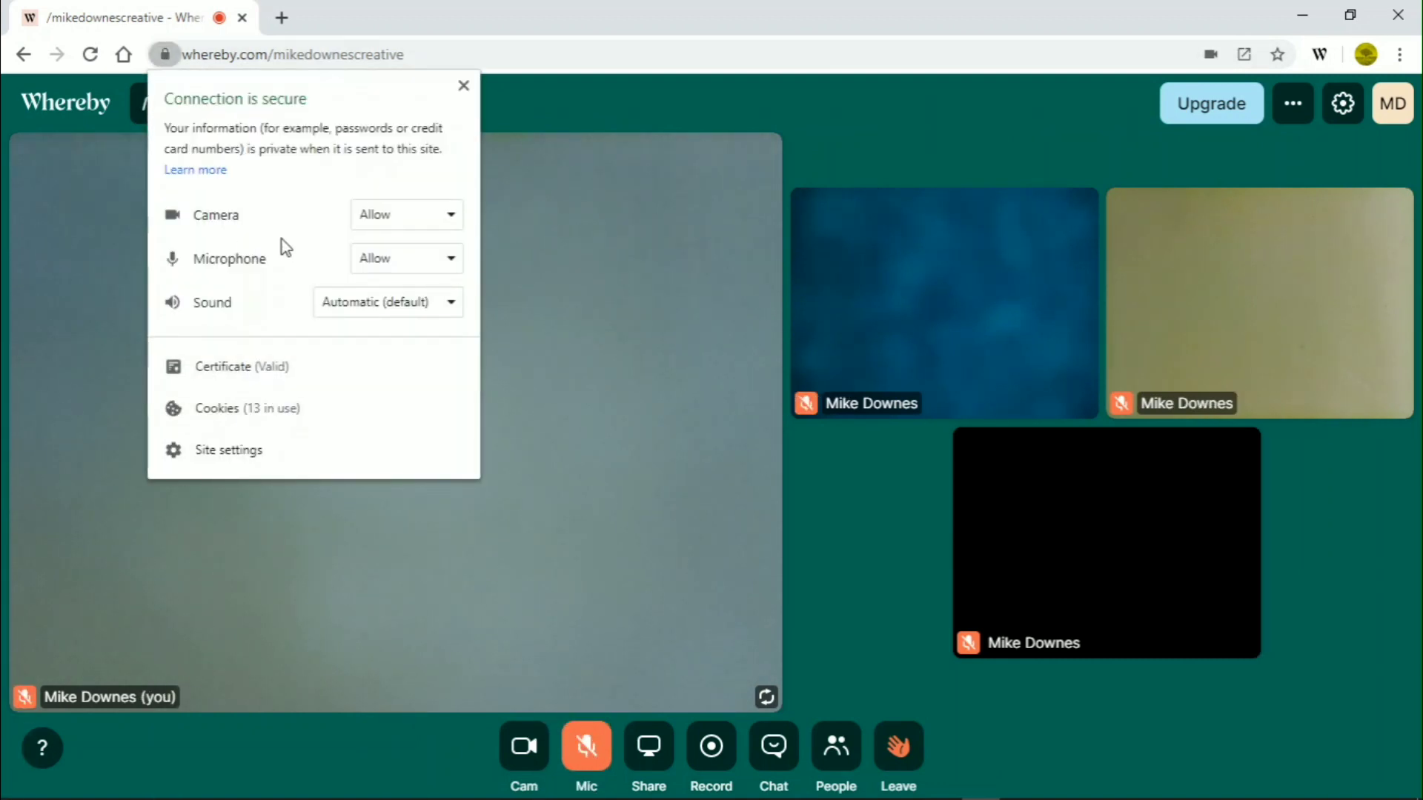
click(463, 86)
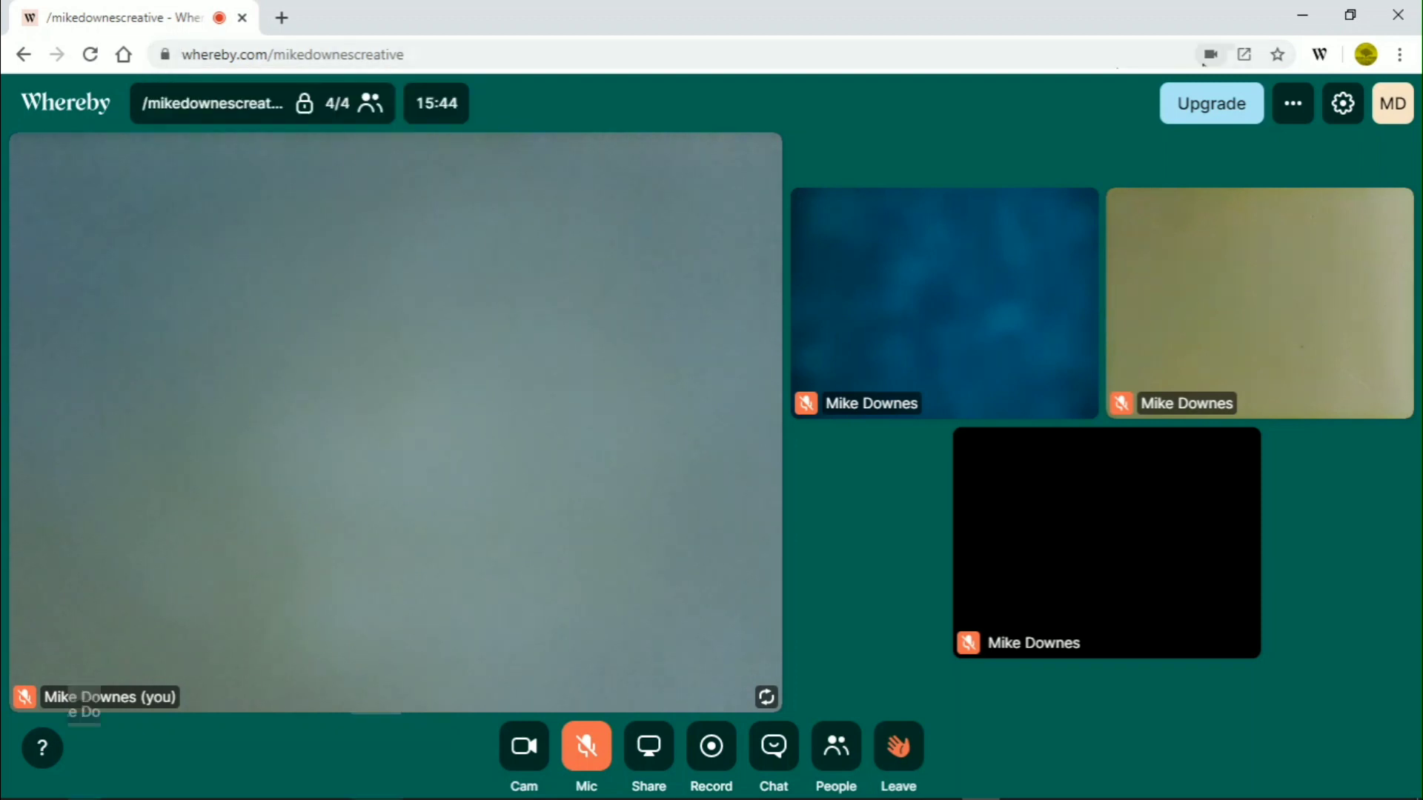
click(1211, 55)
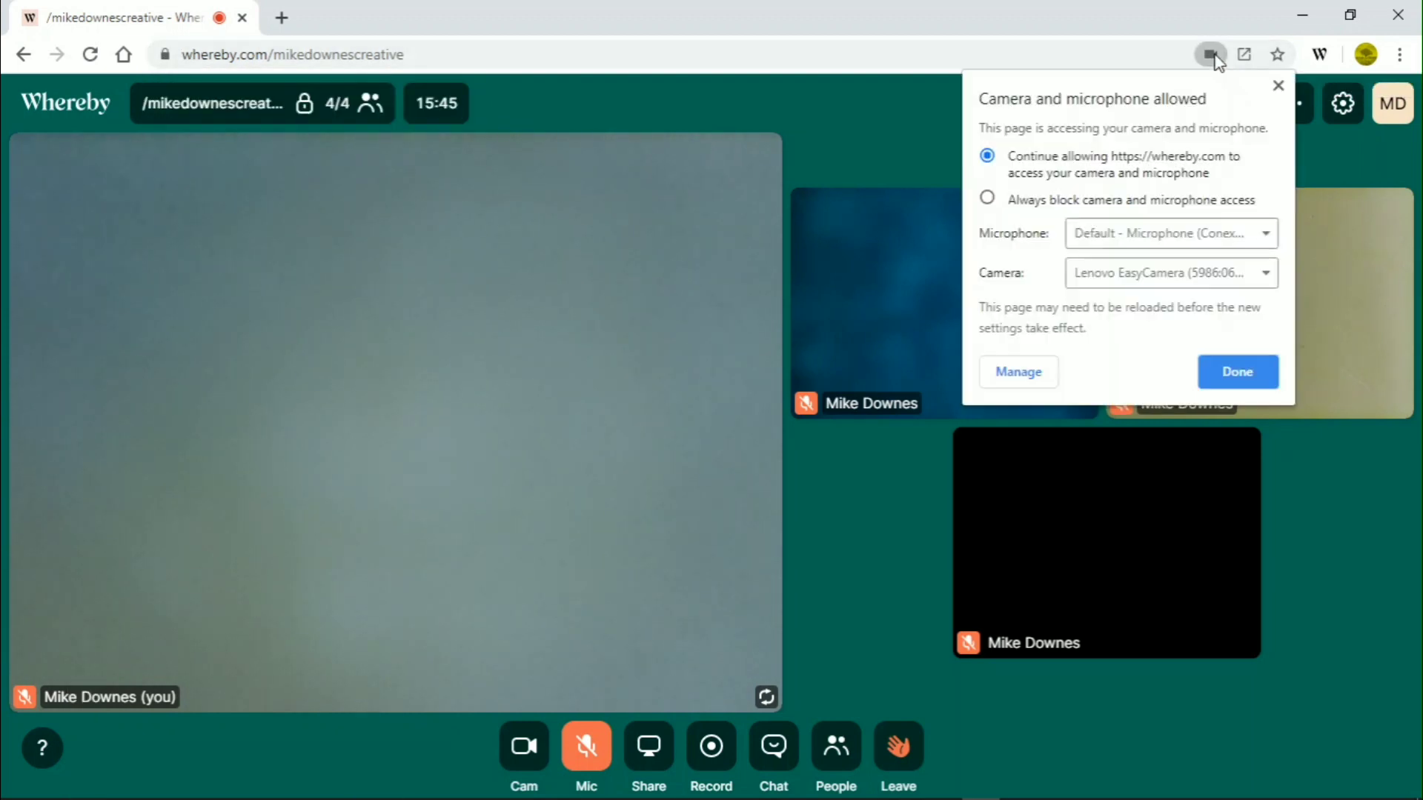
mouse_move(1122, 152)
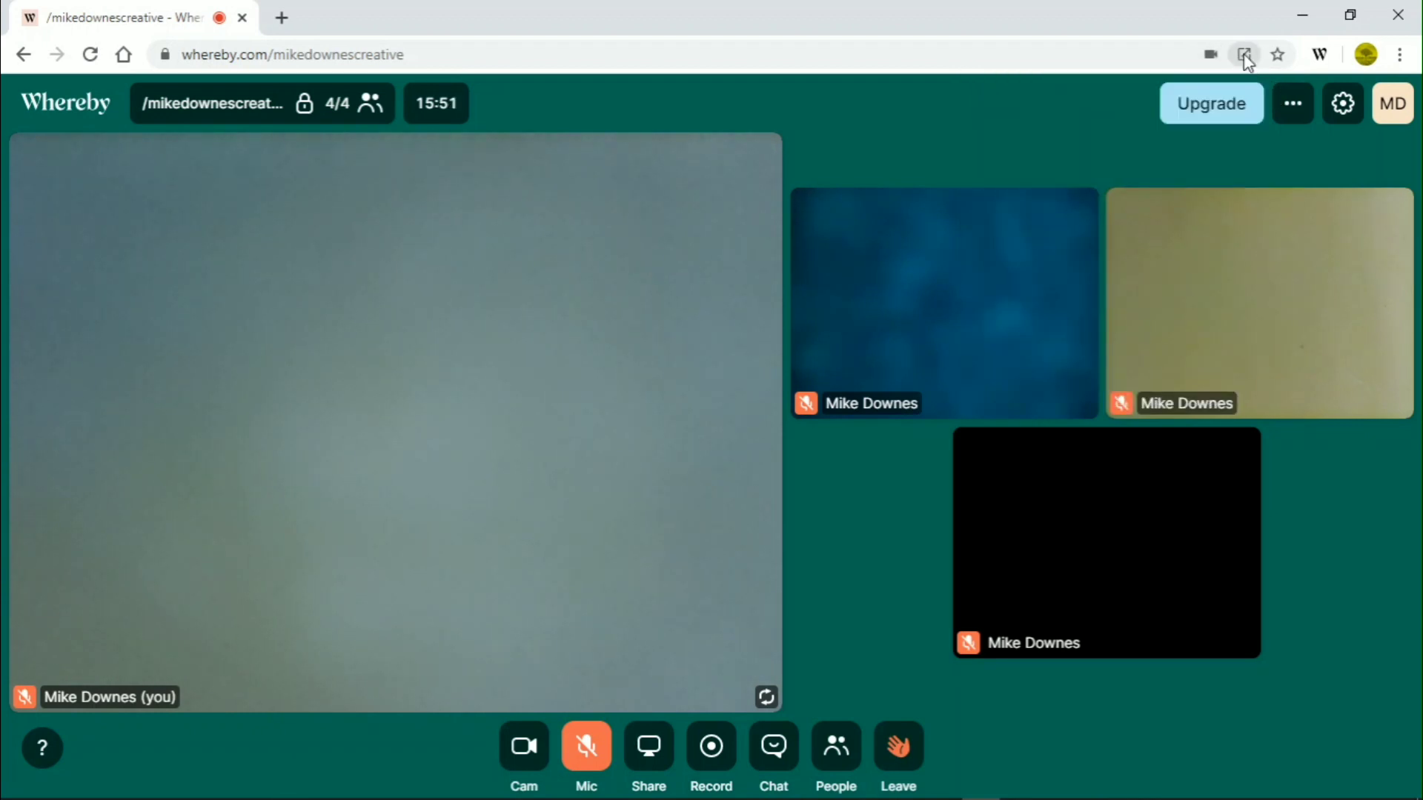
mouse_move(1243, 55)
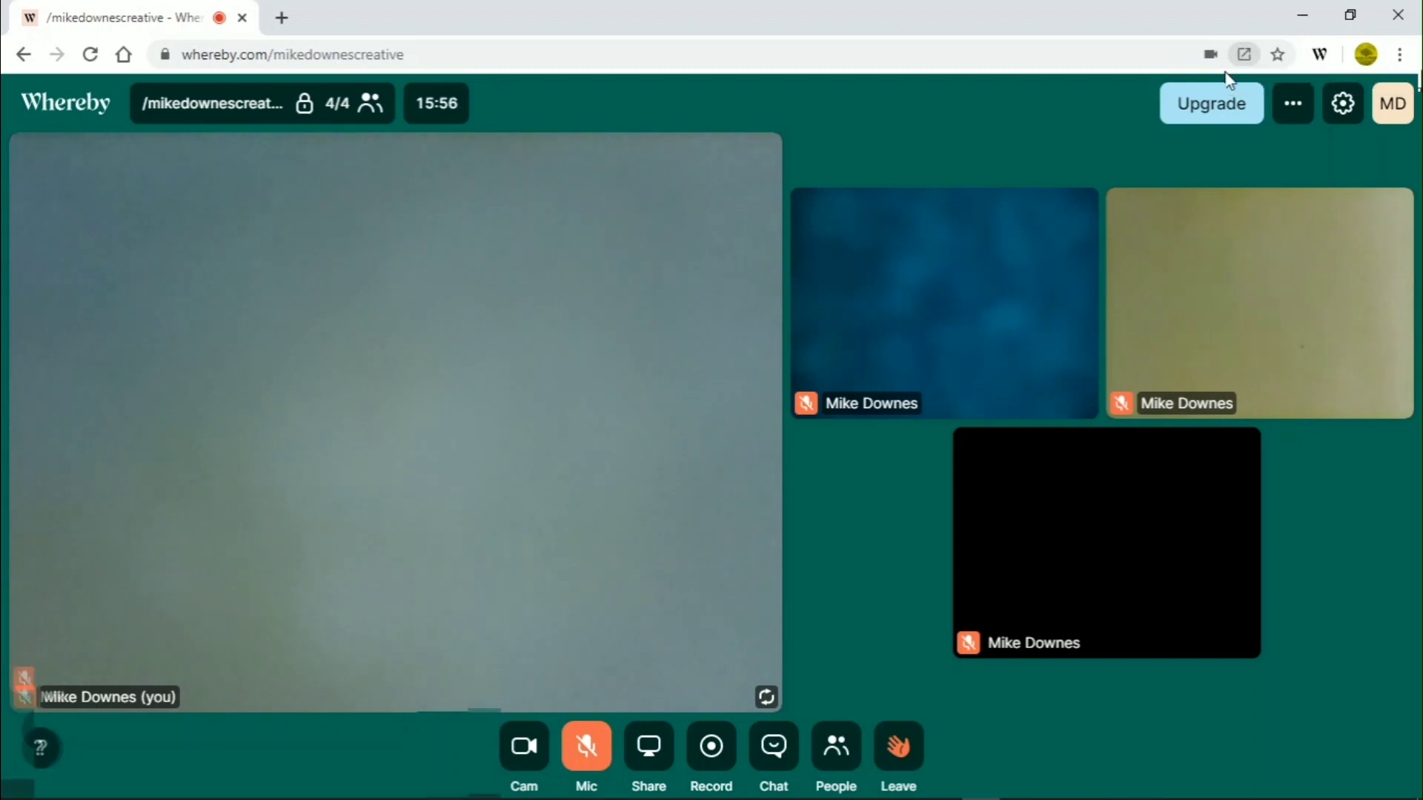
mouse_move(1244, 55)
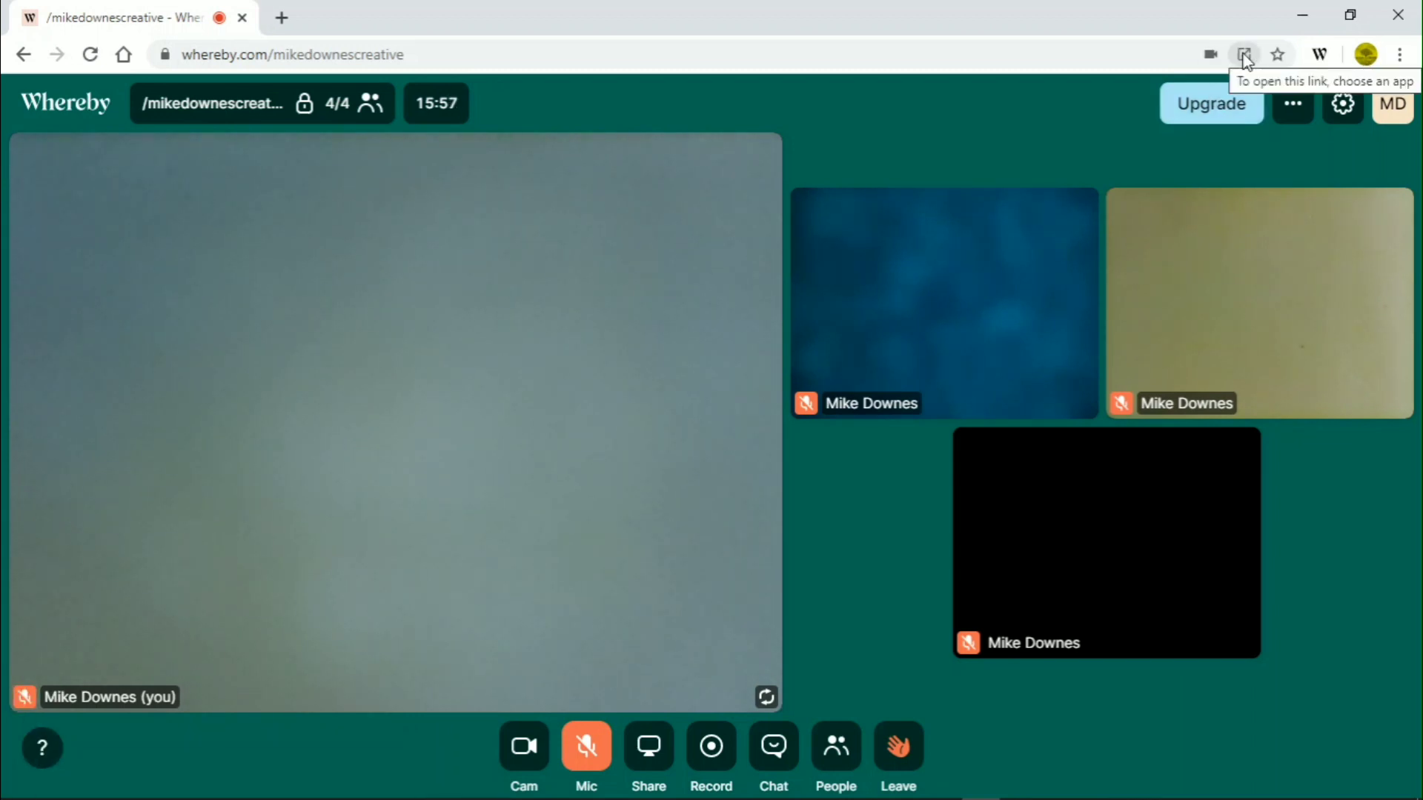
Open the room in the standalone Whereby app window from the address bar
click(1242, 55)
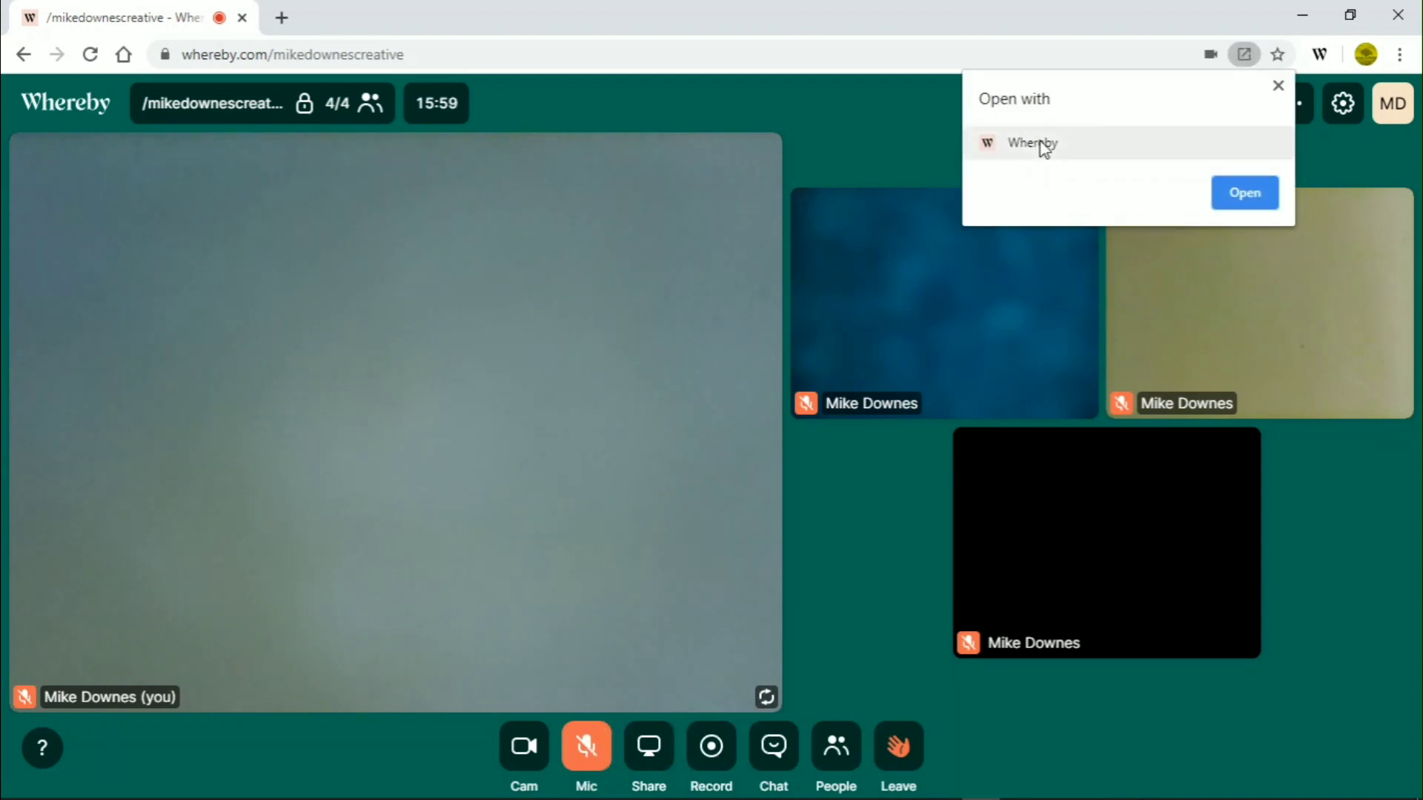
click(1278, 86)
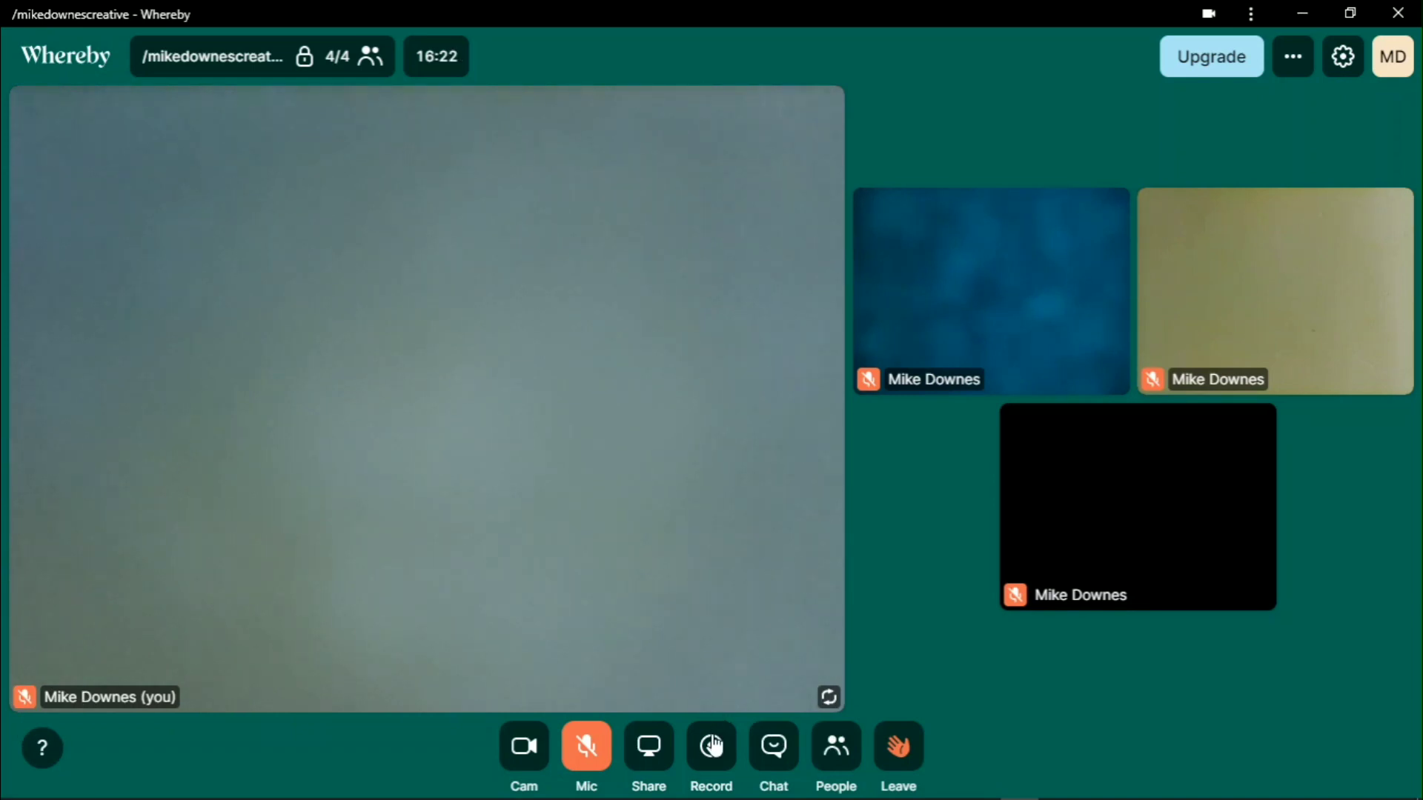
Check the People list, send 'hello' in the room chat, then close the sidebar
click(774, 745)
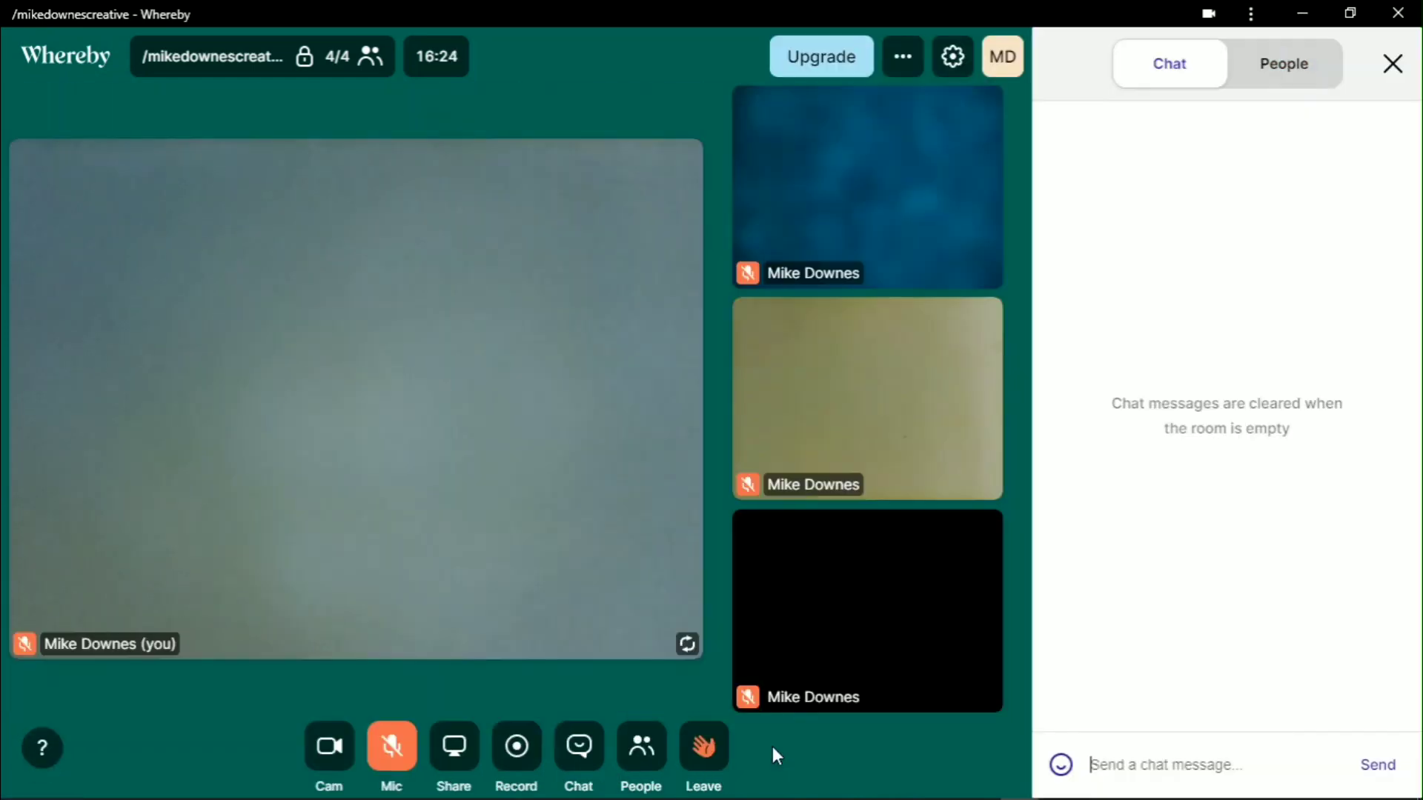
click(1284, 64)
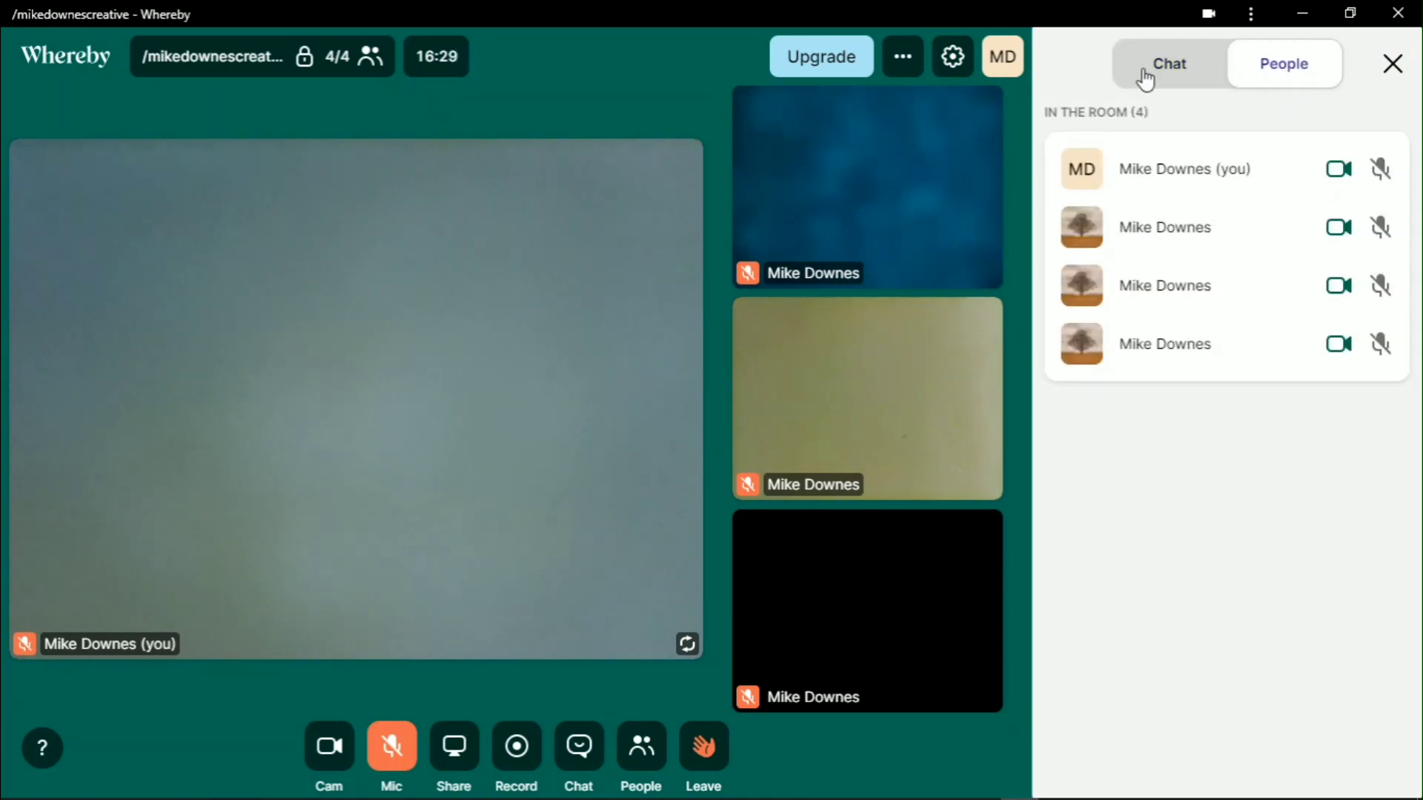
click(1169, 64)
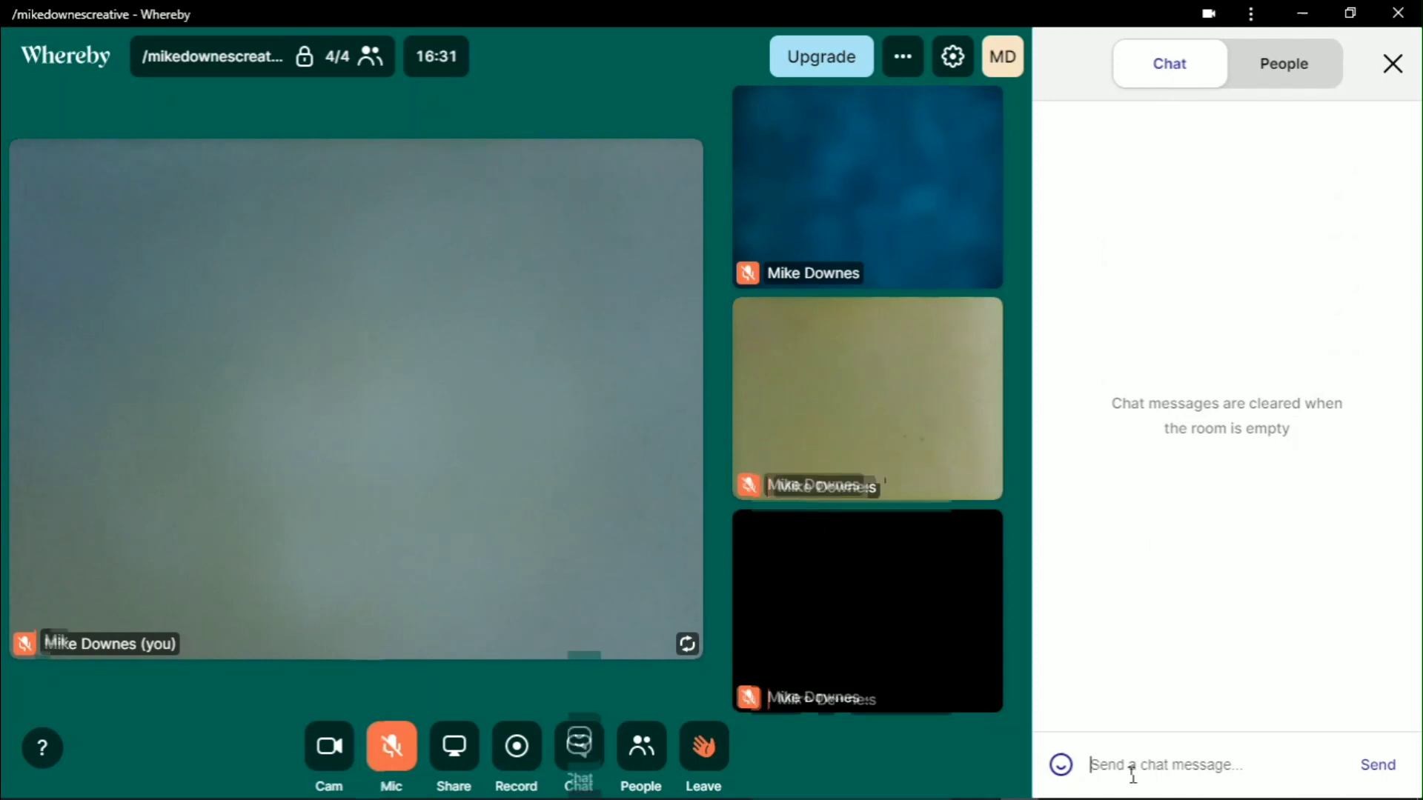
text(hello)
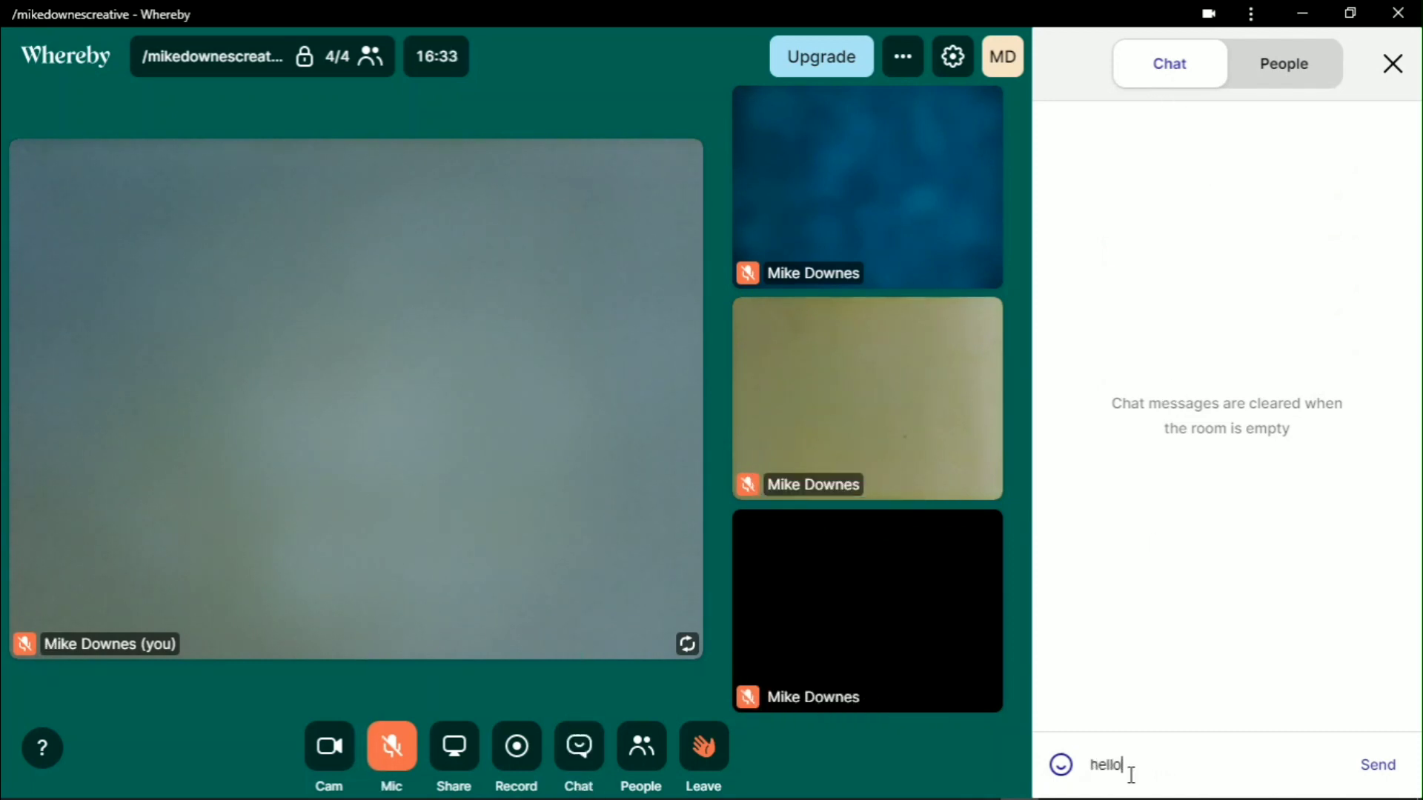
click(1376, 765)
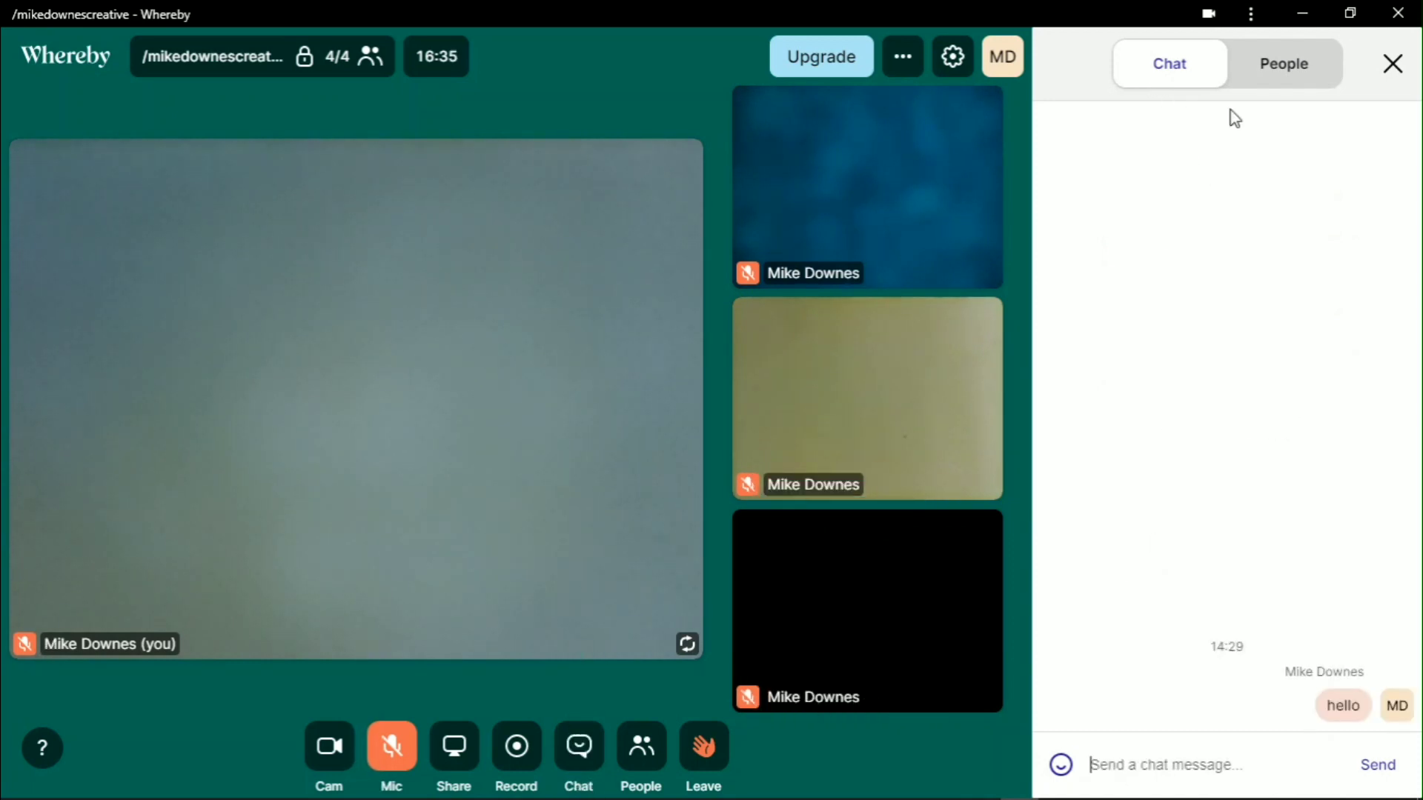
click(1393, 64)
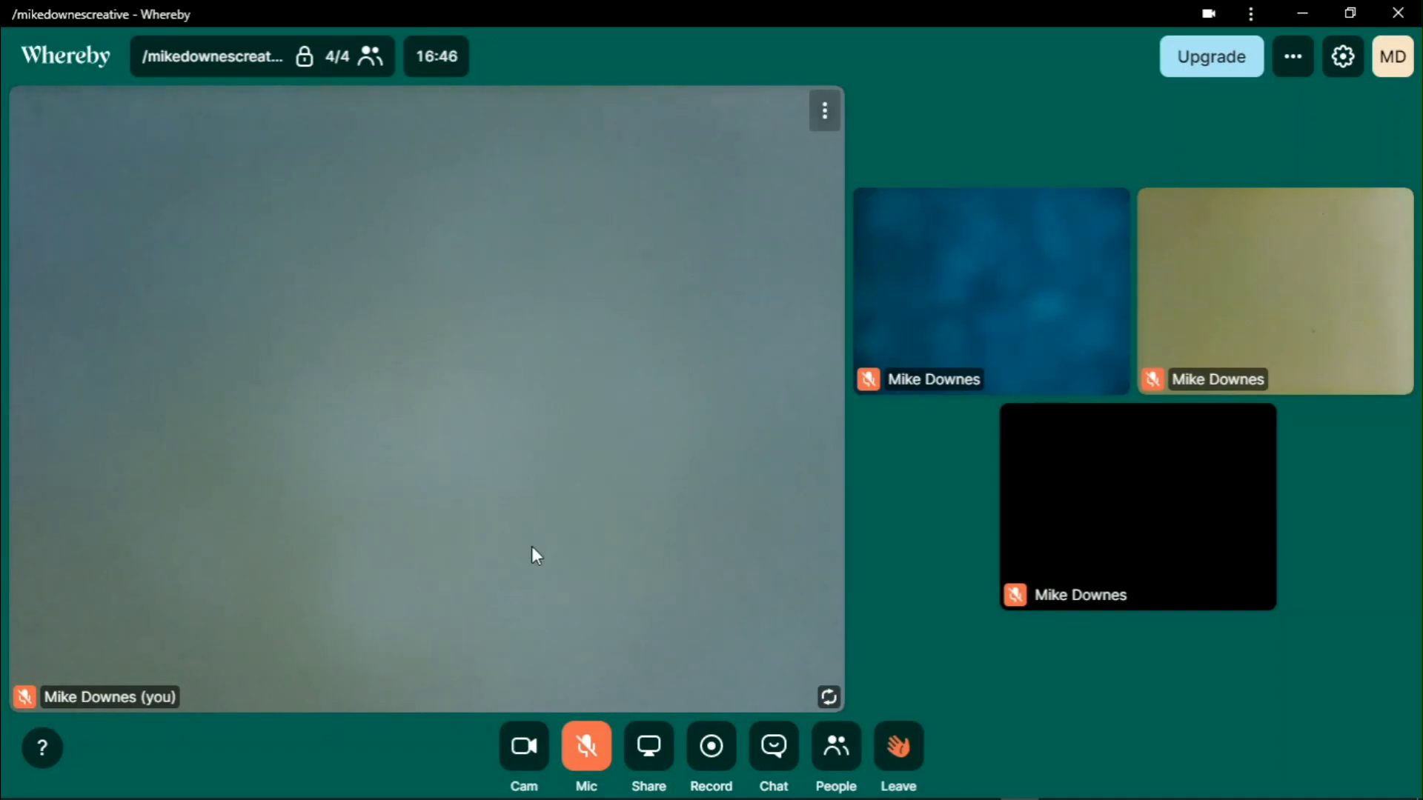
mouse_move(740, 735)
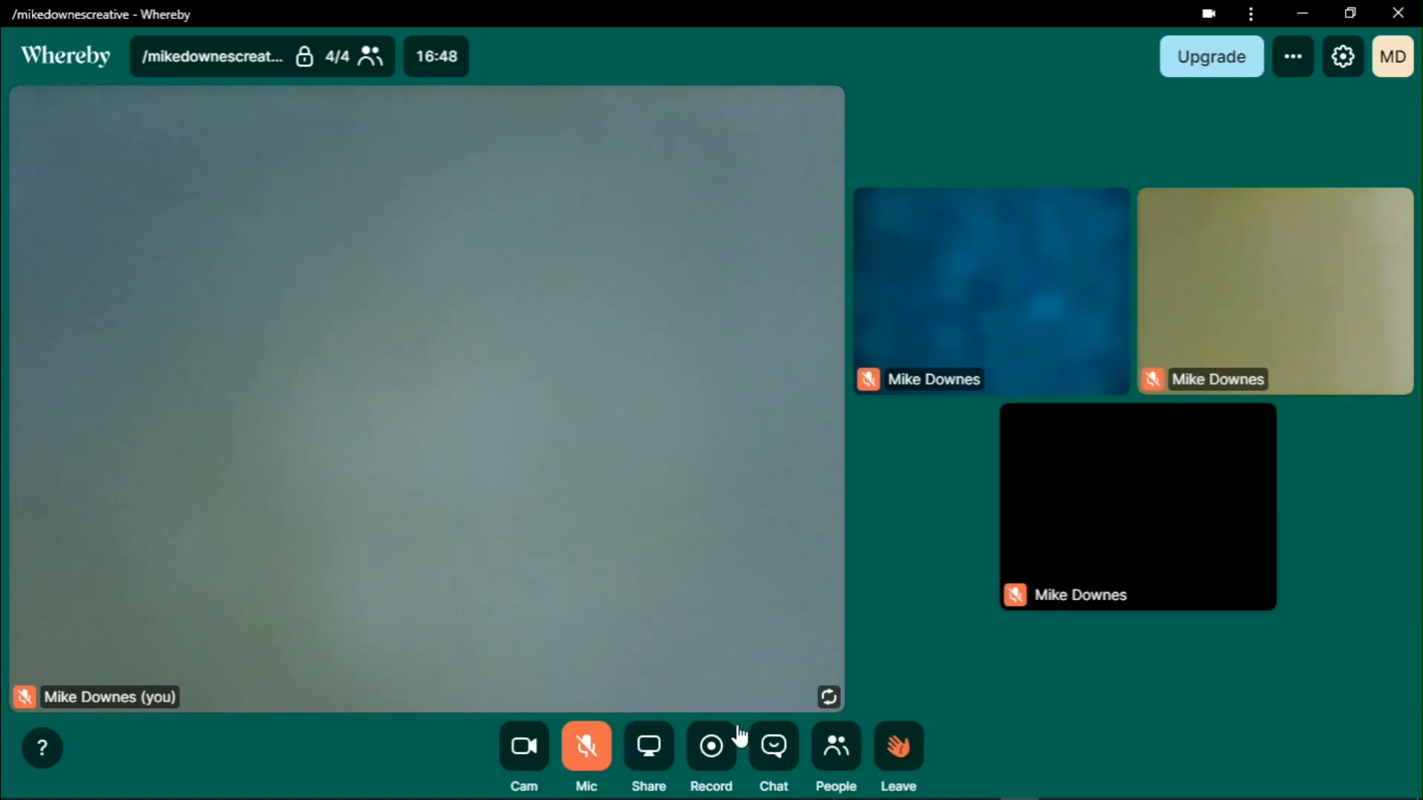
Send party popper, heart-eyes and wave reactions, then go back to slide 6 in Google Slides
click(772, 756)
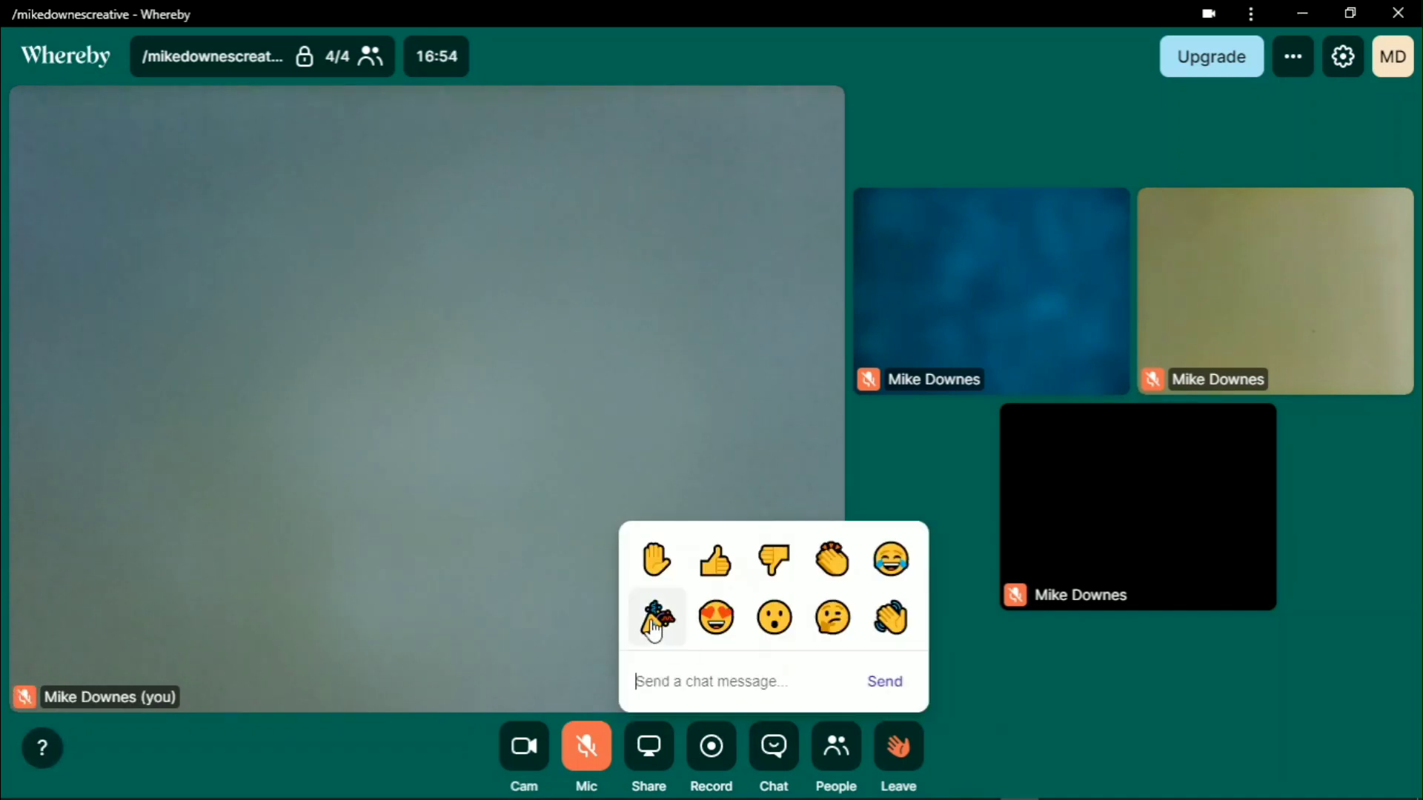
click(656, 618)
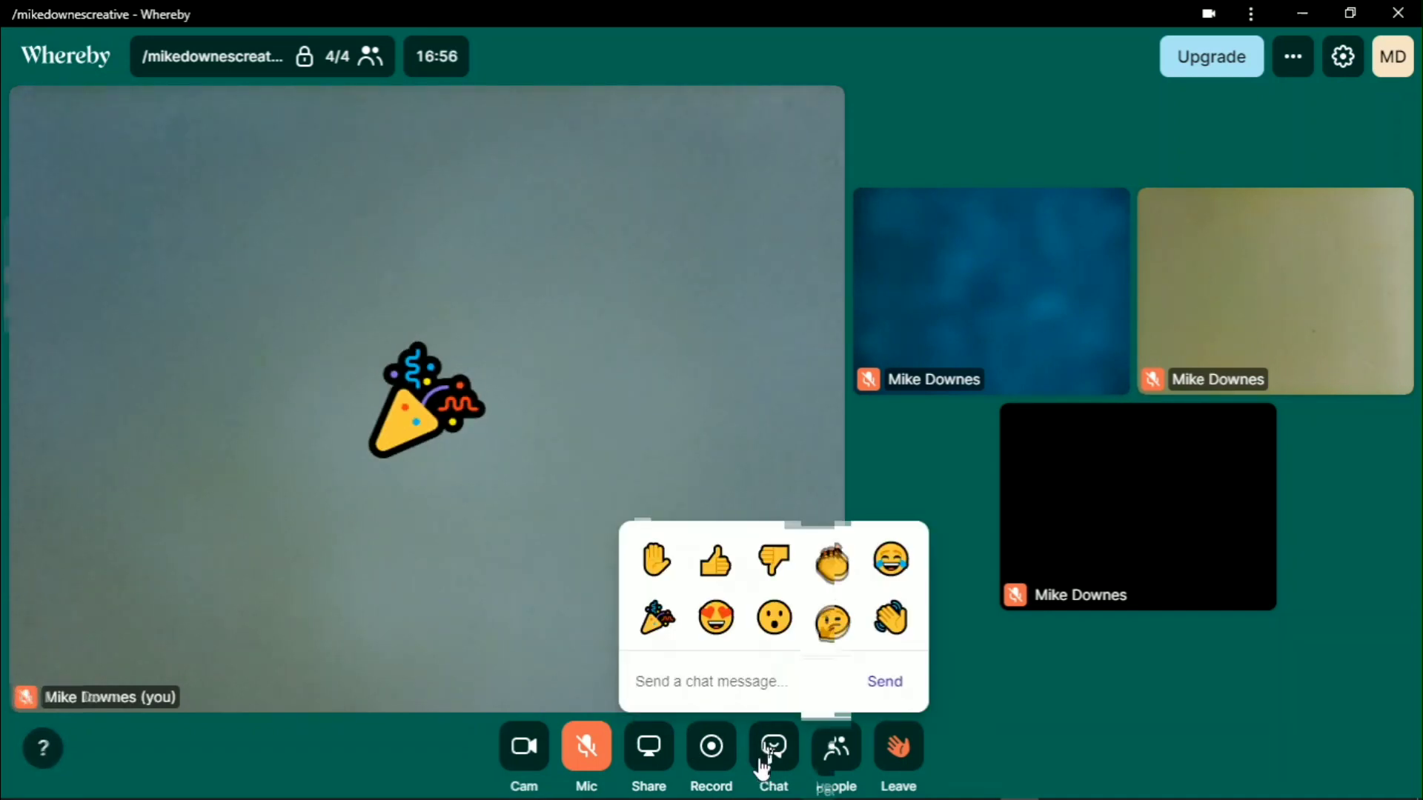
click(714, 618)
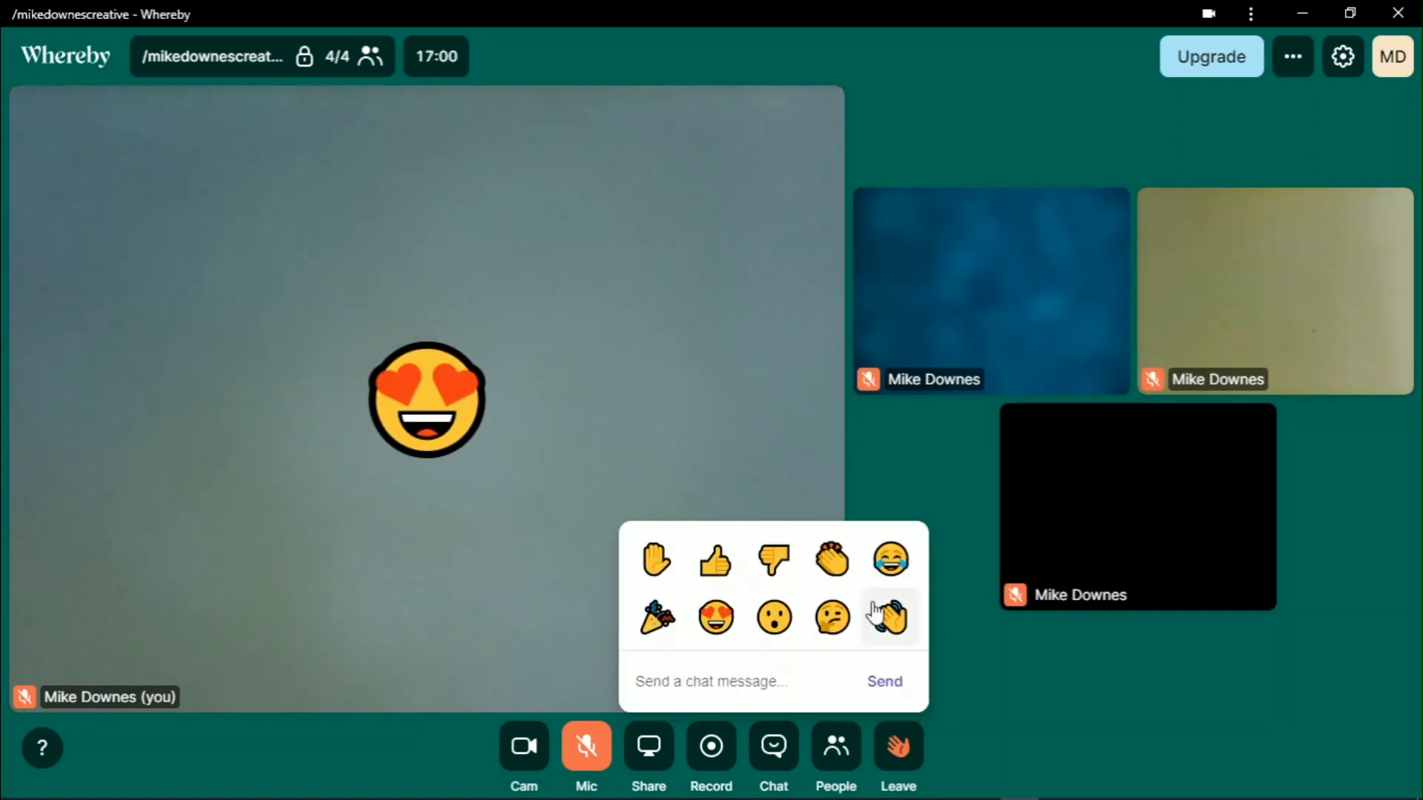
click(887, 617)
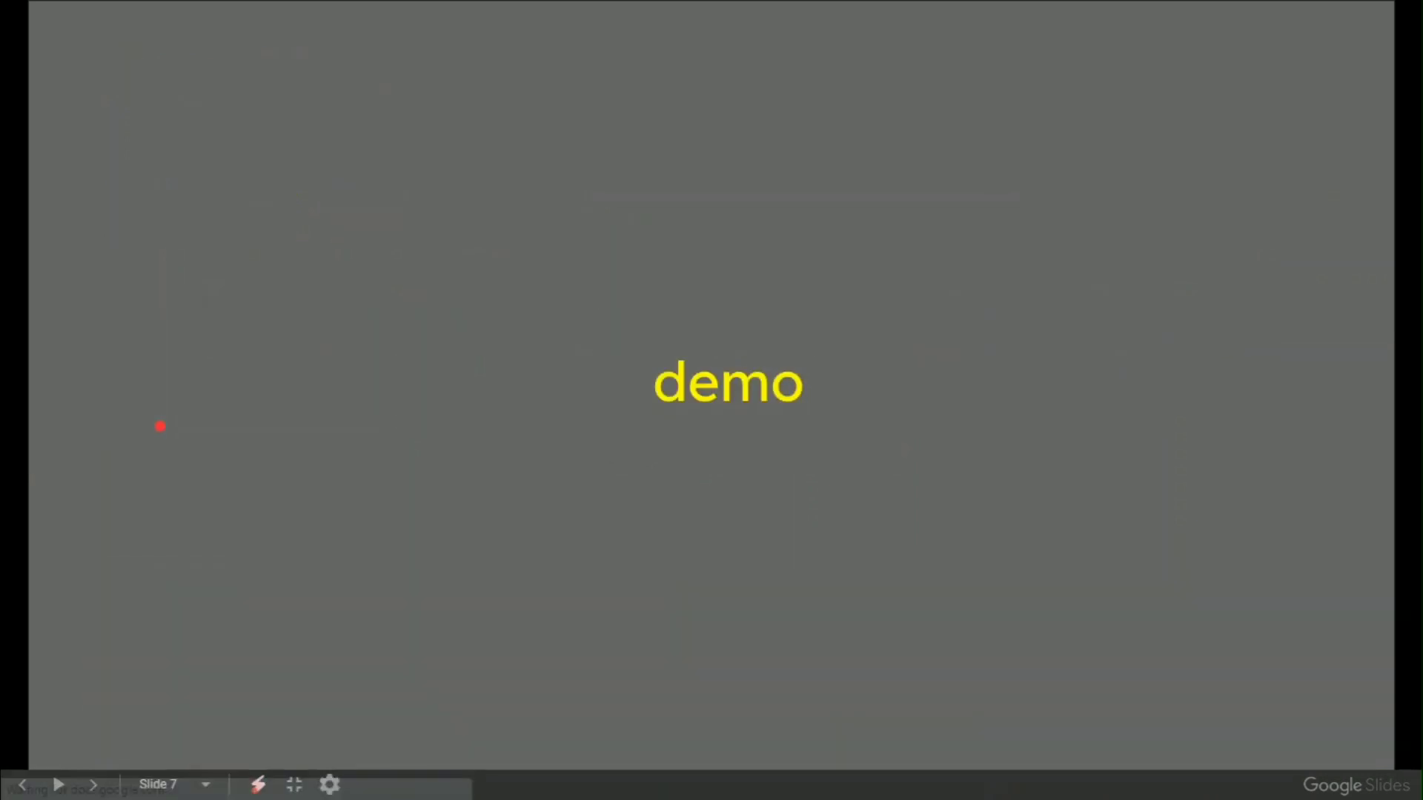
click(22, 784)
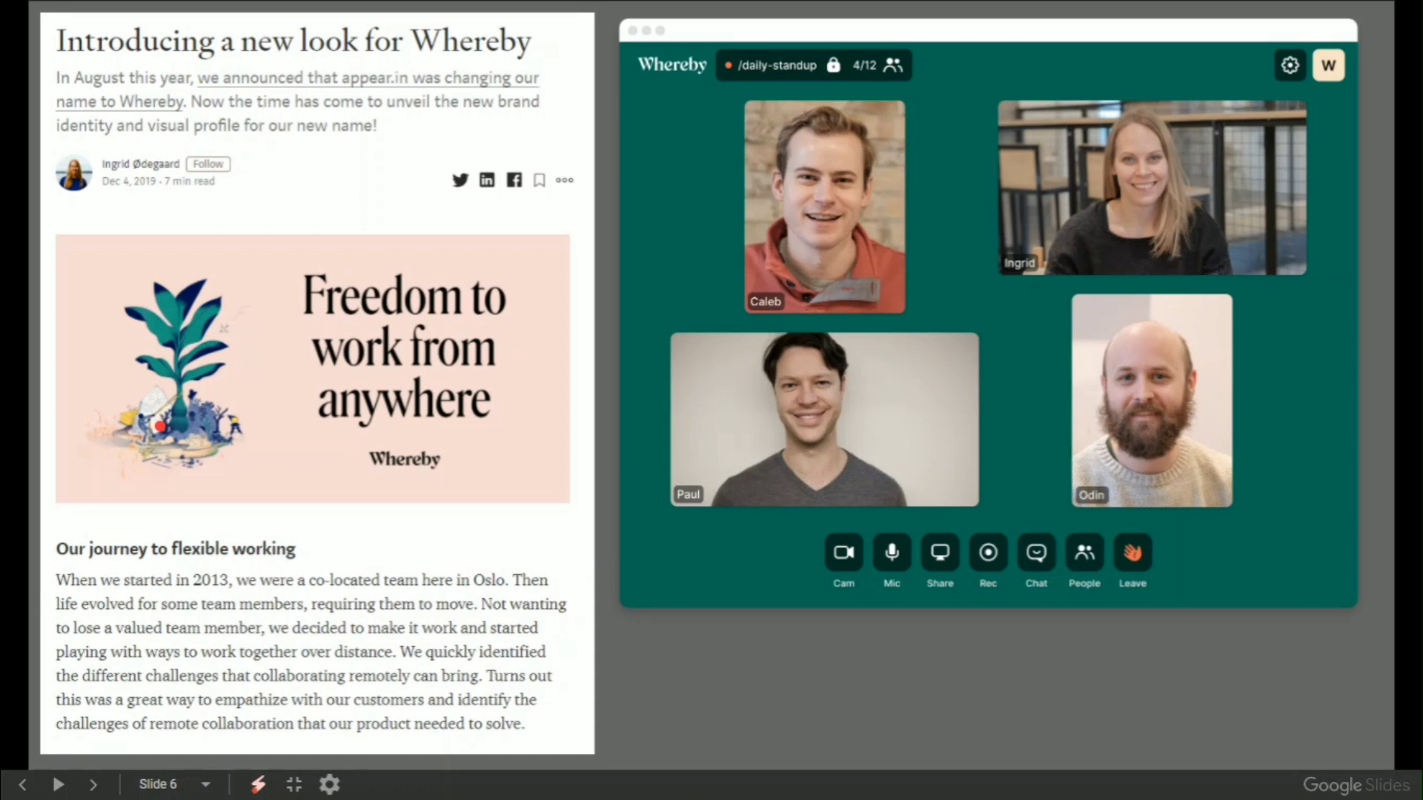